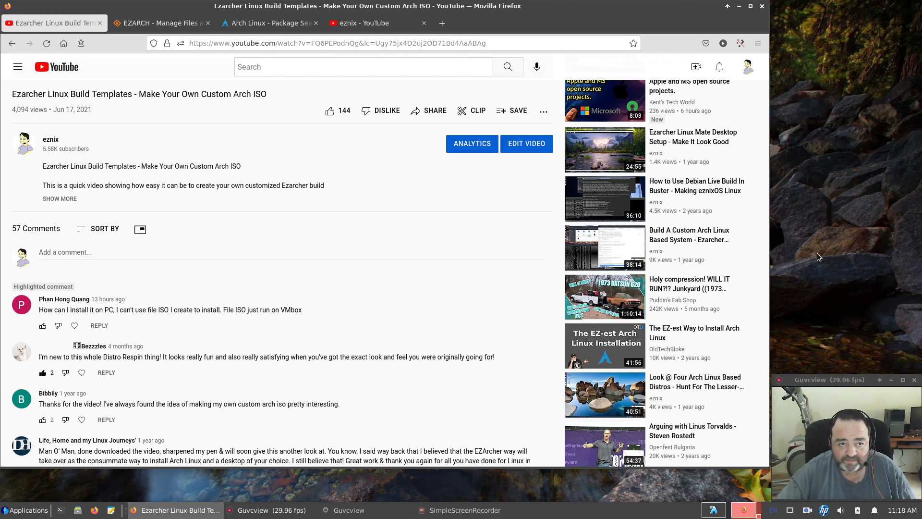
Browse into the ISO folder of the EZARCH project files on SourceForge.
left_click(159, 23)
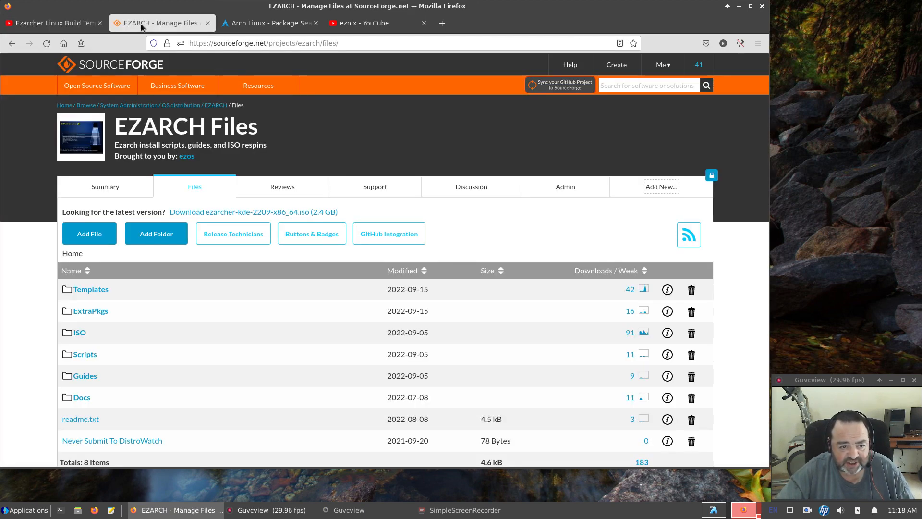
mouse_move(290, 333)
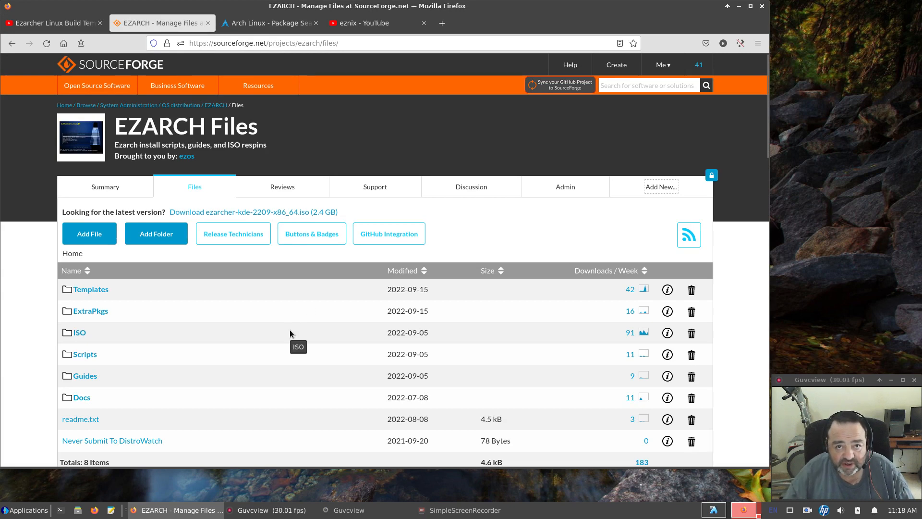
mouse_move(92, 336)
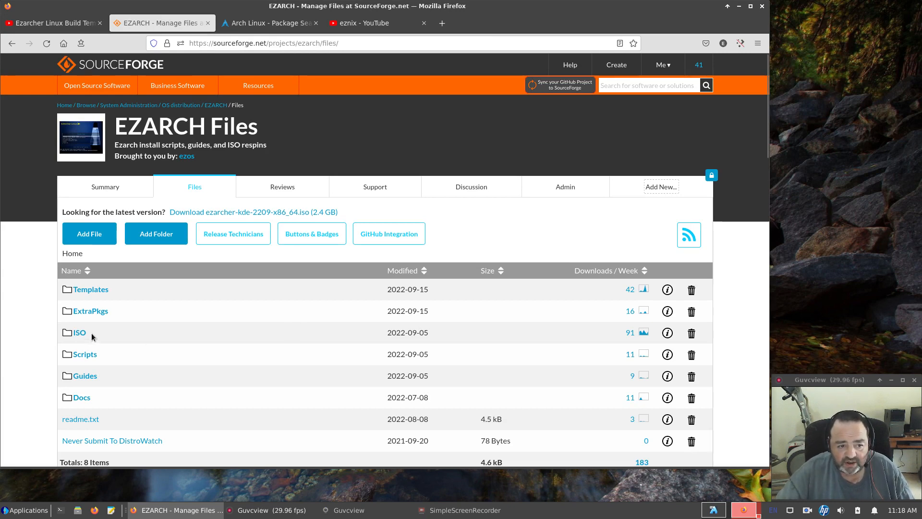
left_click(78, 332)
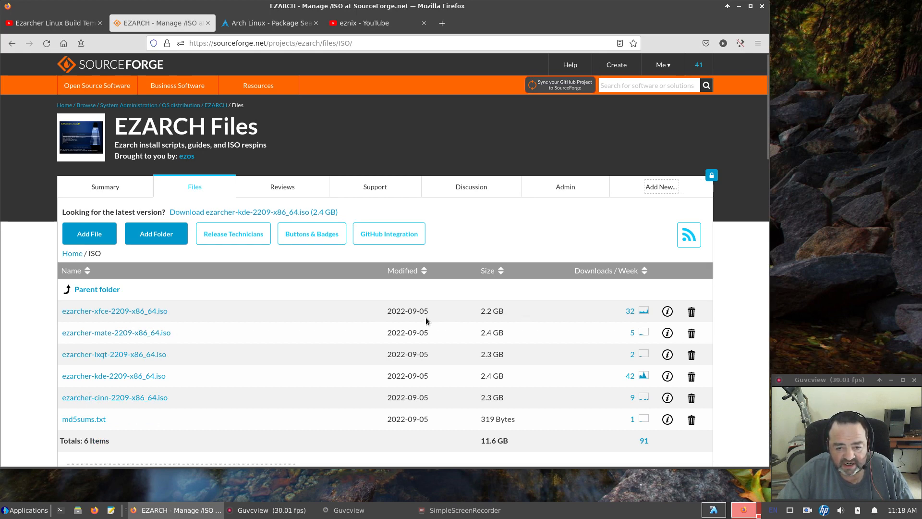
mouse_move(425, 321)
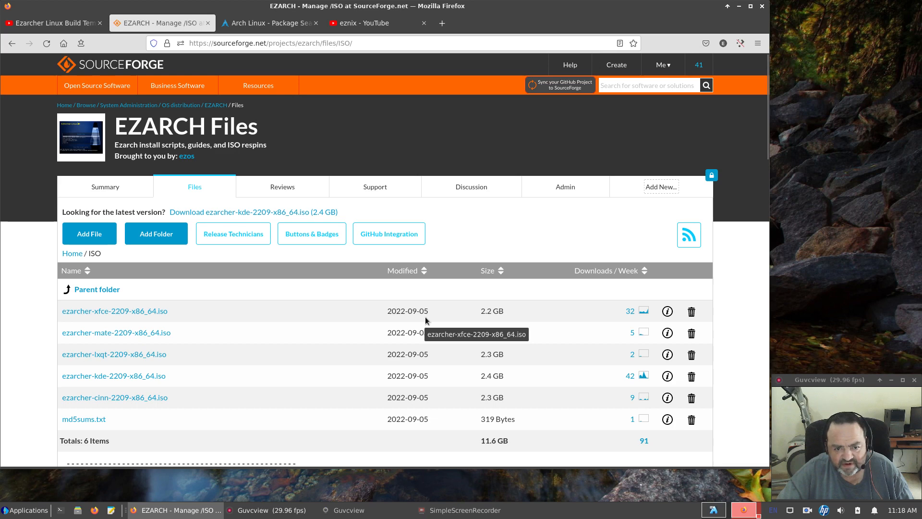
mouse_move(256, 336)
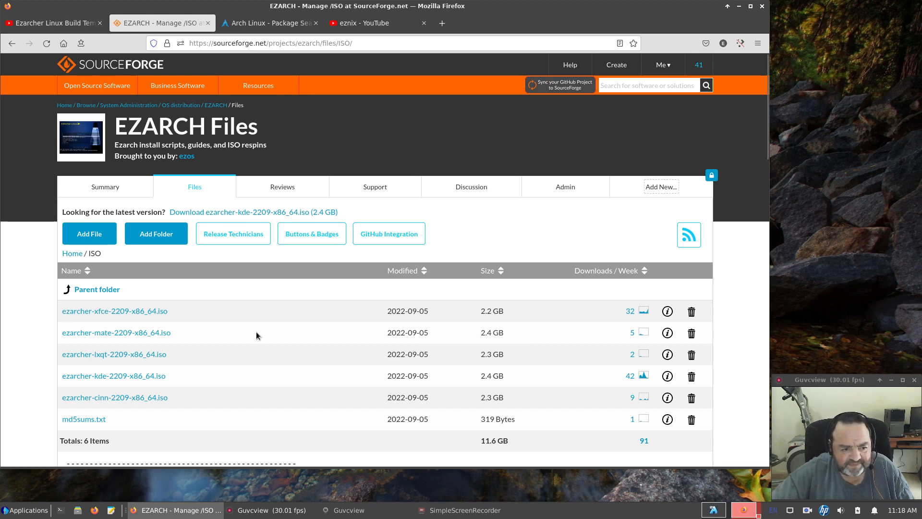
mouse_move(94, 289)
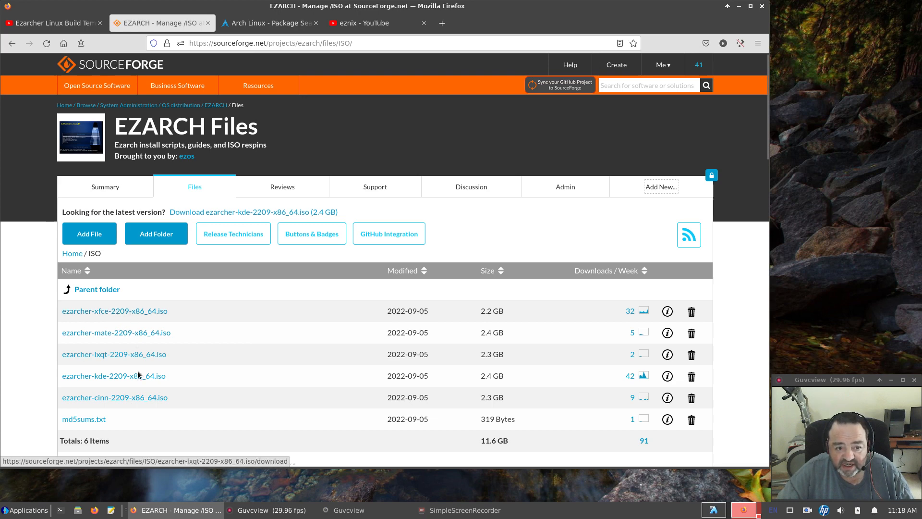
mouse_move(115, 310)
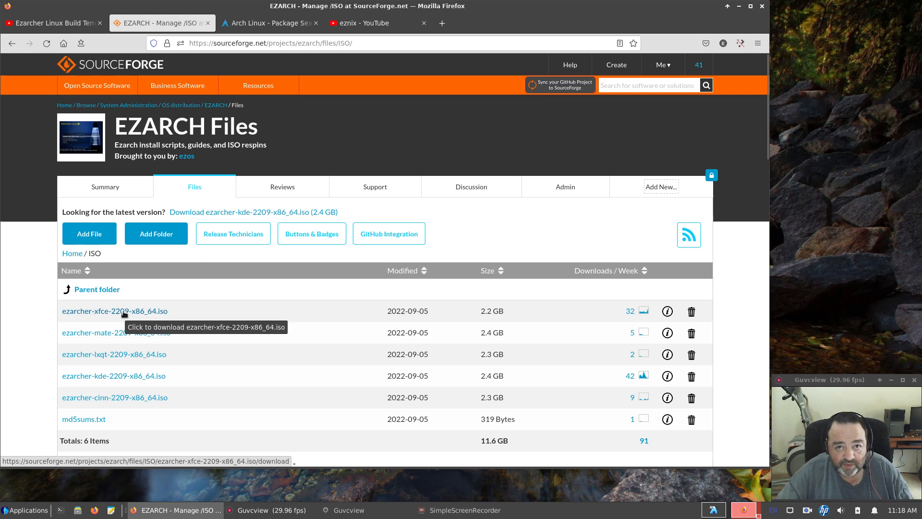
mouse_move(96, 289)
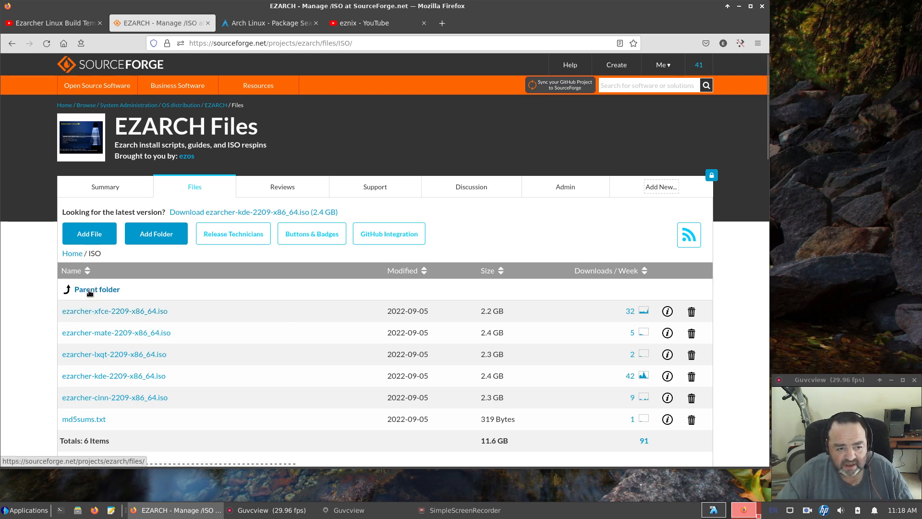
Go up to the EZARCH Home folder and into the Templates folder.
left_click(97, 289)
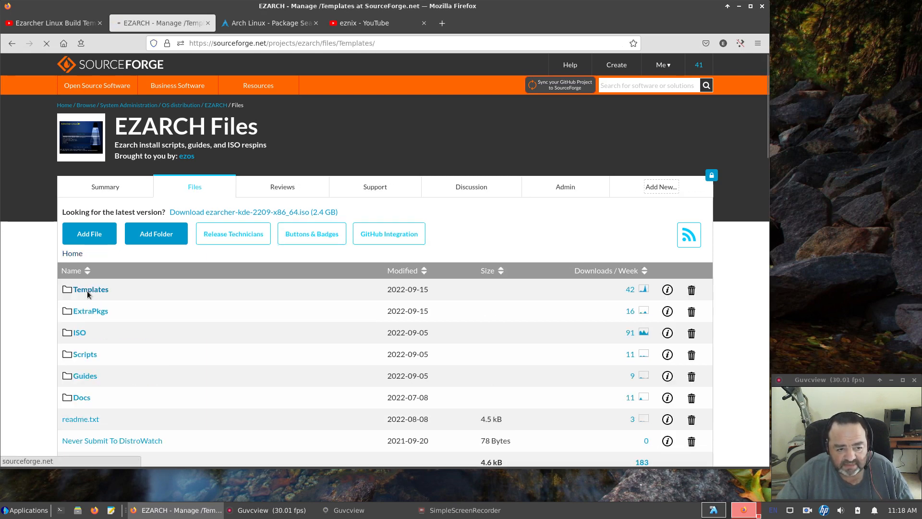
left_click(90, 289)
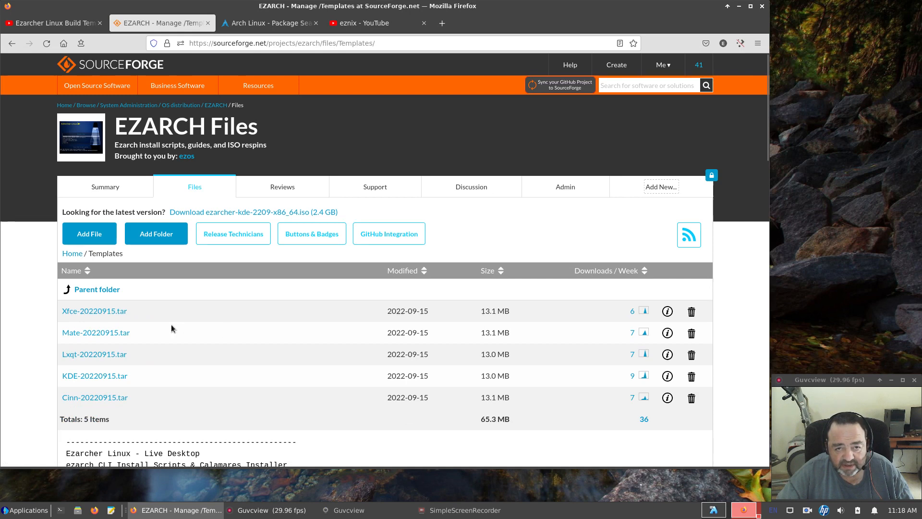
mouse_move(108, 321)
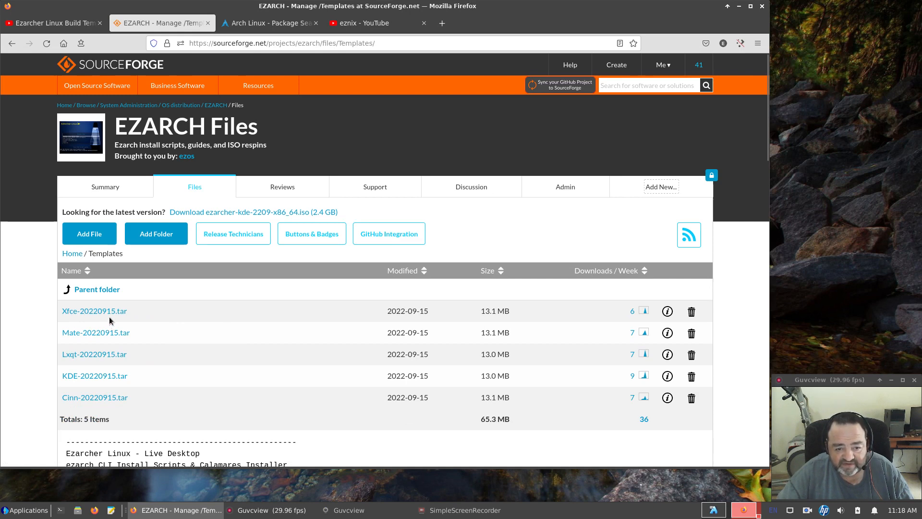
mouse_move(413, 344)
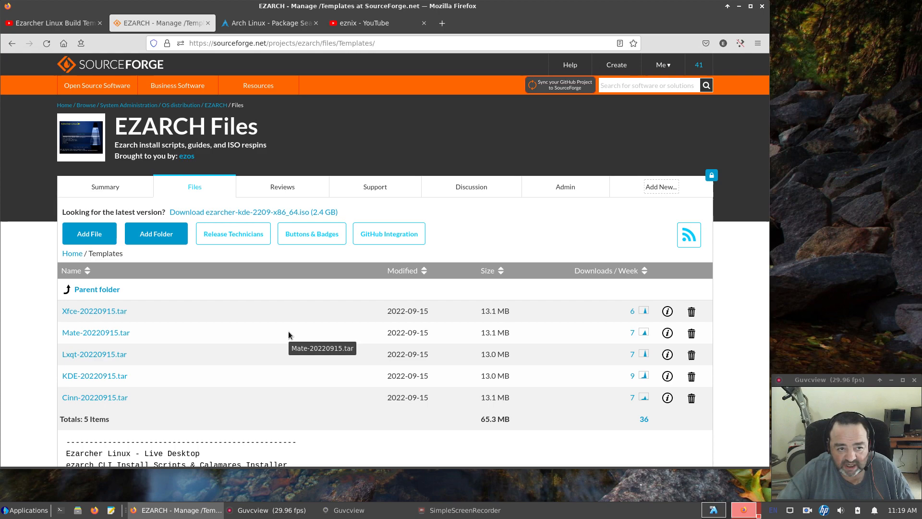
left_click(51, 23)
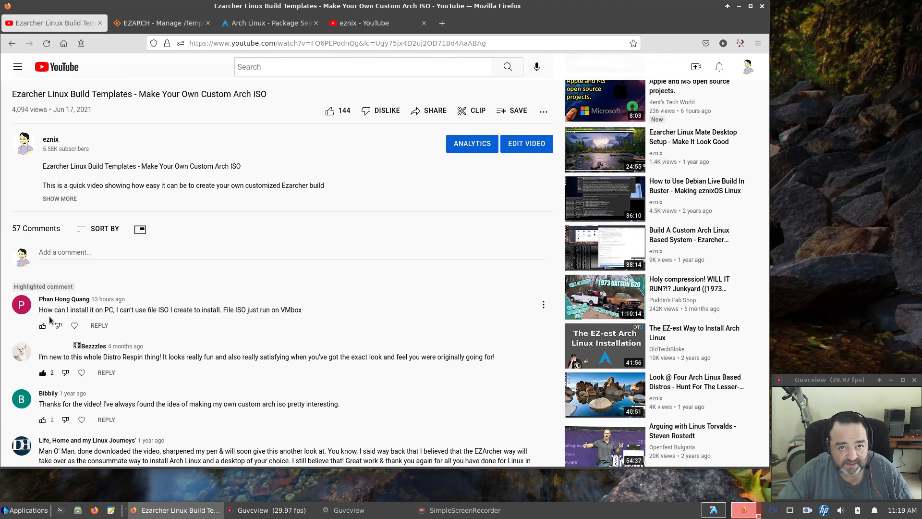
mouse_move(184, 322)
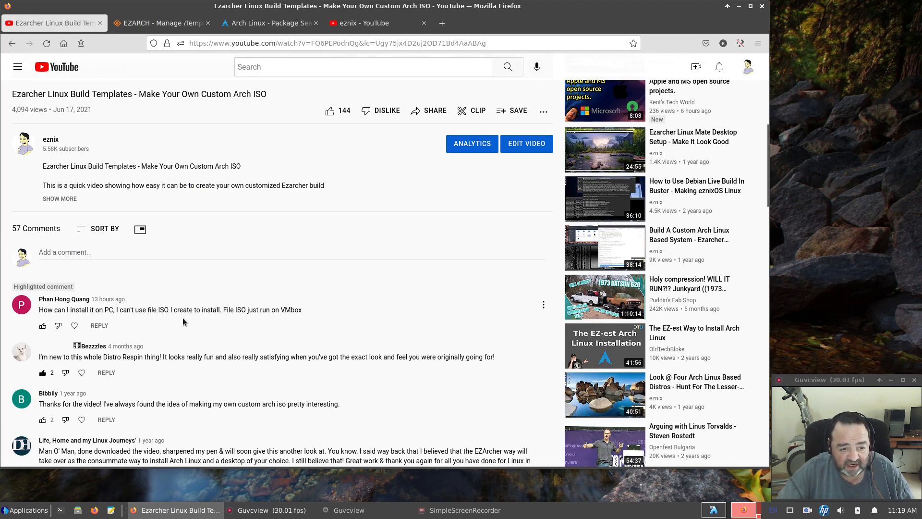
mouse_move(151, 313)
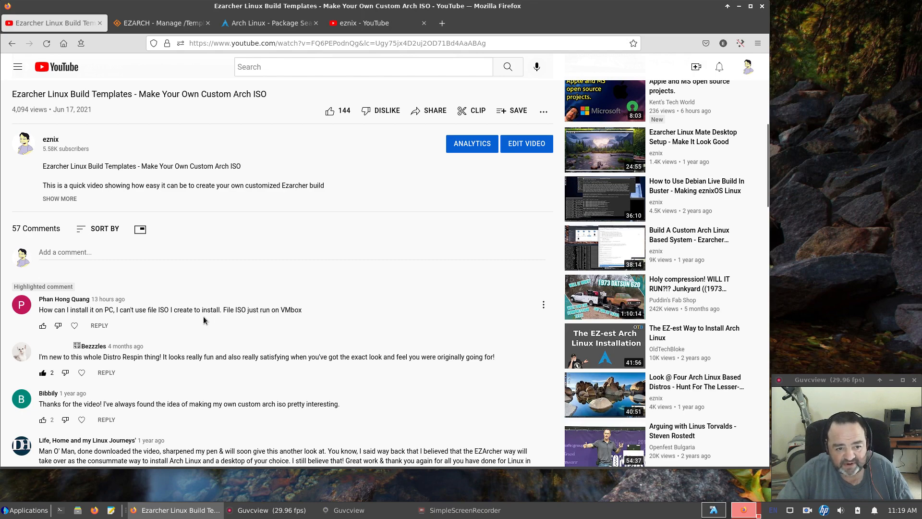
mouse_move(207, 266)
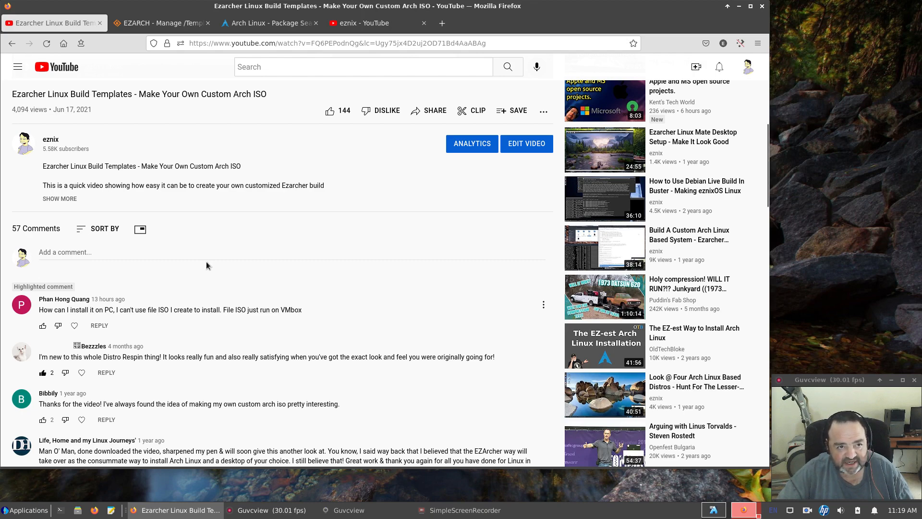
left_click(162, 23)
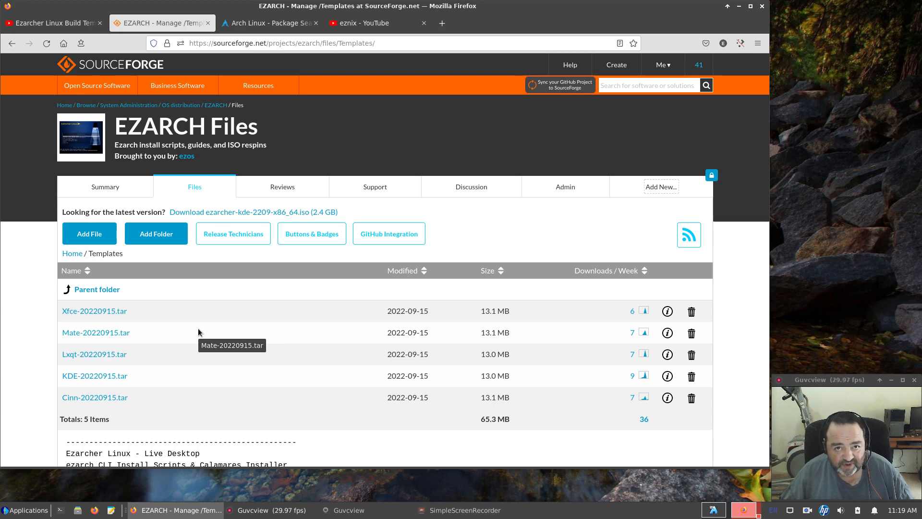
mouse_move(253, 112)
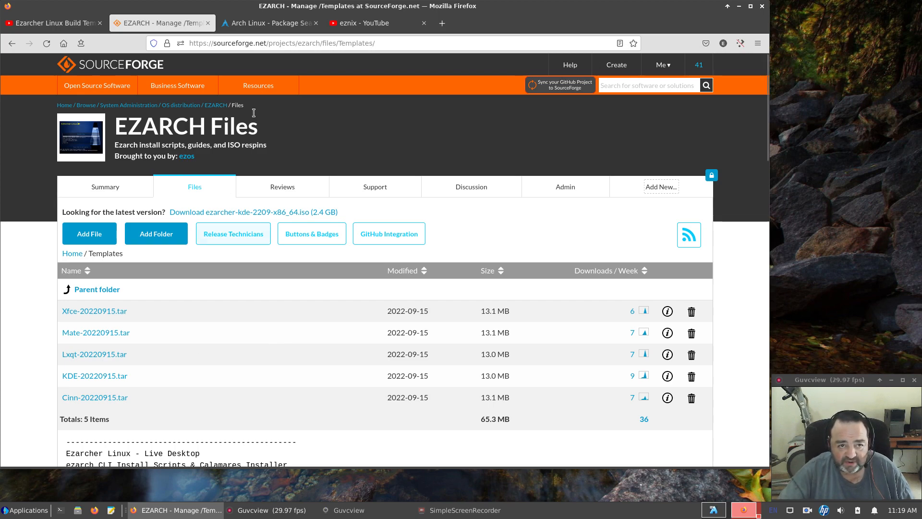
Search Arch Linux packages for 'boost' and review the 11 matches, glancing back at the Templates listing.
left_click(268, 23)
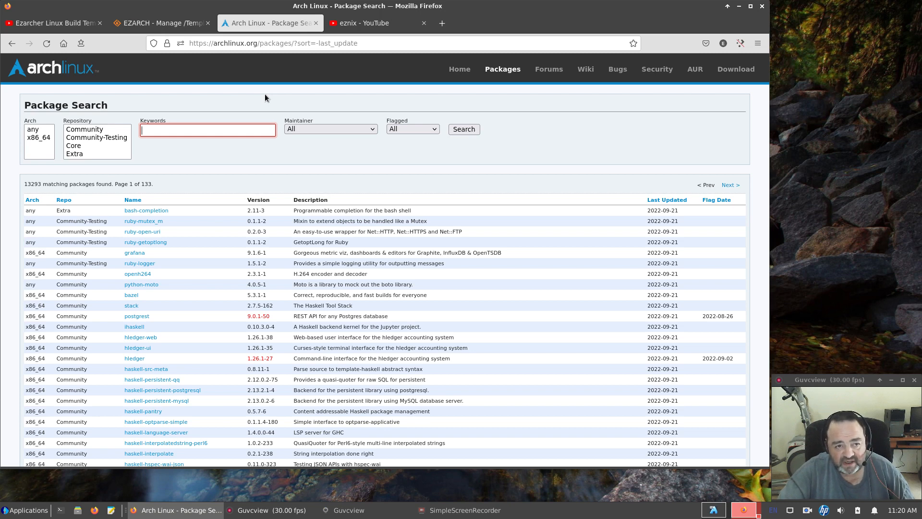
type("boo")
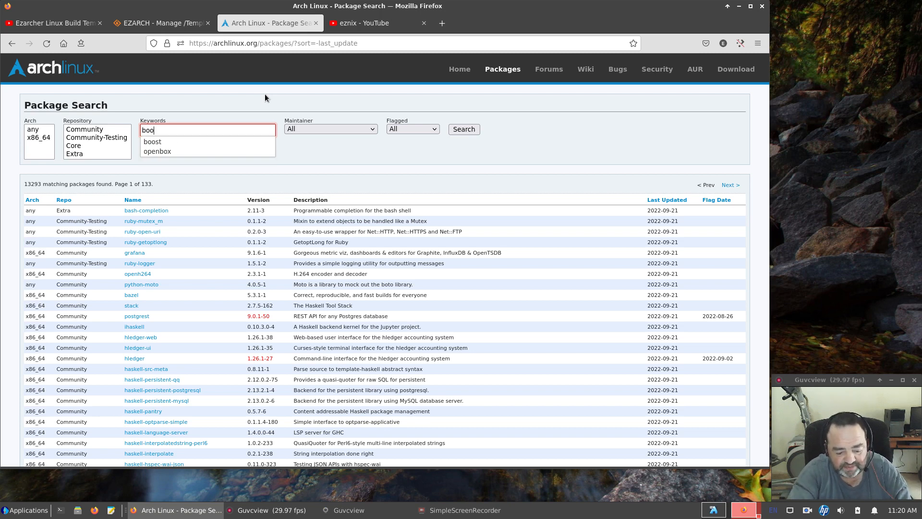
left_click(152, 141)
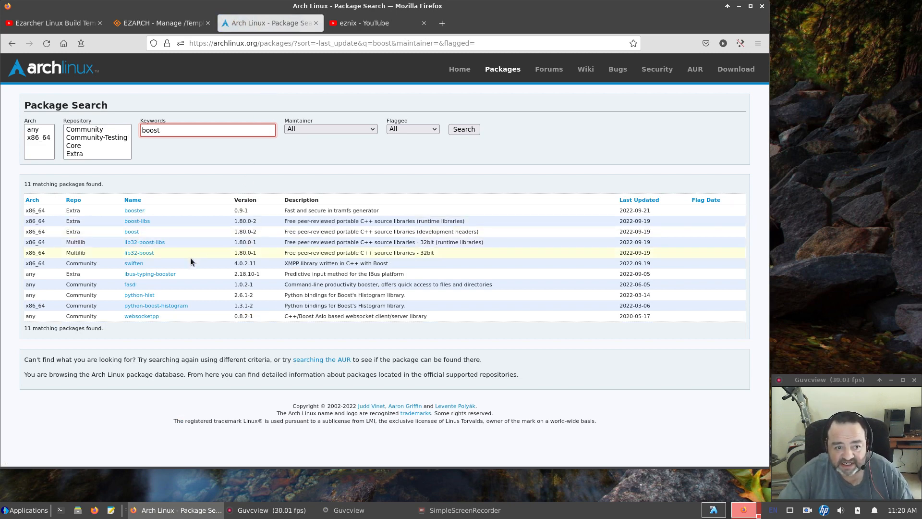
mouse_move(138, 238)
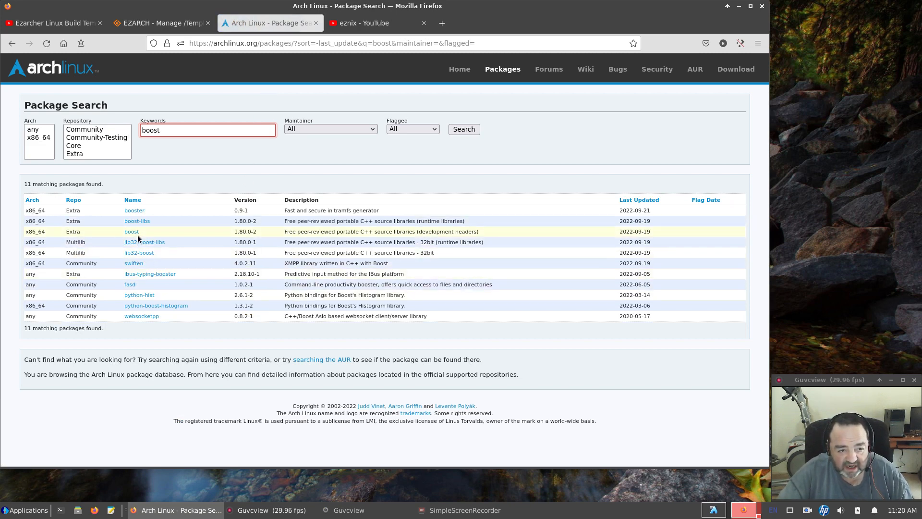
mouse_move(232, 242)
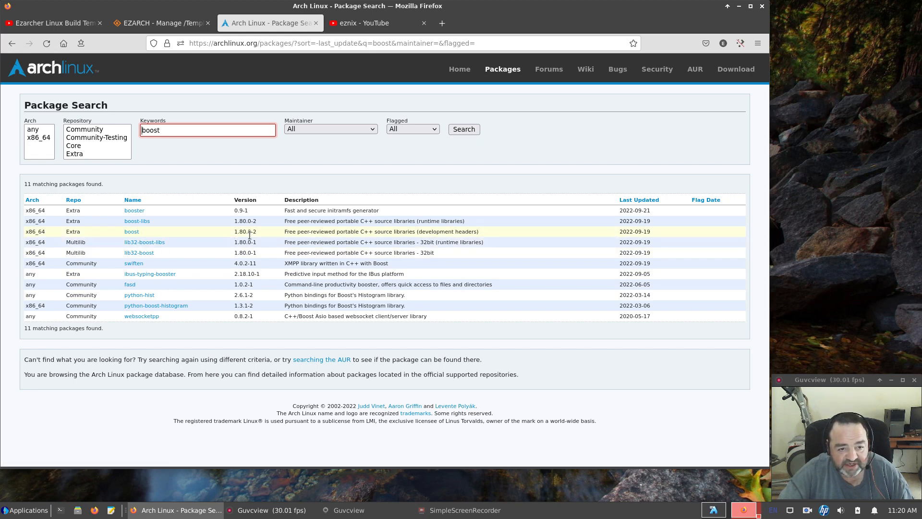
mouse_move(145, 232)
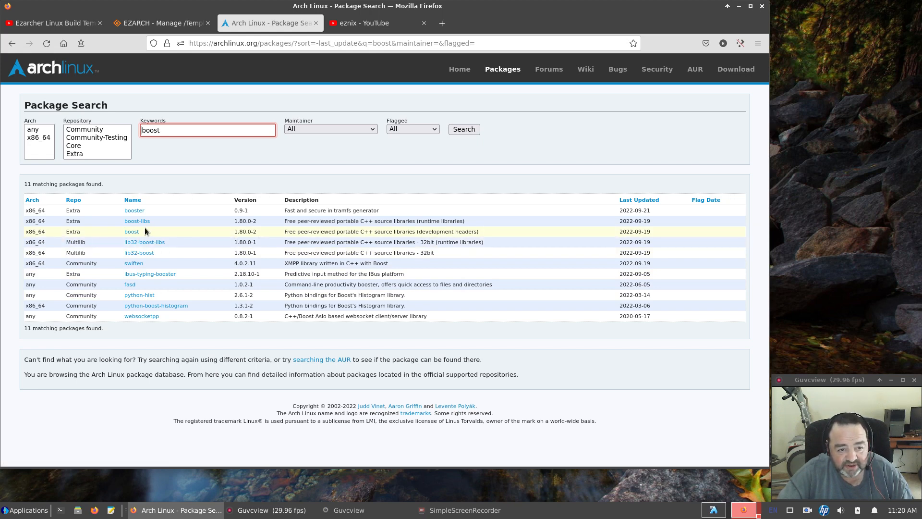
mouse_move(241, 227)
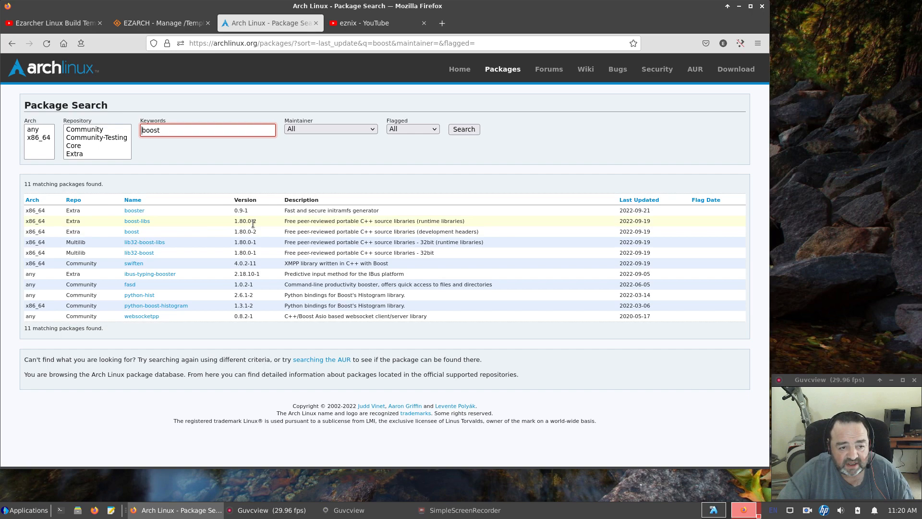
mouse_move(277, 279)
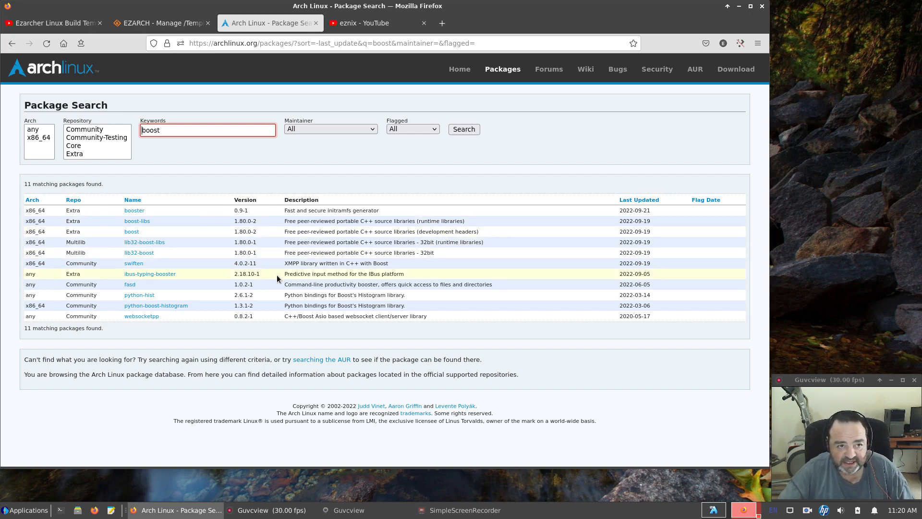
left_click(158, 23)
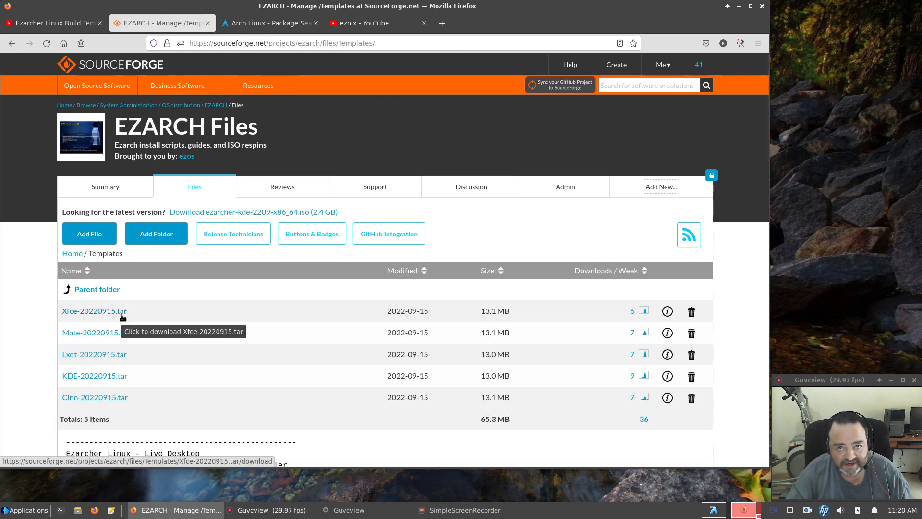
mouse_move(124, 316)
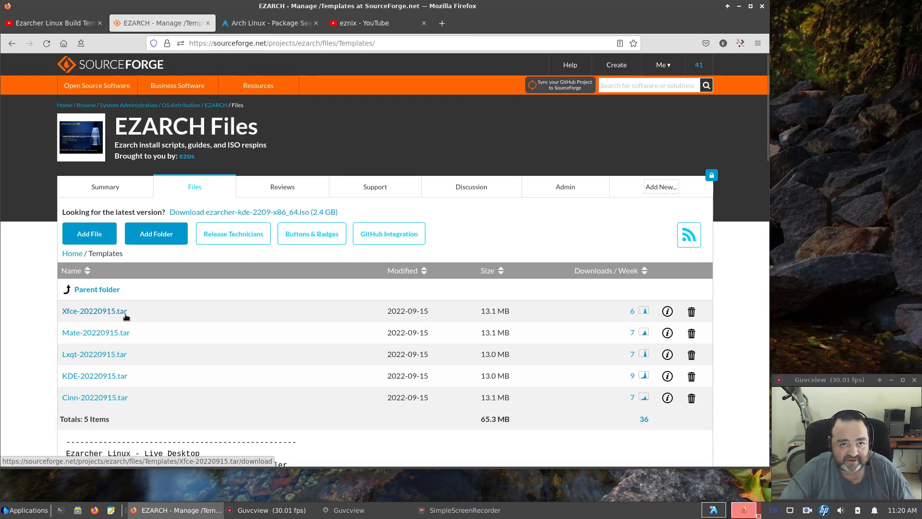
mouse_move(268, 23)
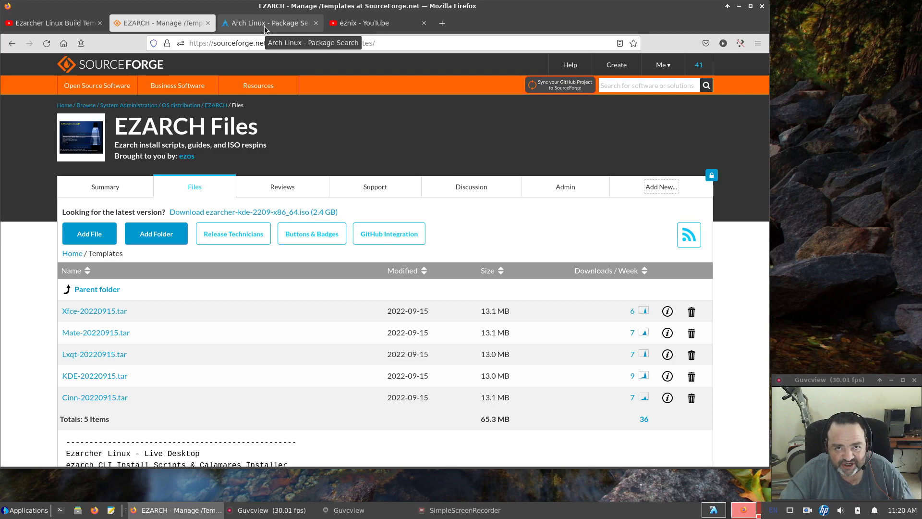
left_click(269, 23)
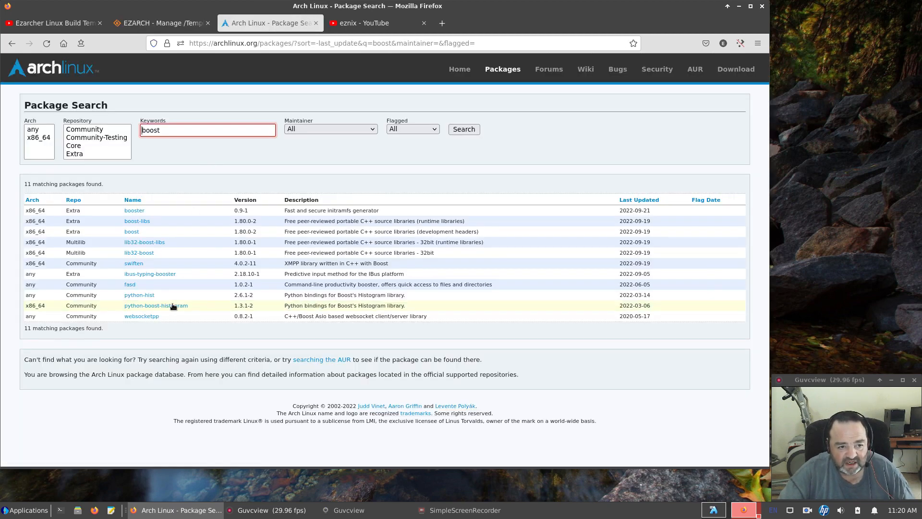
mouse_move(131, 231)
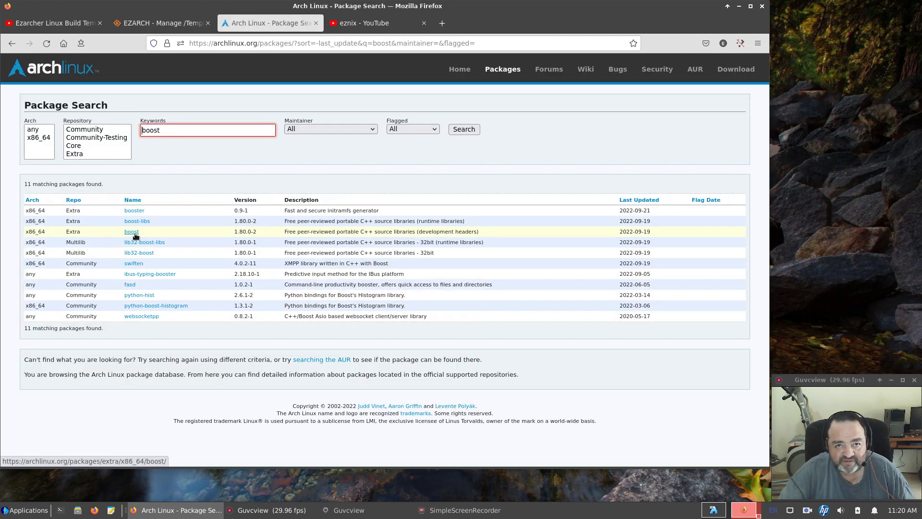
mouse_move(136, 221)
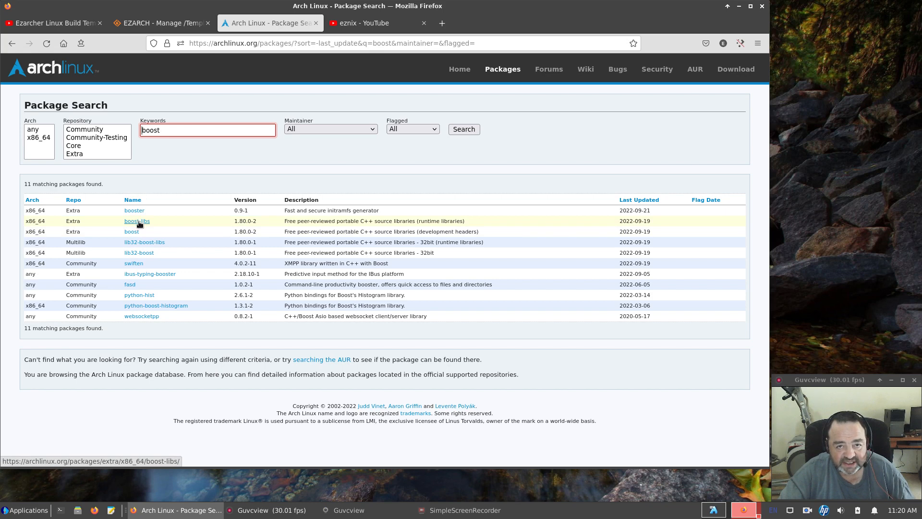
mouse_move(136, 221)
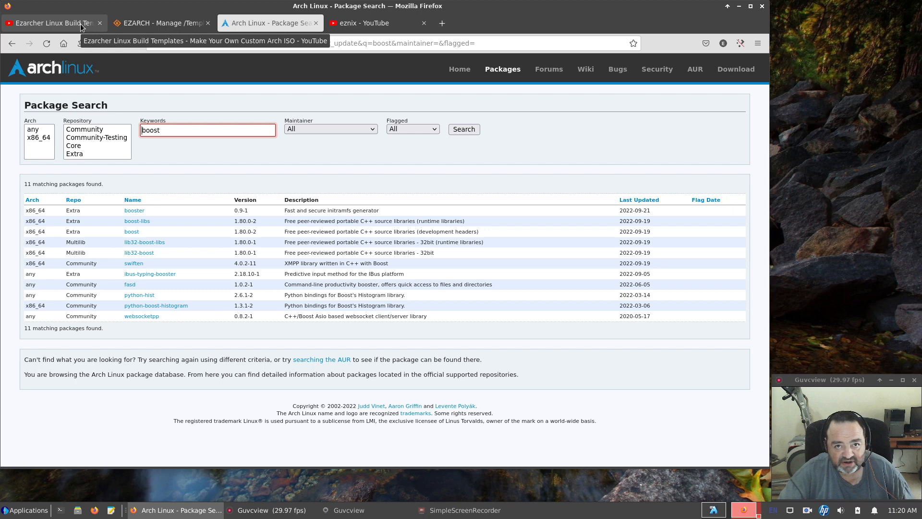
mouse_move(104, 43)
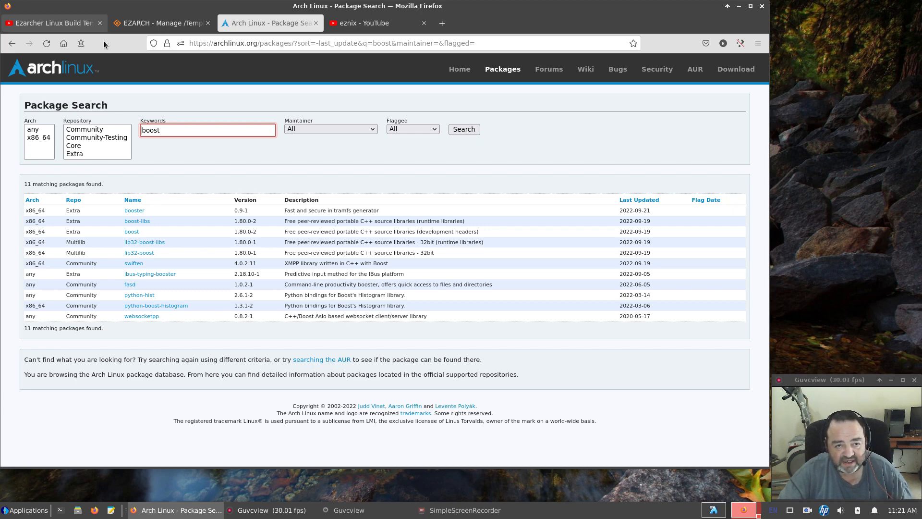
mouse_move(376, 206)
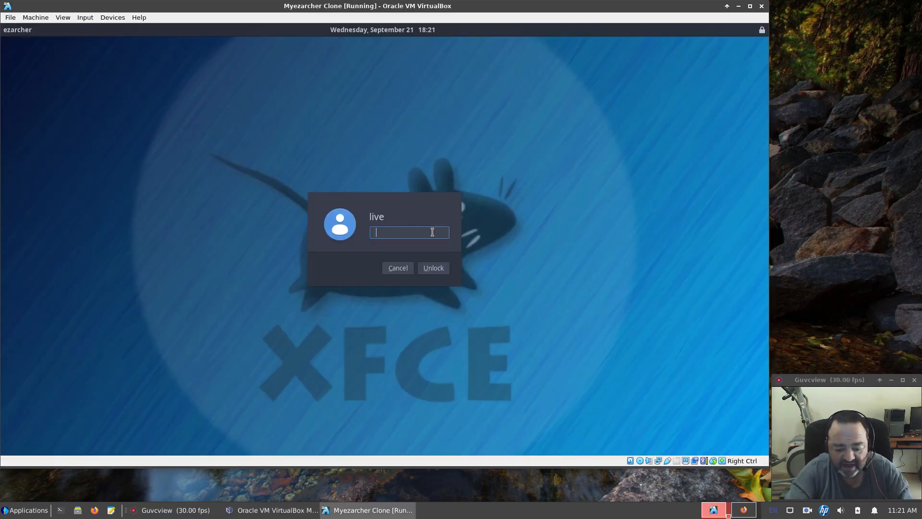
Unlock the live session and copy the Xfce template archive from ezarcher/Templates into Home.
left_click(433, 268)
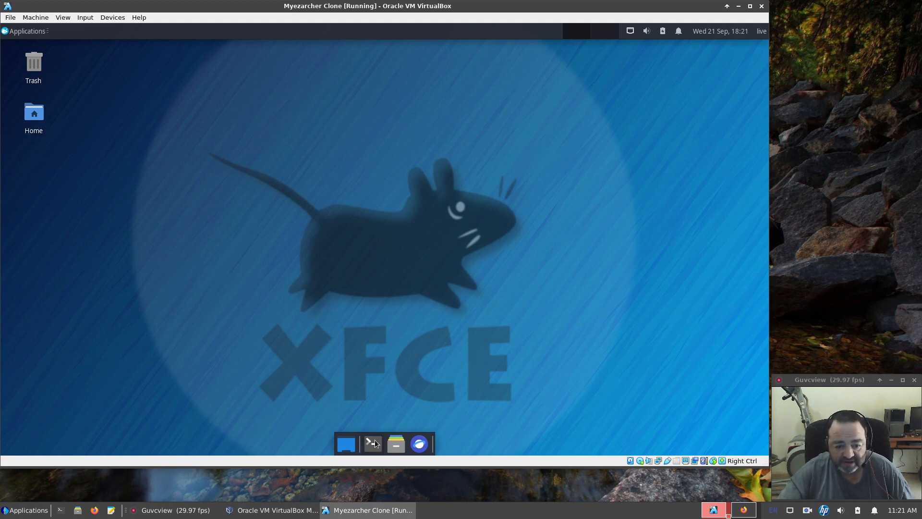
double_click(34, 112)
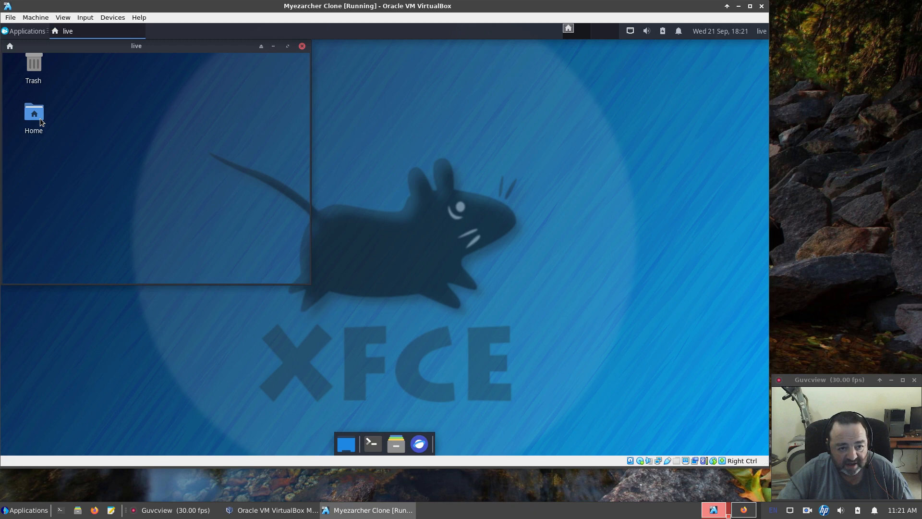
double_click(33, 113)
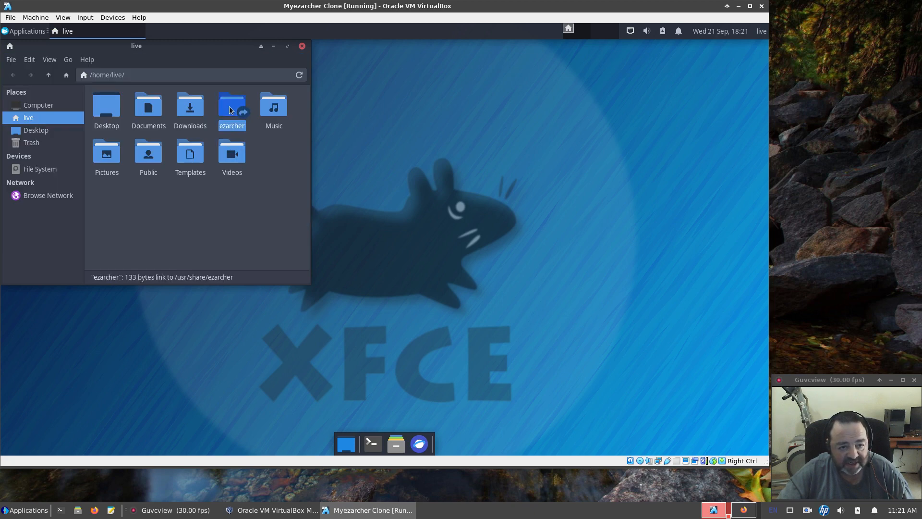
double_click(232, 108)
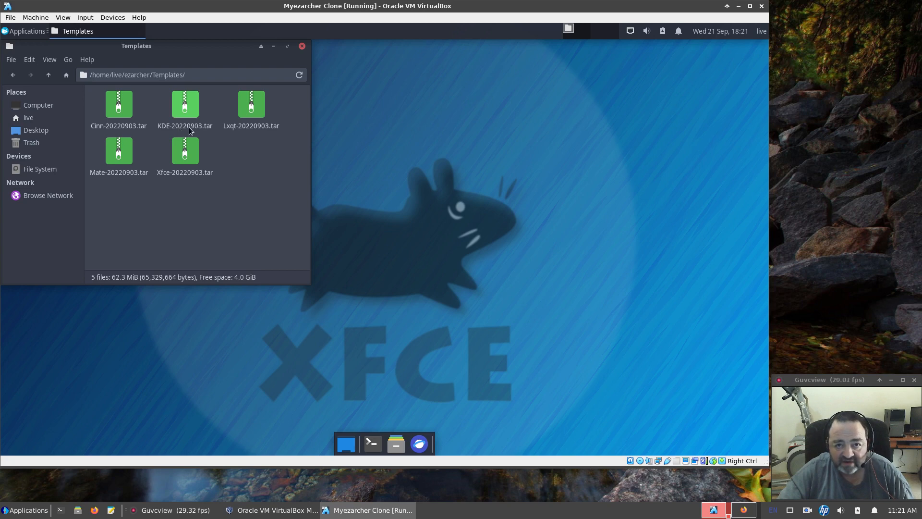
mouse_move(195, 135)
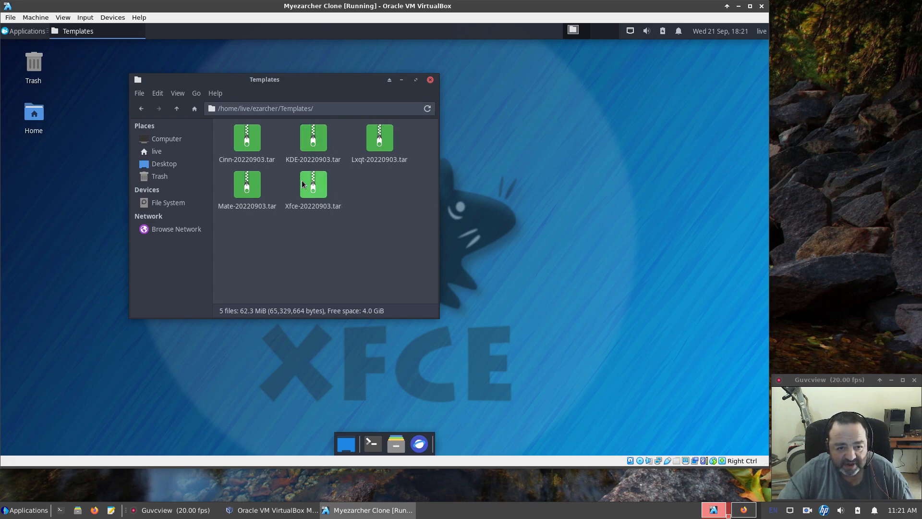
right_click(313, 185)
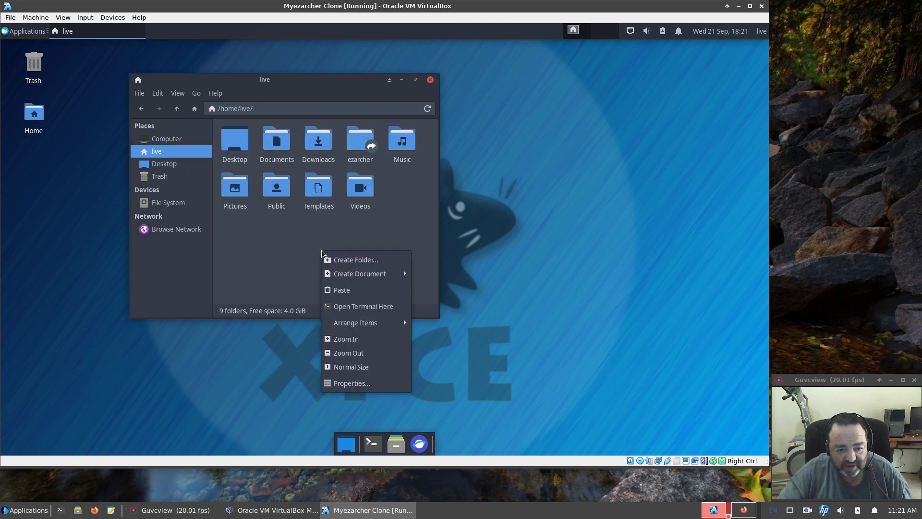
left_click(341, 289)
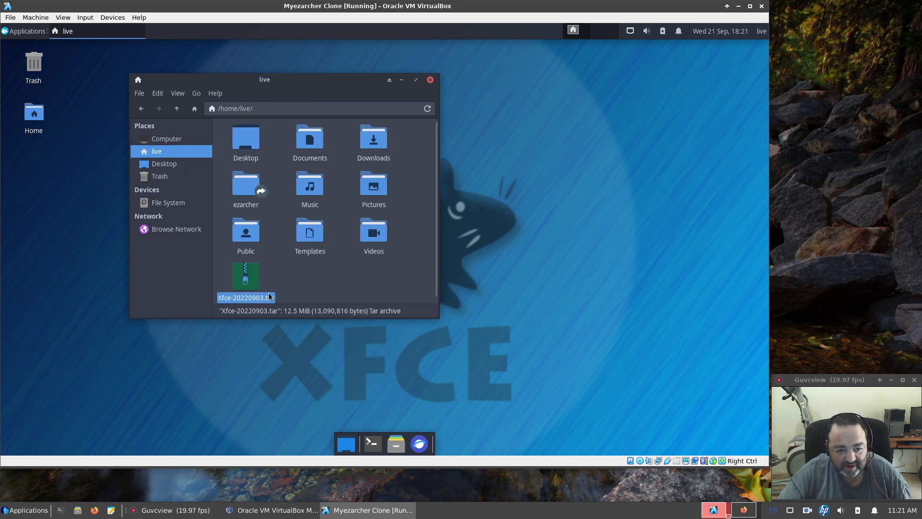
Extract the archive and browse into Xfce-20220915/opt/ezrepo with its eight package files.
right_click(245, 276)
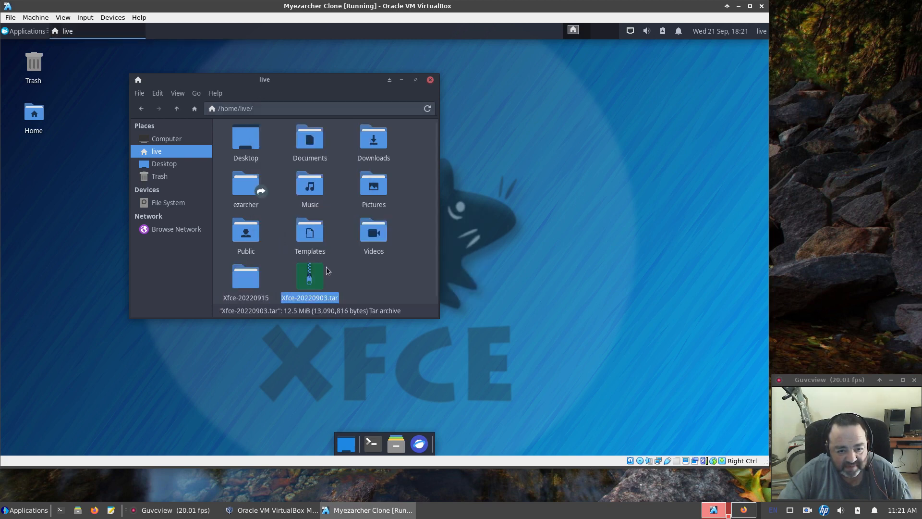
double_click(245, 282)
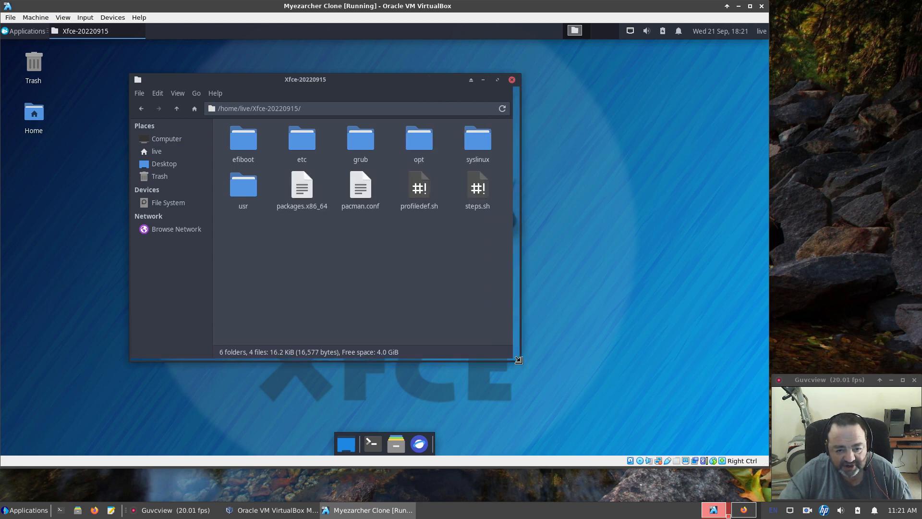
left_click_drag(306, 79, 324, 73)
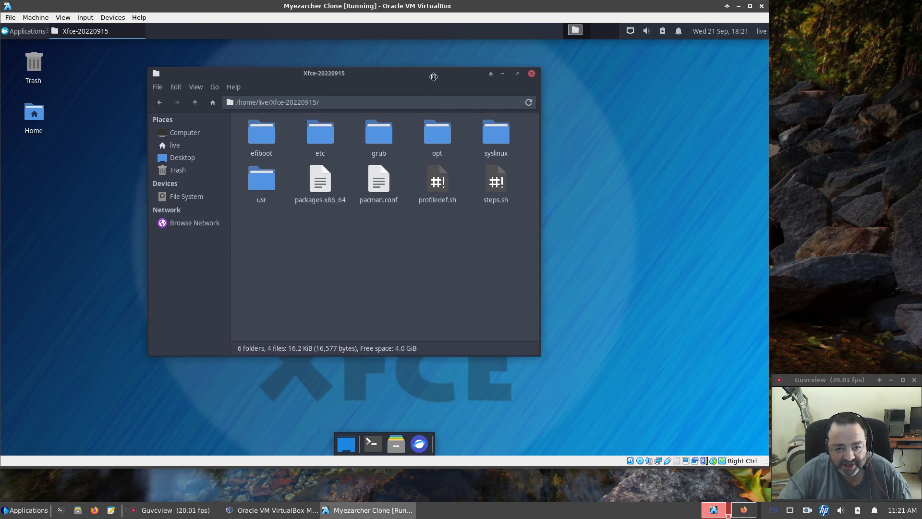
double_click(437, 132)
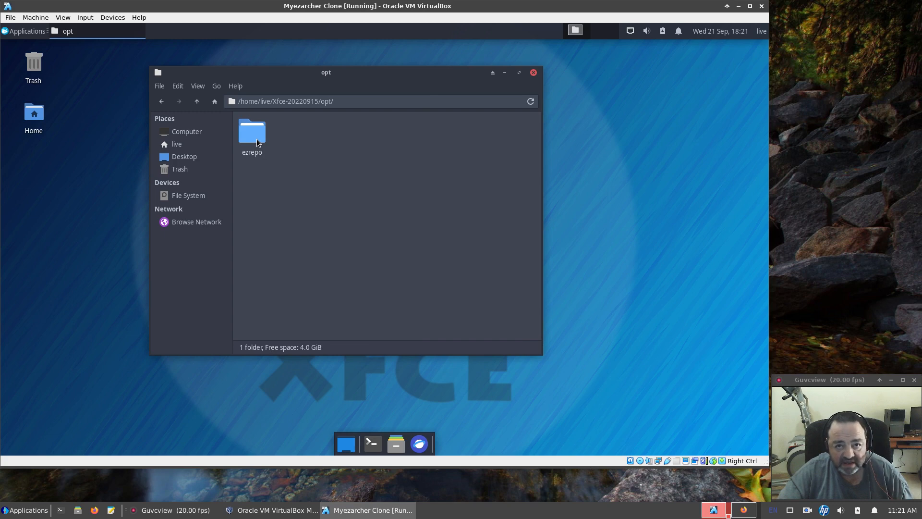
double_click(251, 130)
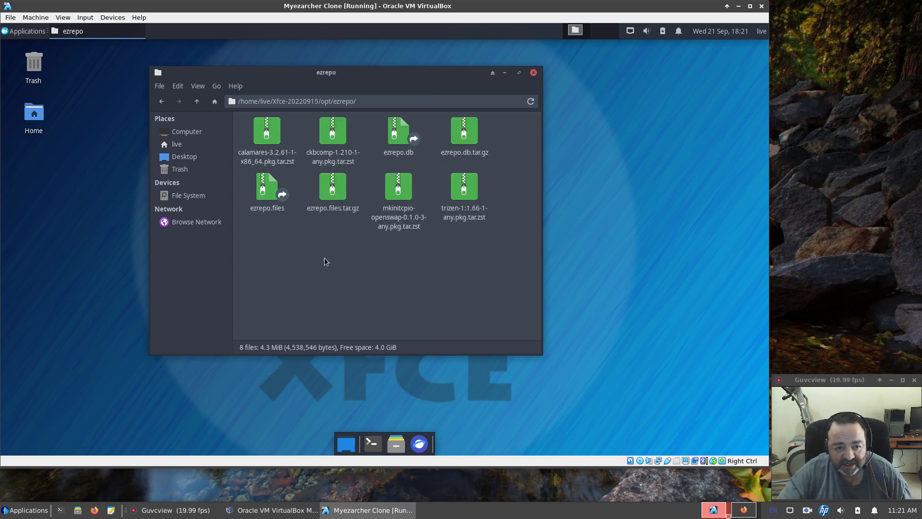
mouse_move(332, 271)
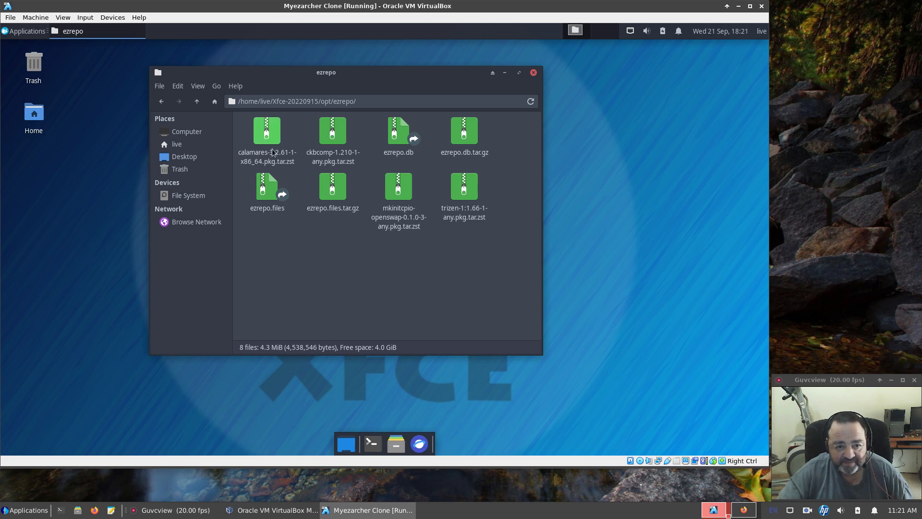
View the calamares package's properties (4.2 MiB), close them and go back up to the template root.
left_click(266, 135)
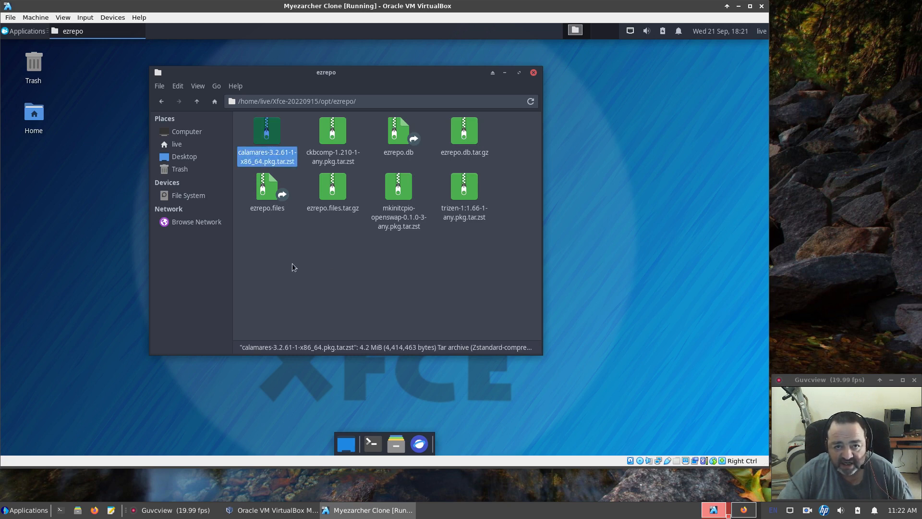
right_click(266, 132)
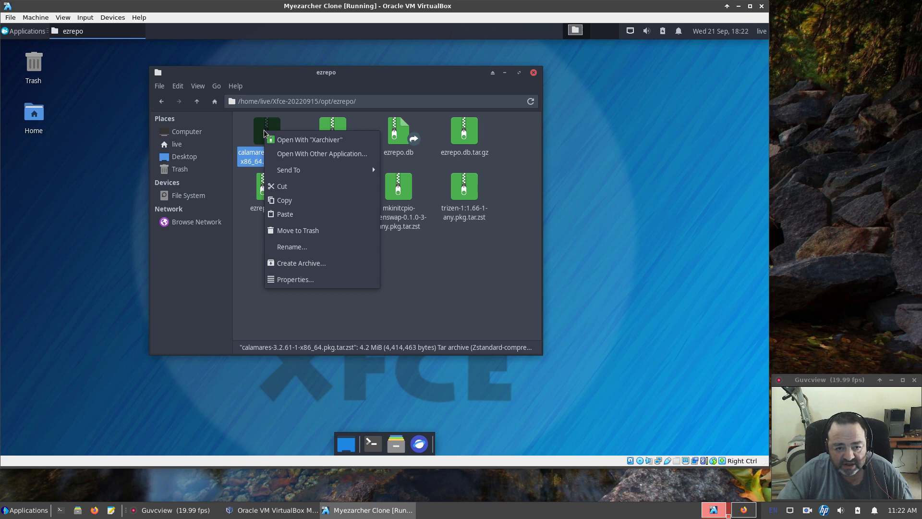
left_click(295, 279)
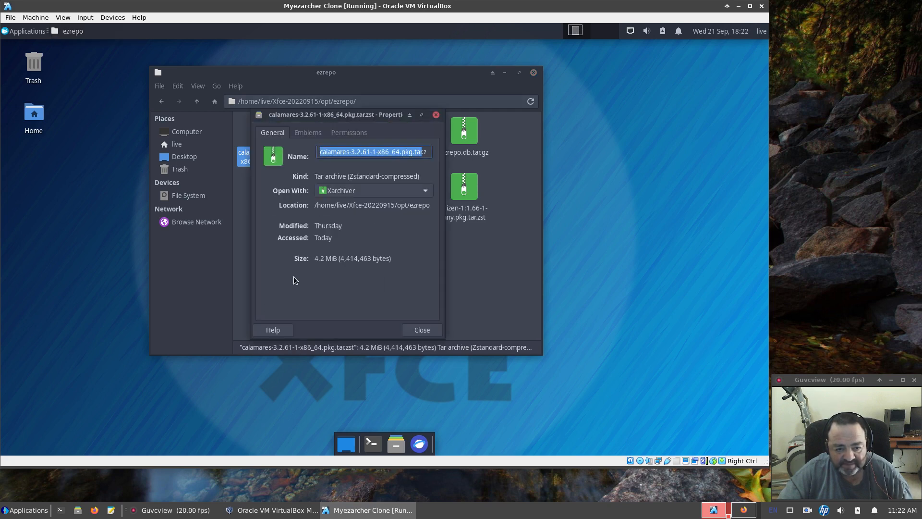
mouse_move(278, 243)
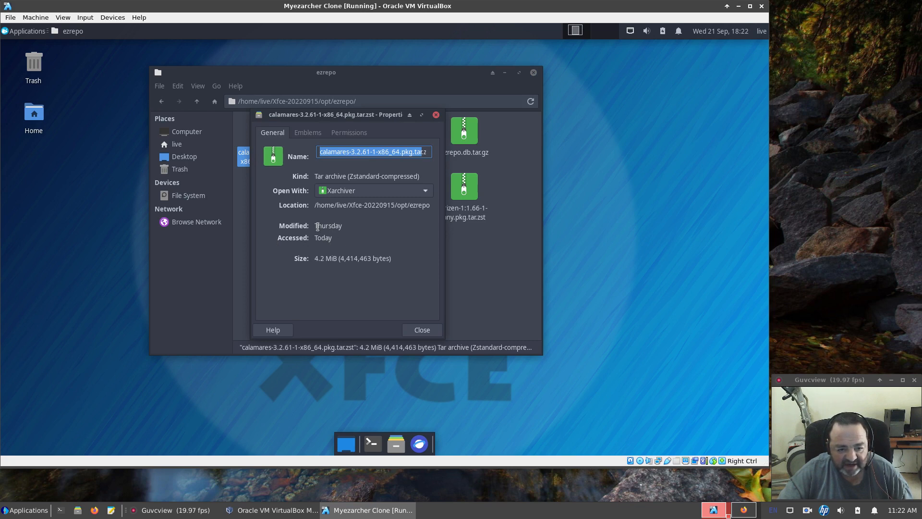
mouse_move(330, 235)
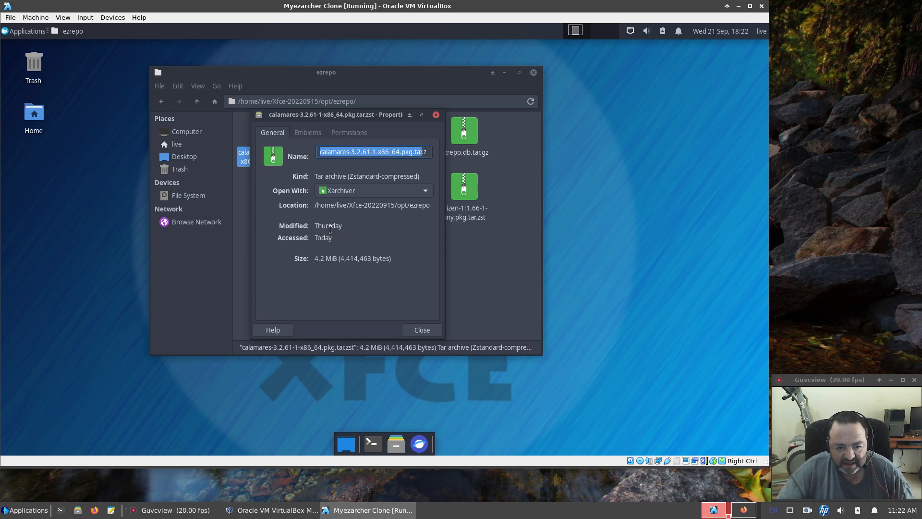
mouse_move(548, 307)
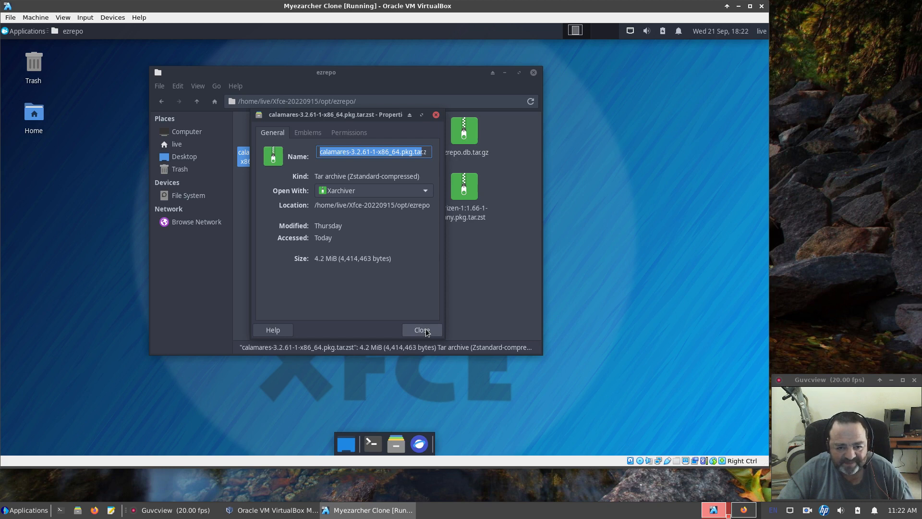
left_click(421, 329)
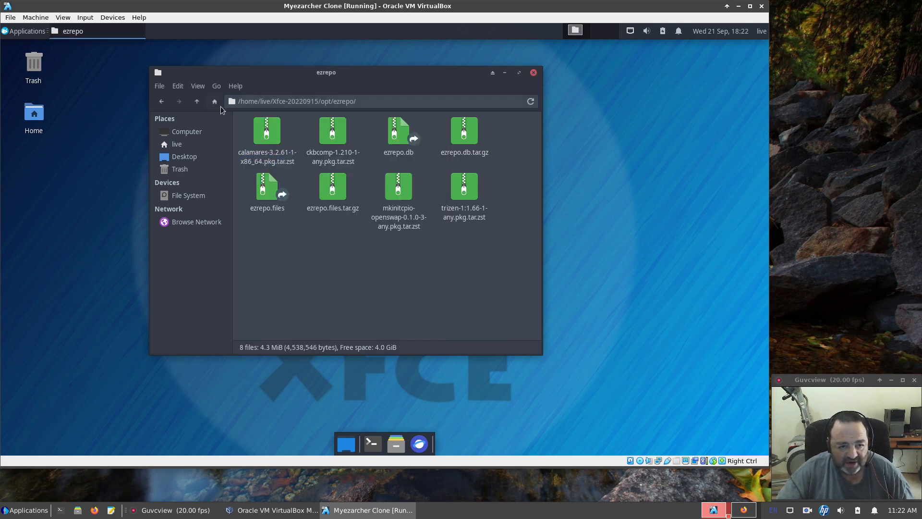
left_click(196, 101)
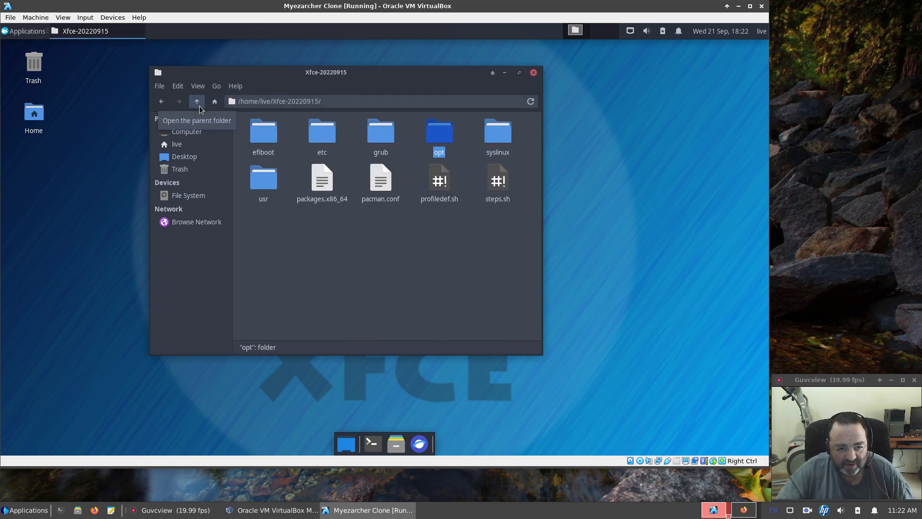
left_click(418, 258)
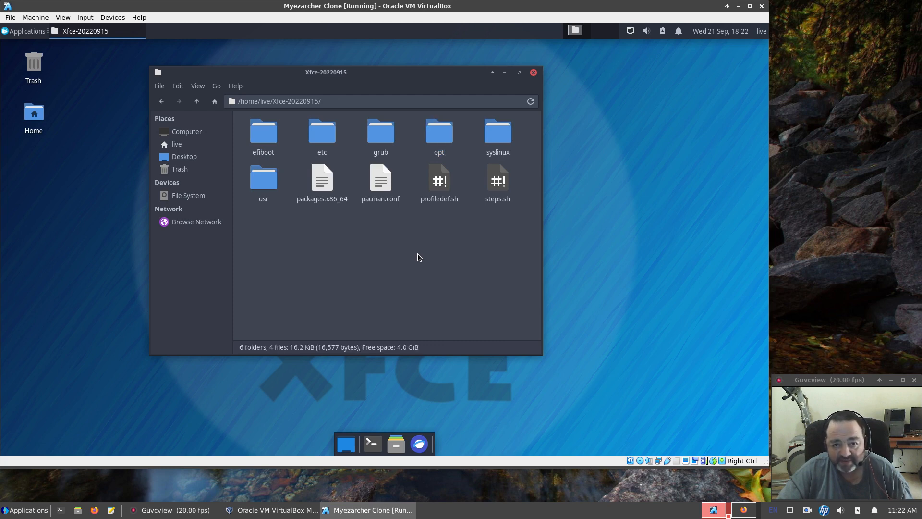
mouse_move(361, 78)
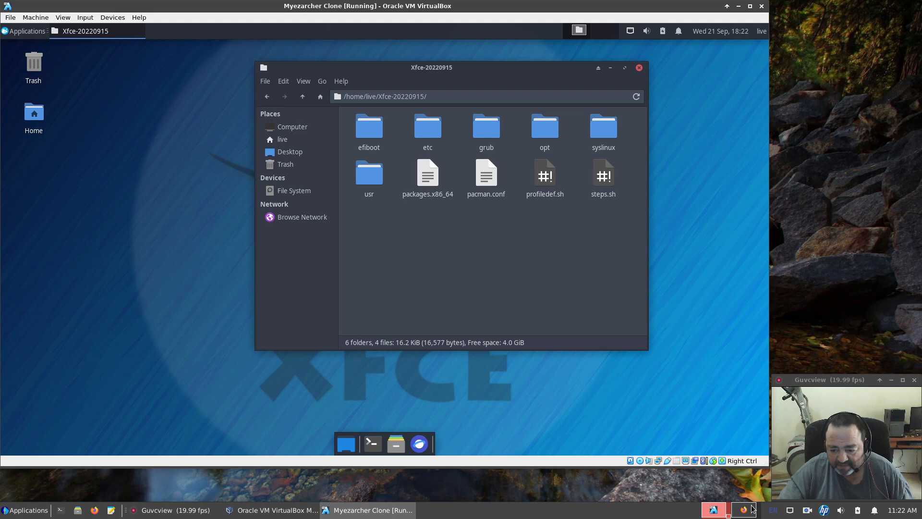
mouse_move(612, 68)
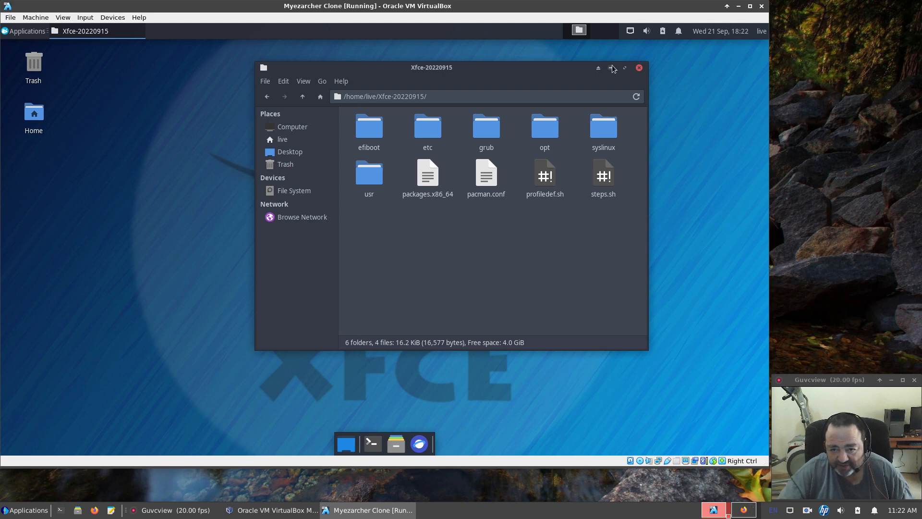
left_click(26, 31)
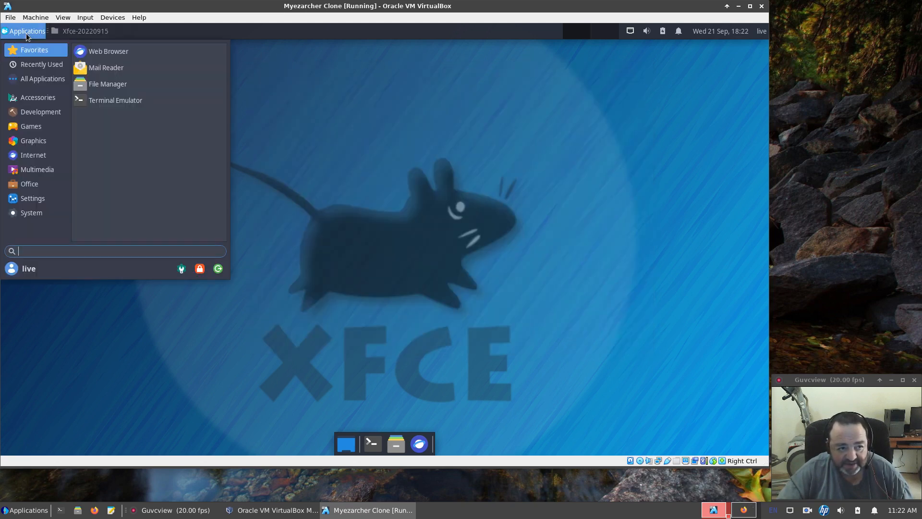
left_click(32, 212)
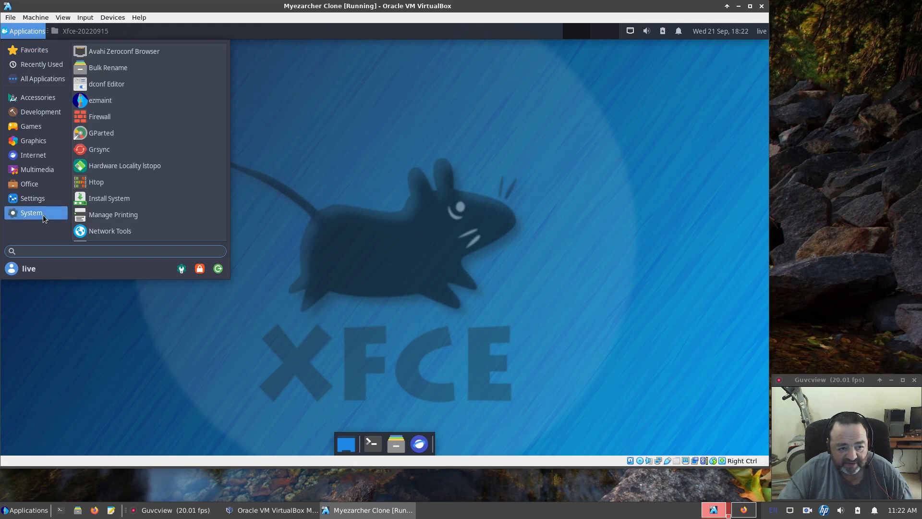
left_click(109, 198)
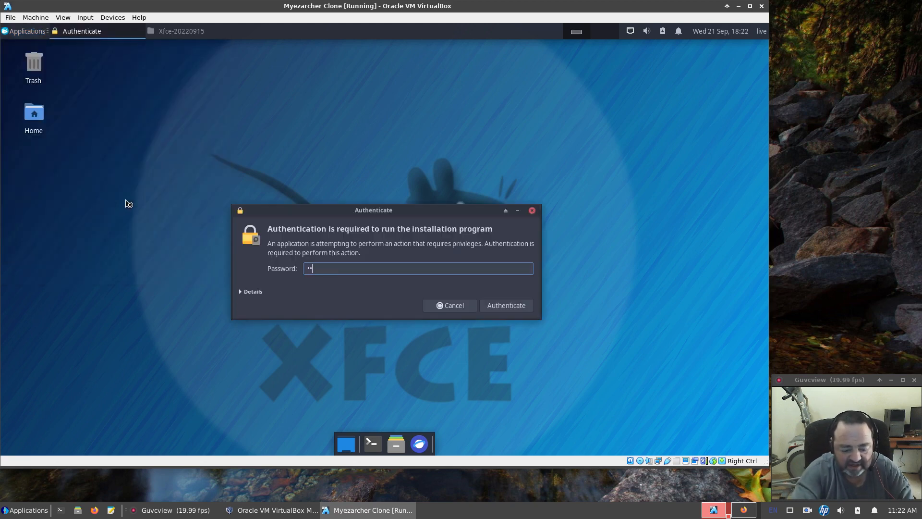
left_click(505, 305)
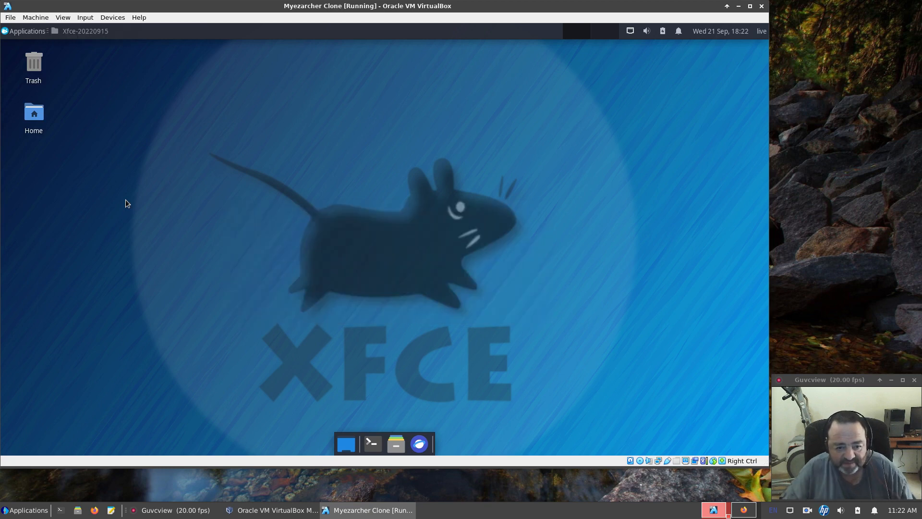
mouse_move(349, 210)
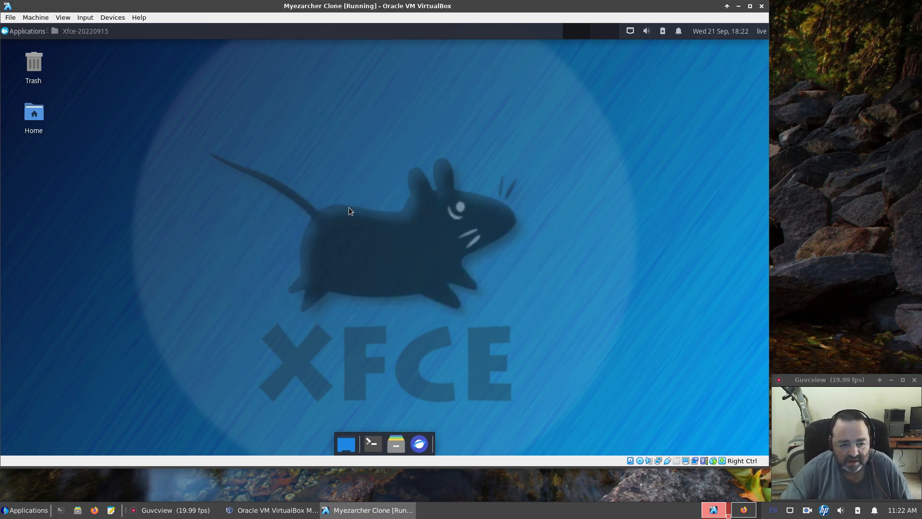
mouse_move(289, 215)
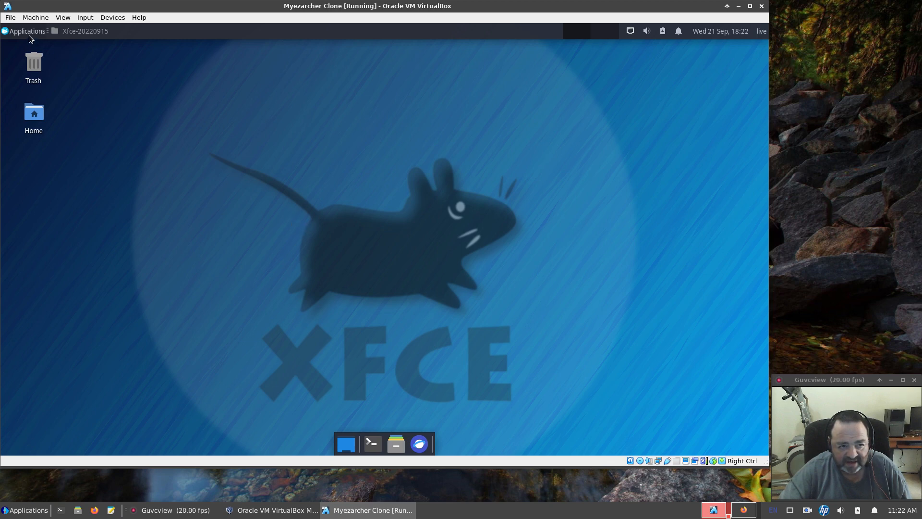
left_click(25, 31)
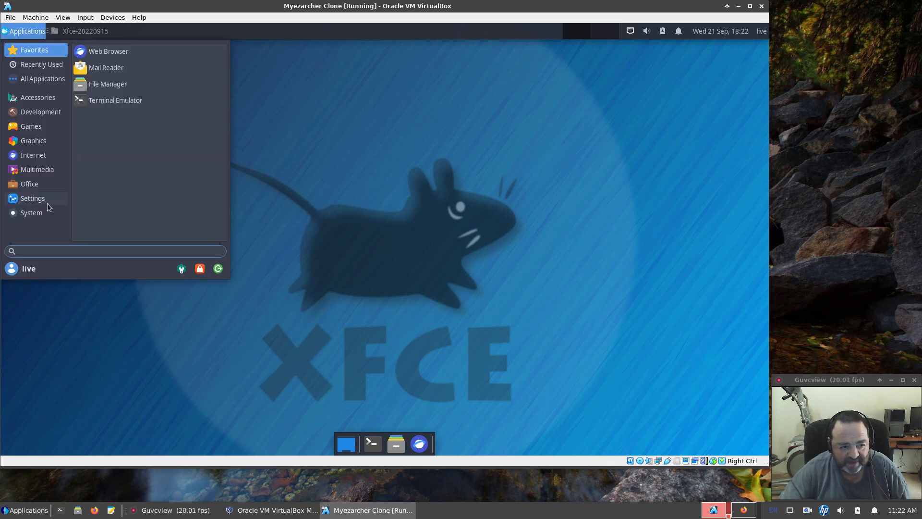
left_click(117, 201)
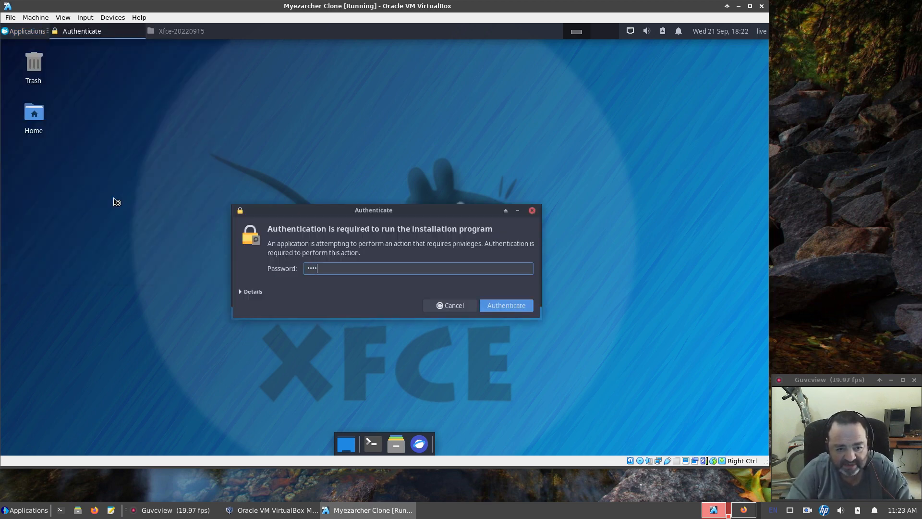
left_click(504, 304)
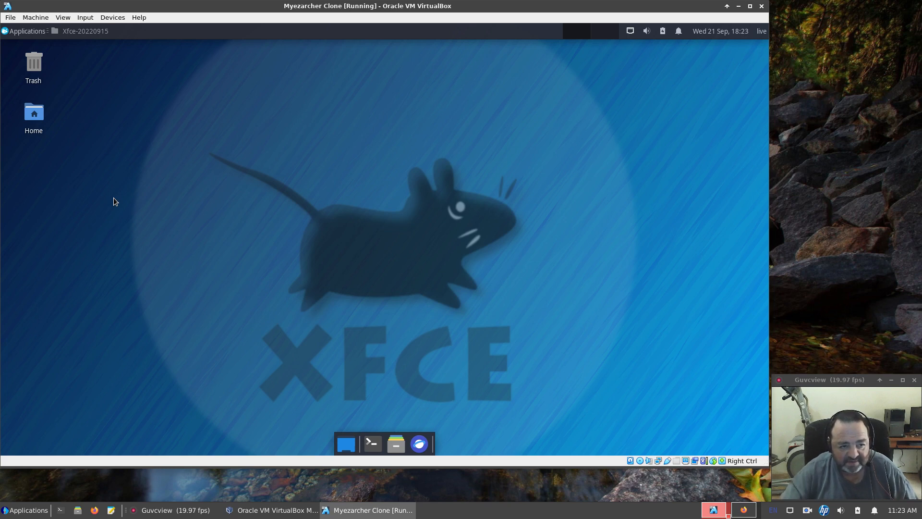
mouse_move(222, 155)
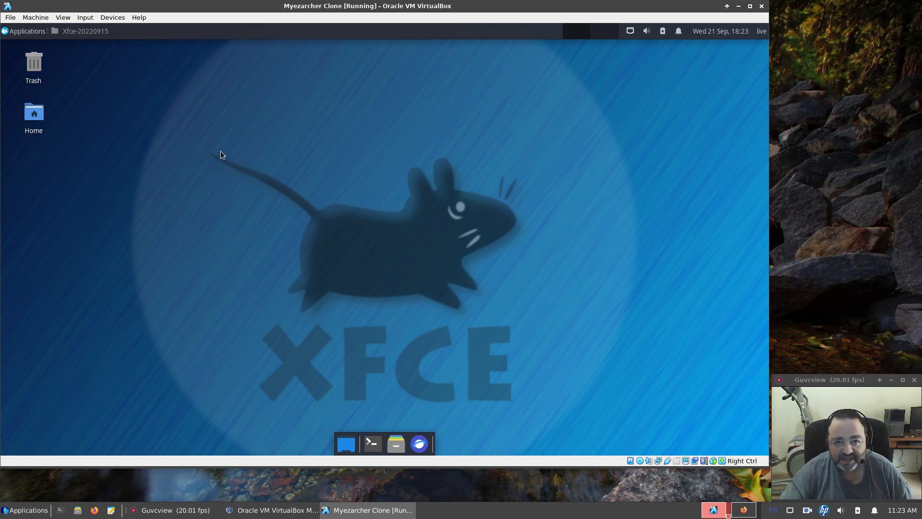
mouse_move(371, 443)
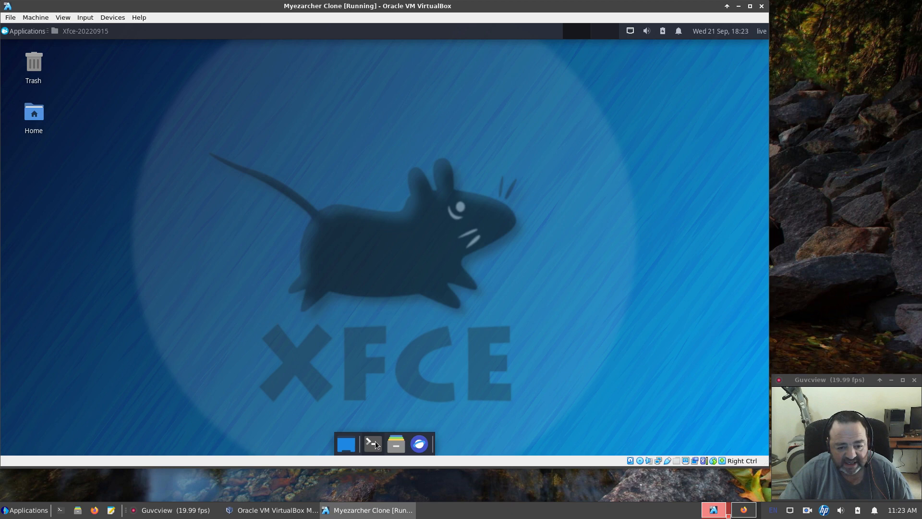
In a new terminal, attempt 'su calamares -d' to run Calamares in debug mode.
left_click(370, 444)
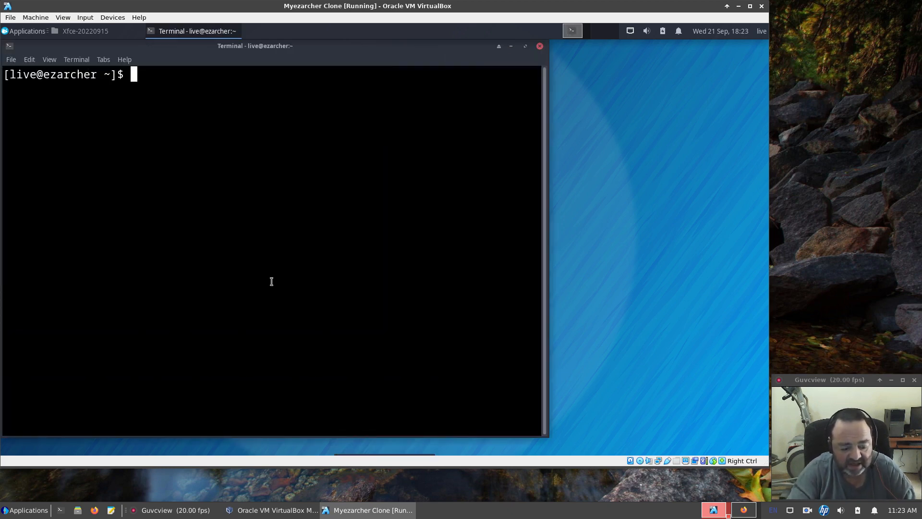
type("su")
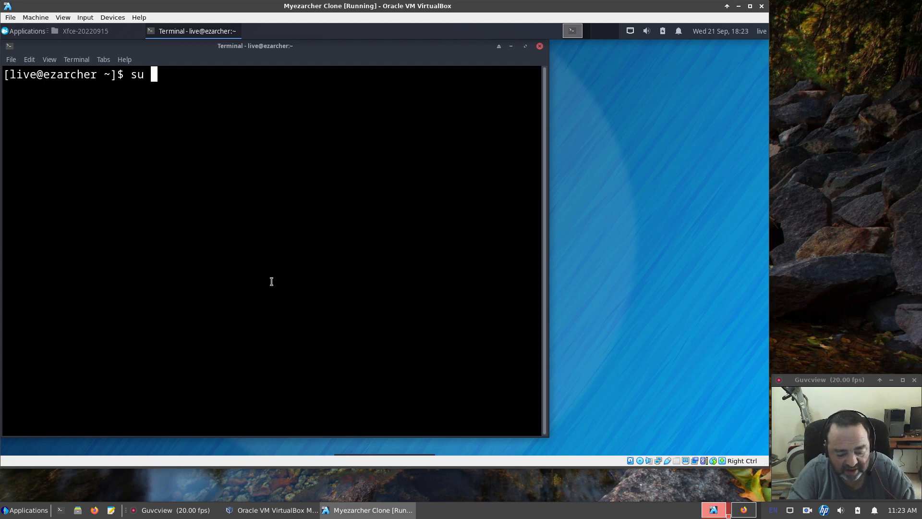
type("calamares")
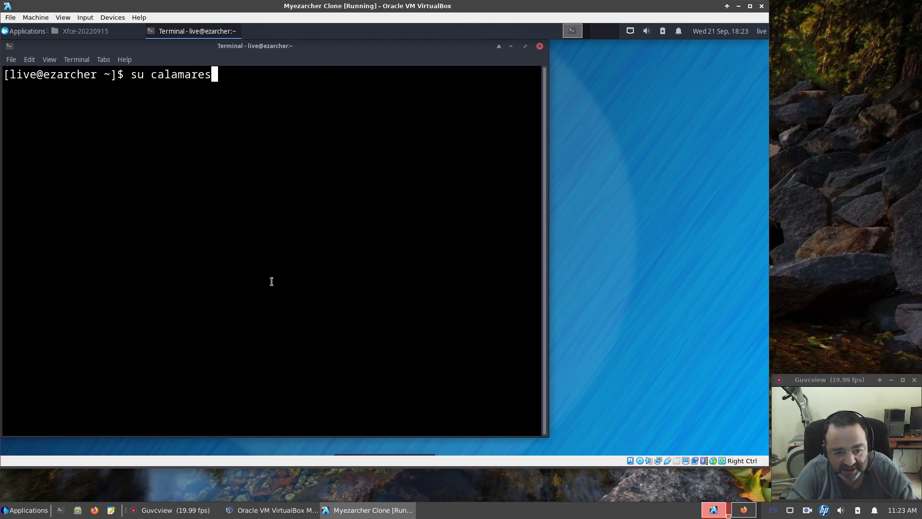
type("-d")
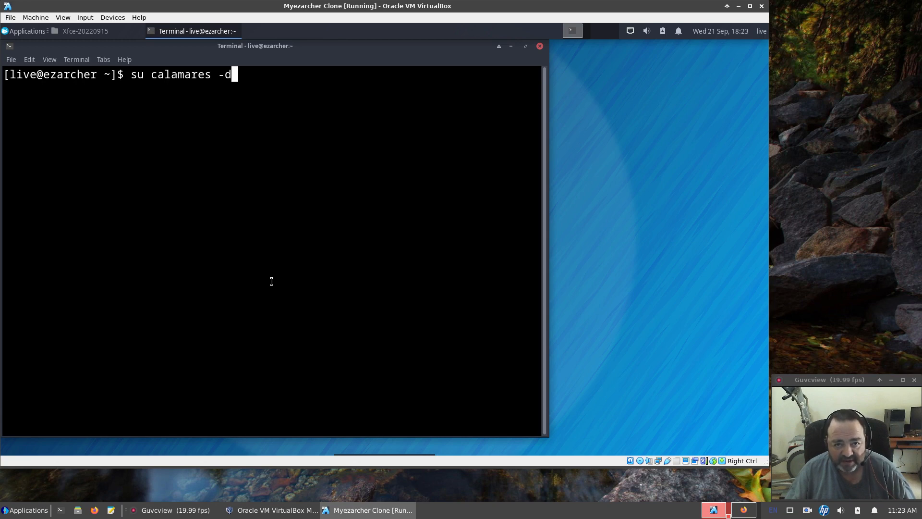
key("Return")
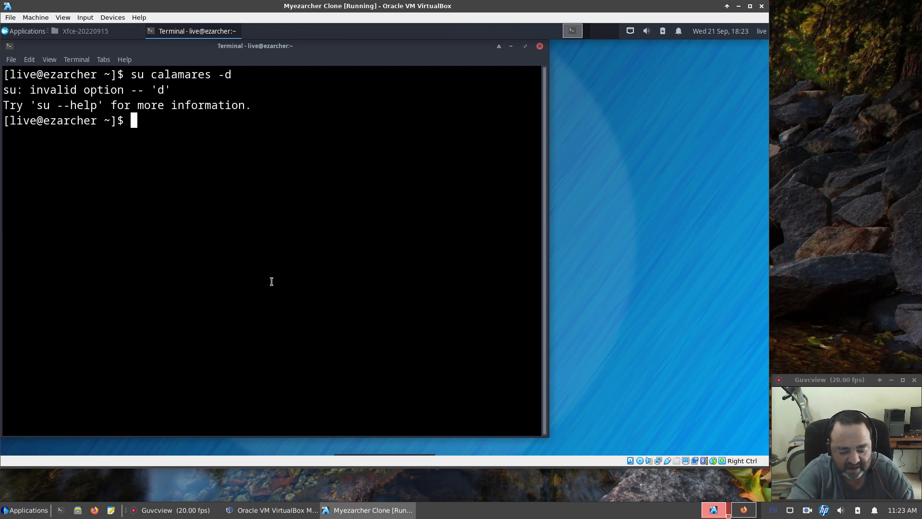
Run 'sudo calamares -d' with the password, hitting the missing libboost_python310 error.
type("sudo")
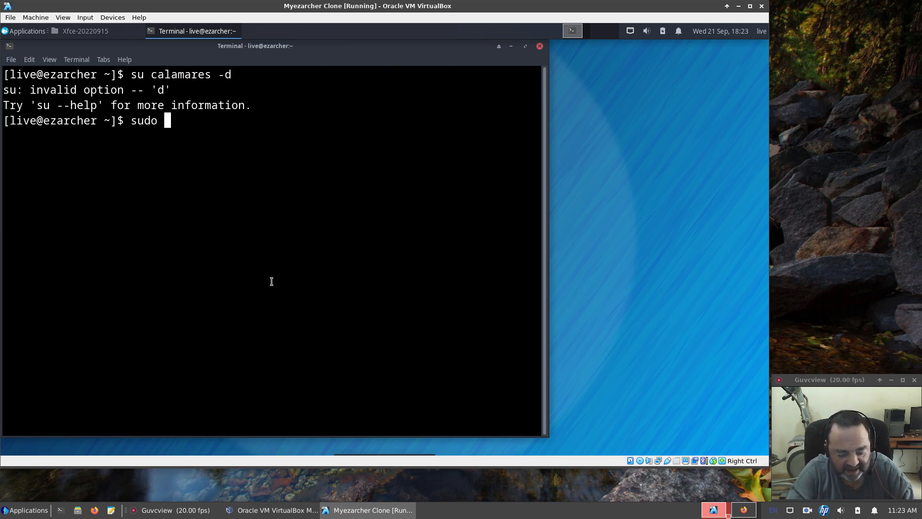
type("calamares")
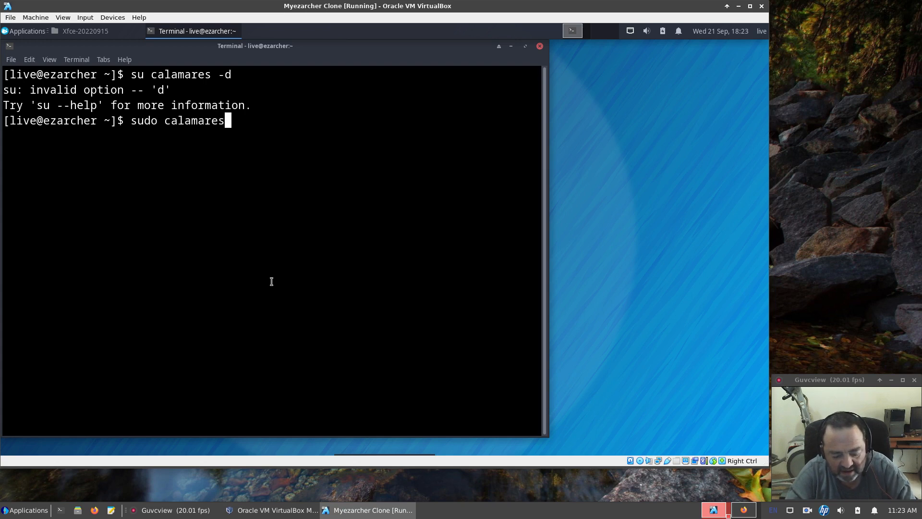
key("Return")
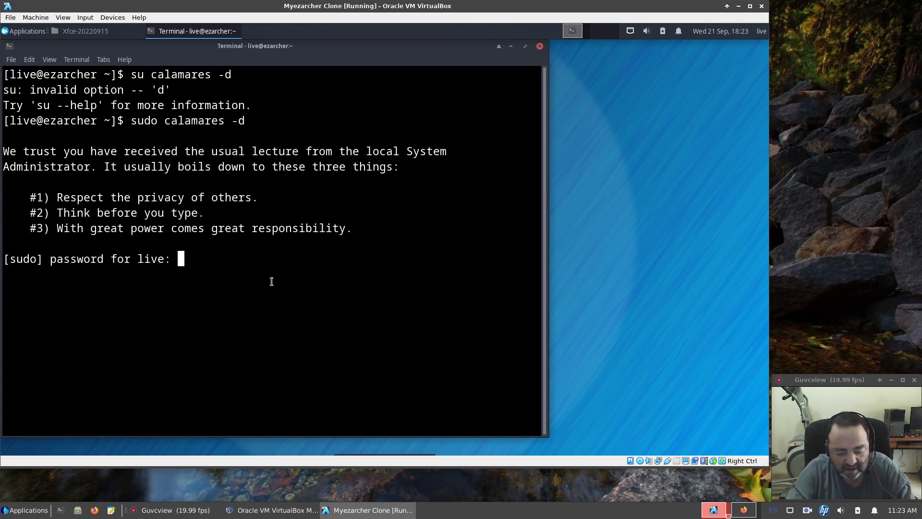
key("Return")
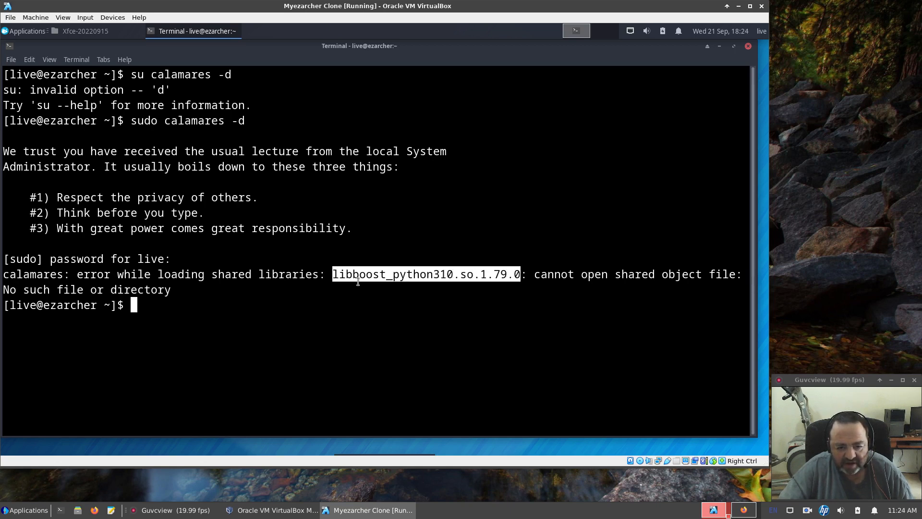
mouse_move(504, 294)
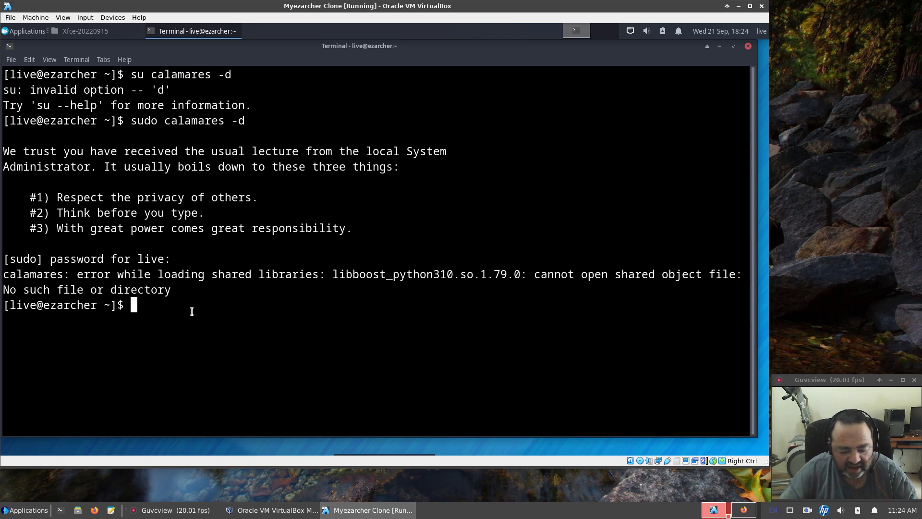
Query boost-libs with pacman -Qq and sync the package databases with sudo pacman -S.
type("pacman")
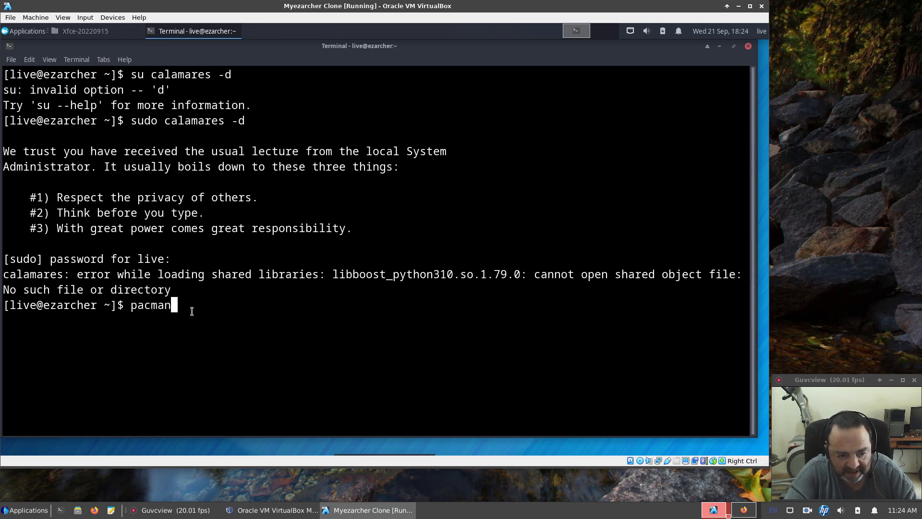
type("-")
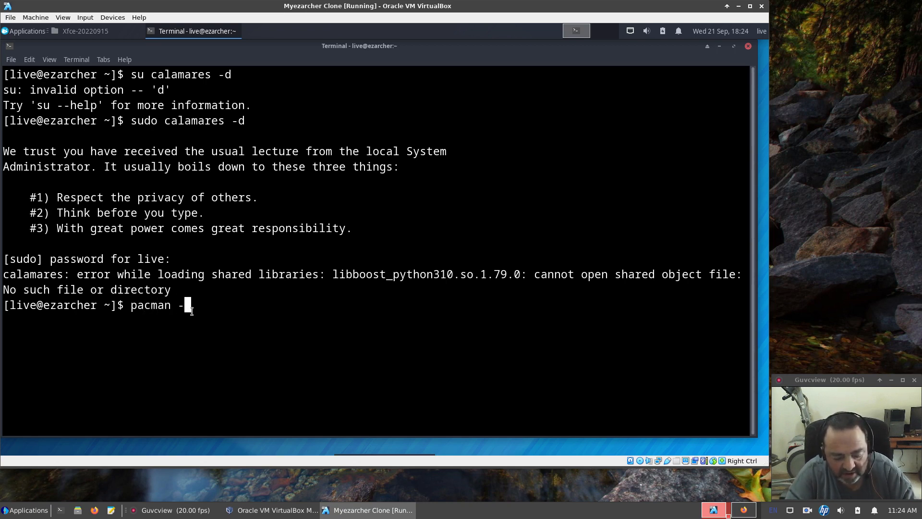
type("Qq")
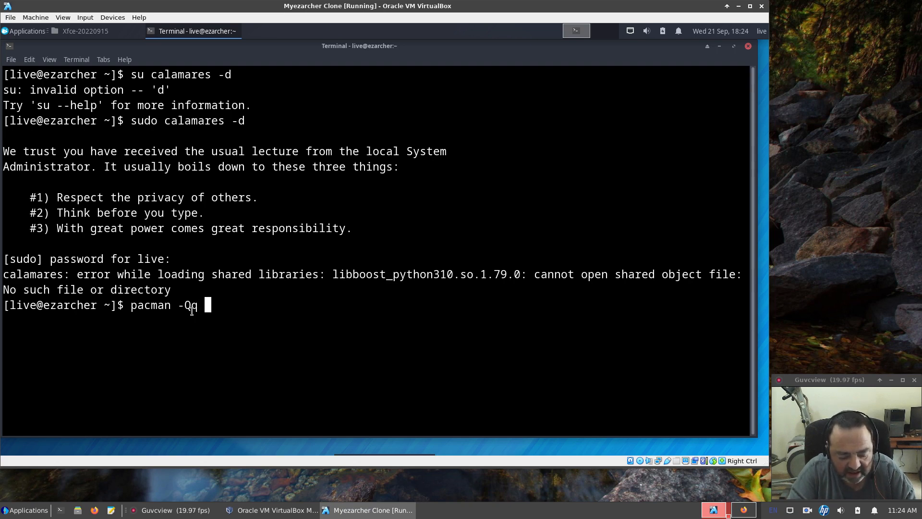
type("boost-")
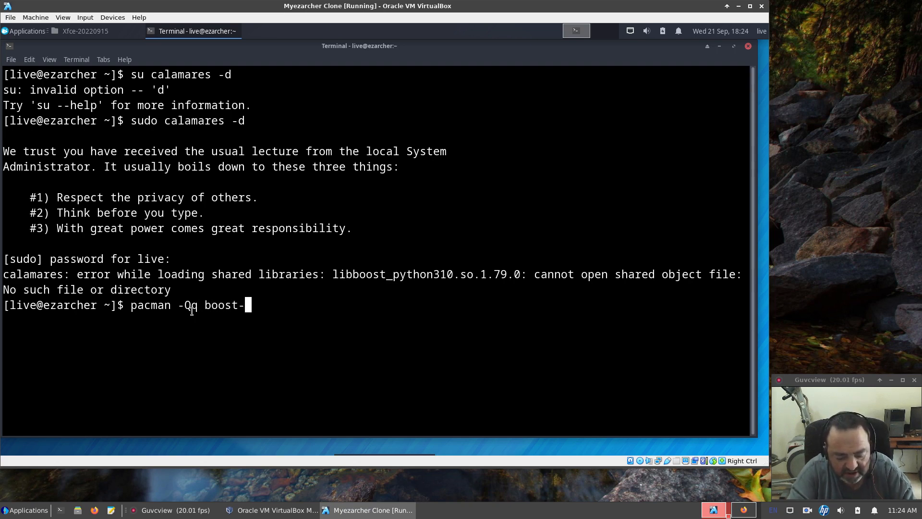
key("Return")
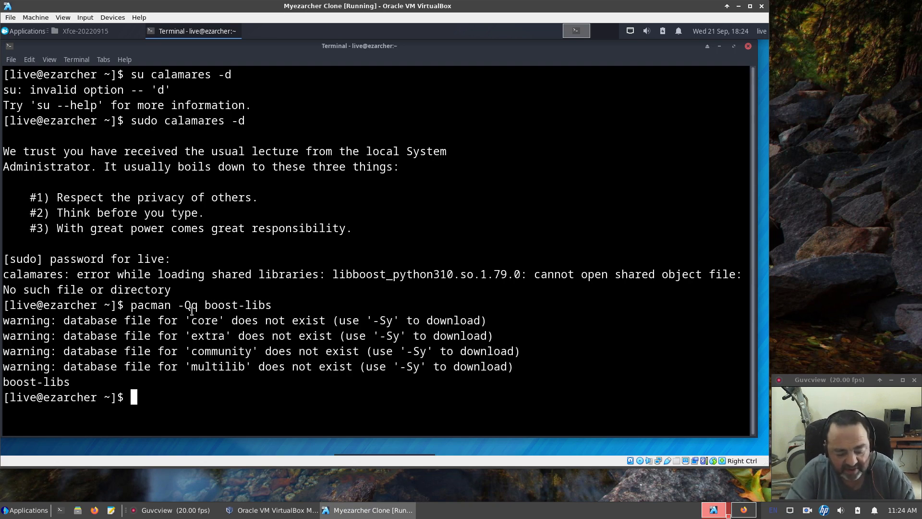
type("sudo")
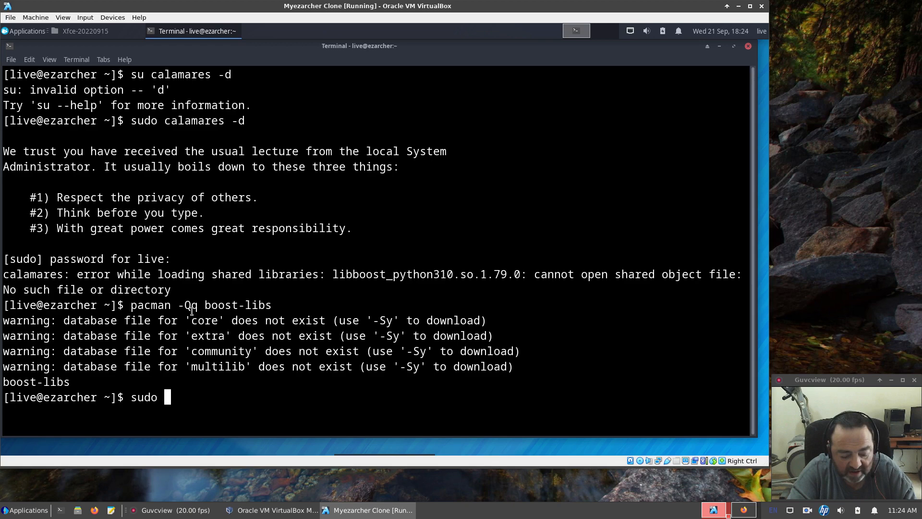
type("pacman -S")
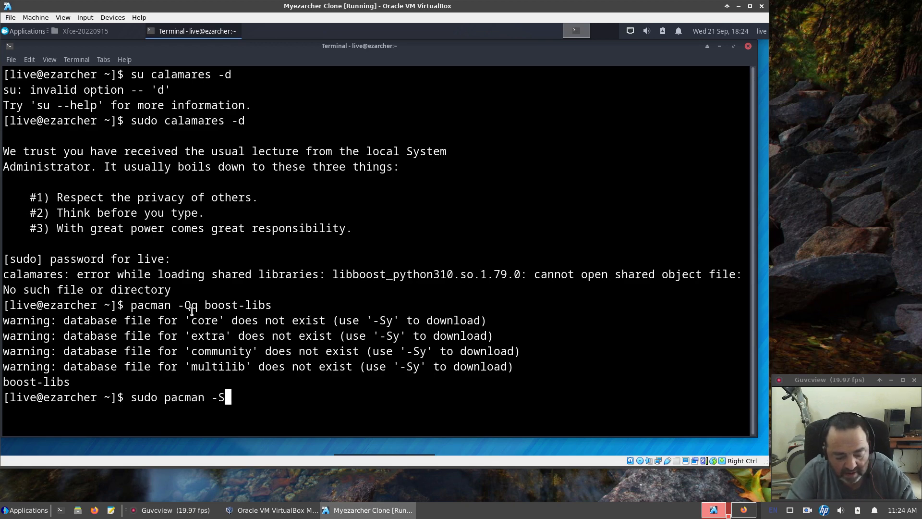
key("Return")
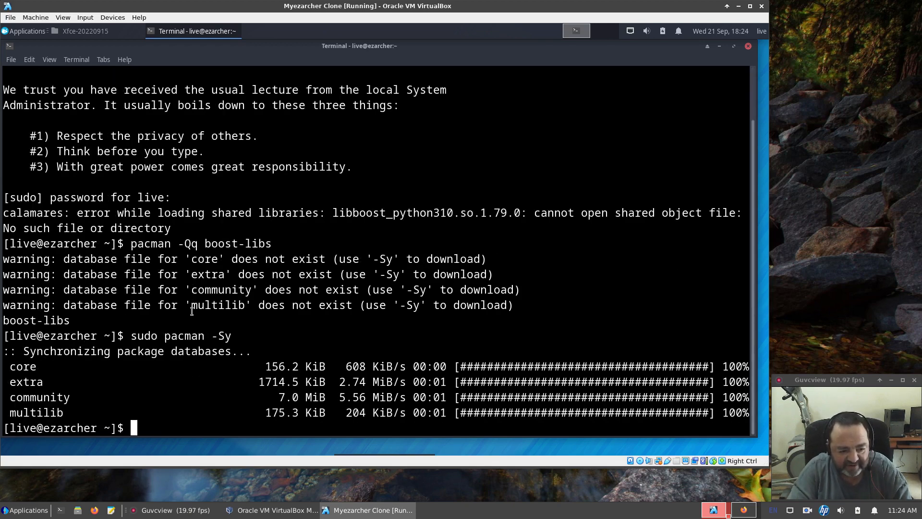
Re-run pacman -Qq boost-libs to confirm version 1.80.0-2 is installed.
type("pacman -Qq boost-libs")
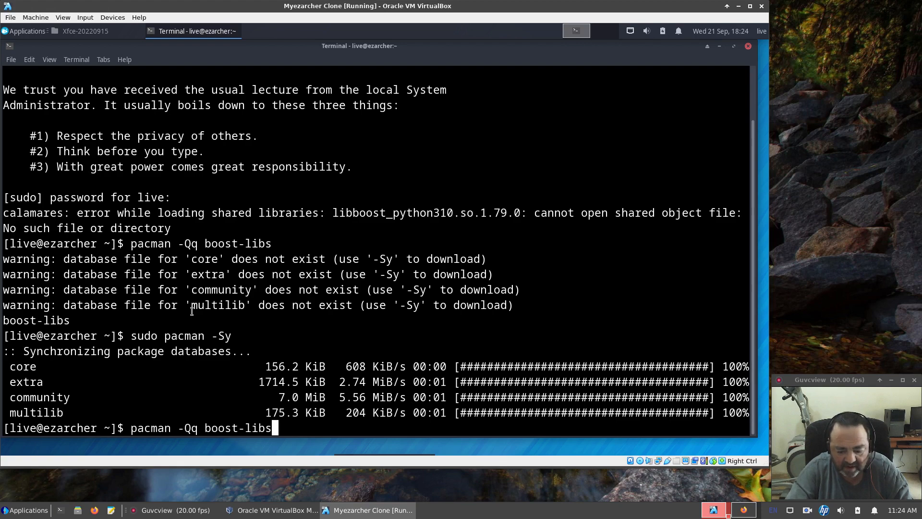
key("Return")
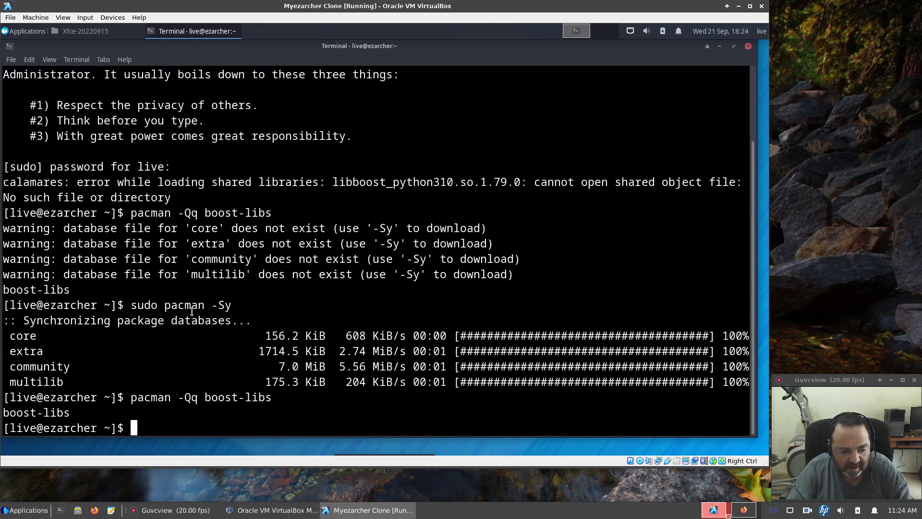
type("pacman -Qq boost-libs")
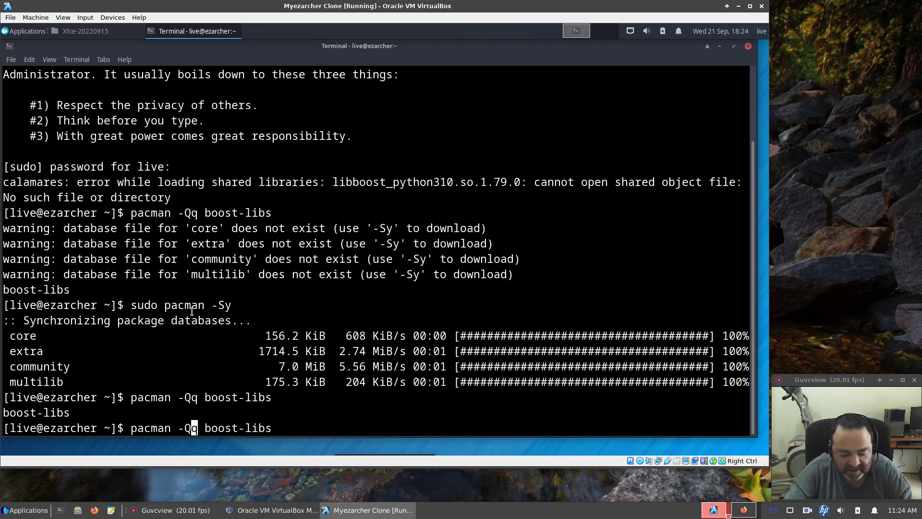
key("Return")
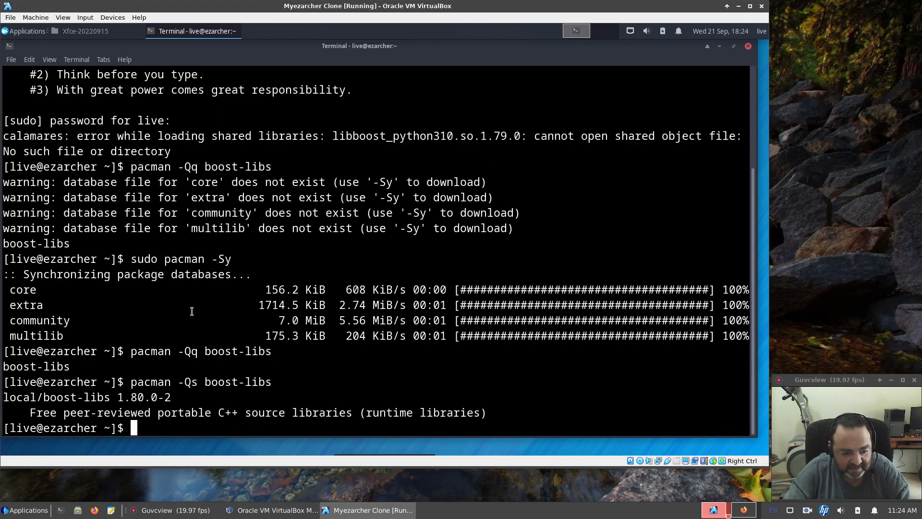
mouse_move(111, 412)
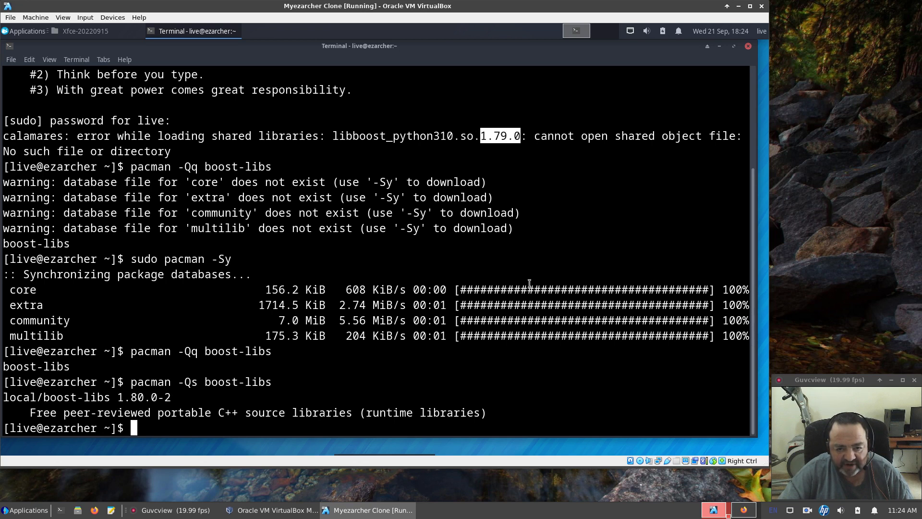
mouse_move(117, 396)
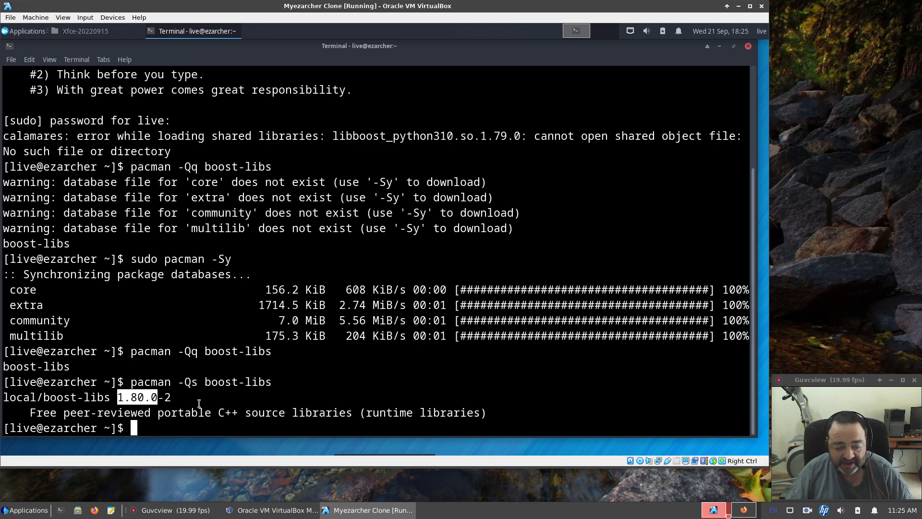
mouse_move(744, 58)
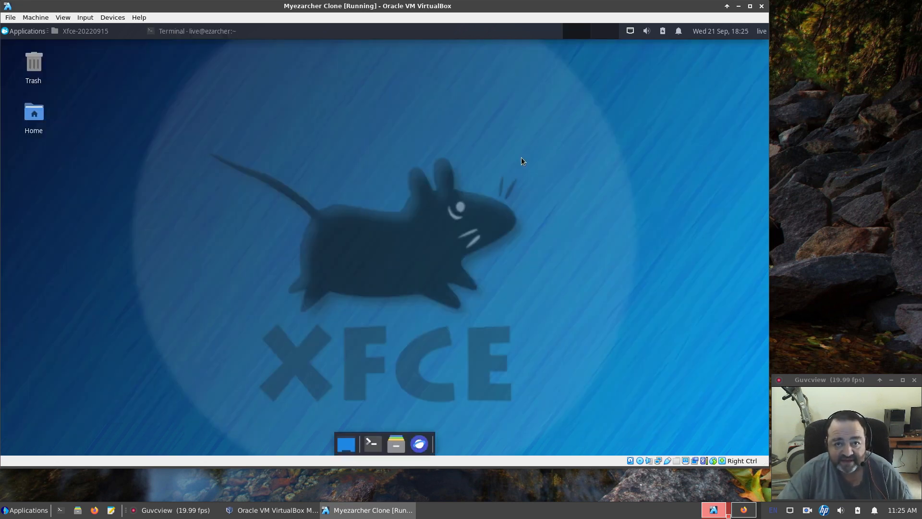
mouse_move(138, 46)
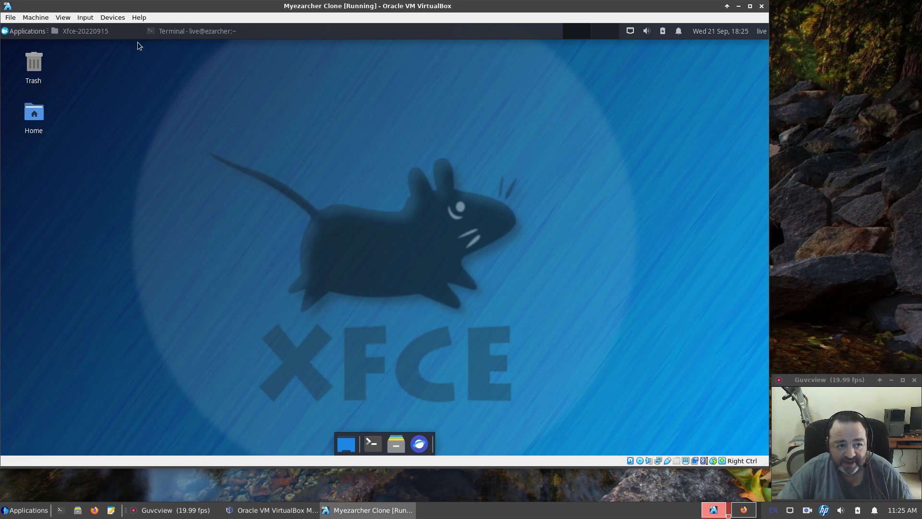
mouse_move(85, 31)
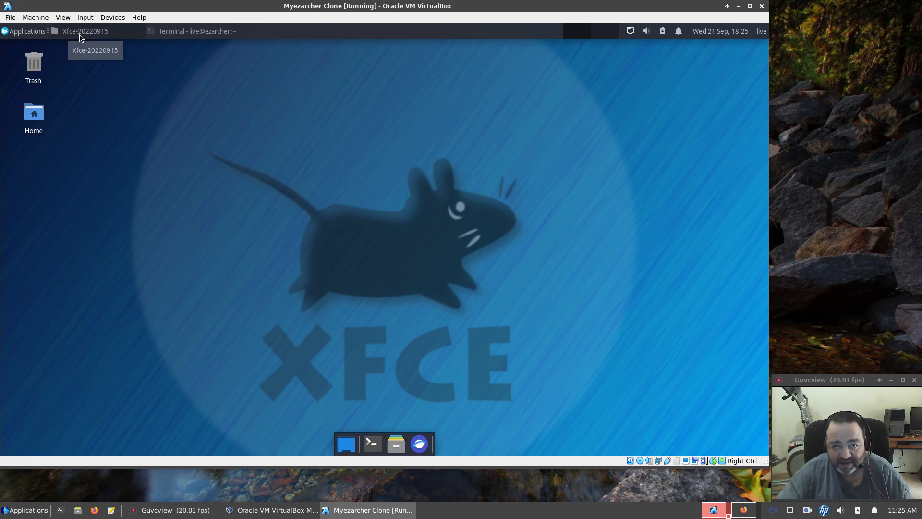
From the Xfce-20220915 folder go up to Home and into ezarcher/PkgBuilds.
left_click(85, 31)
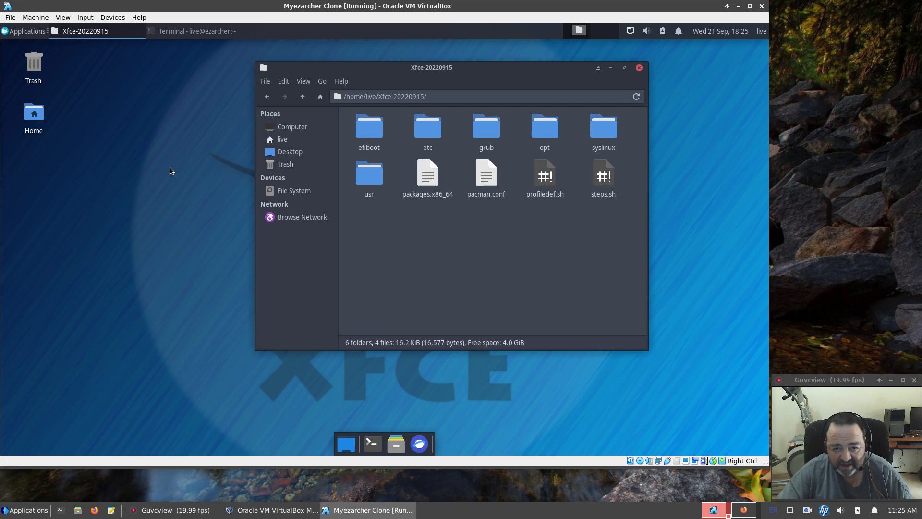
mouse_move(380, 110)
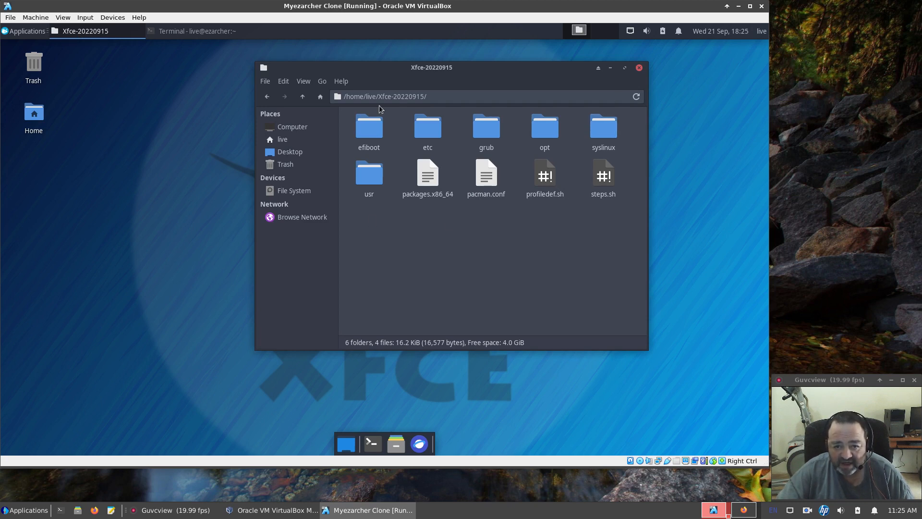
mouse_move(311, 87)
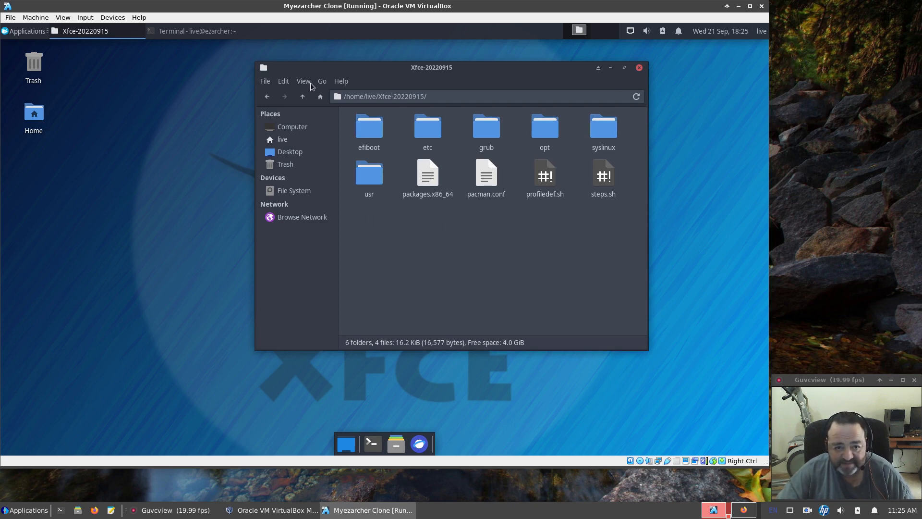
left_click(283, 139)
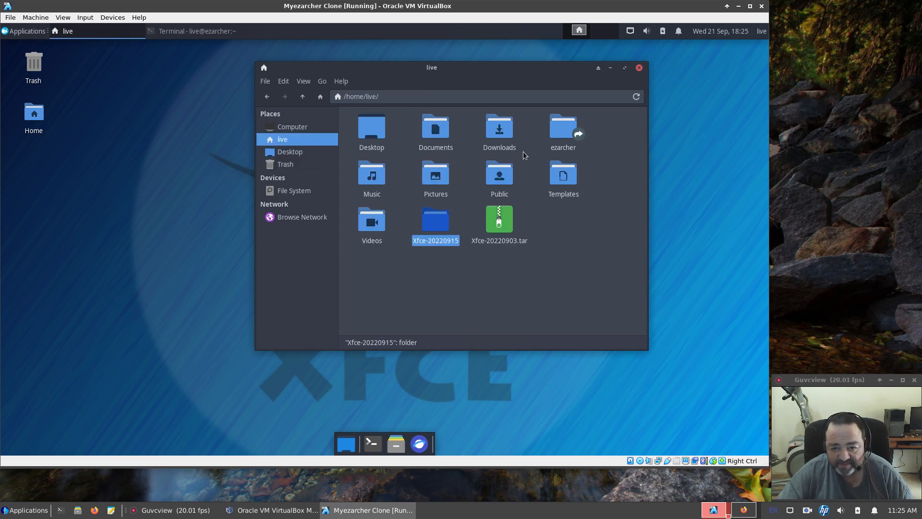
double_click(562, 124)
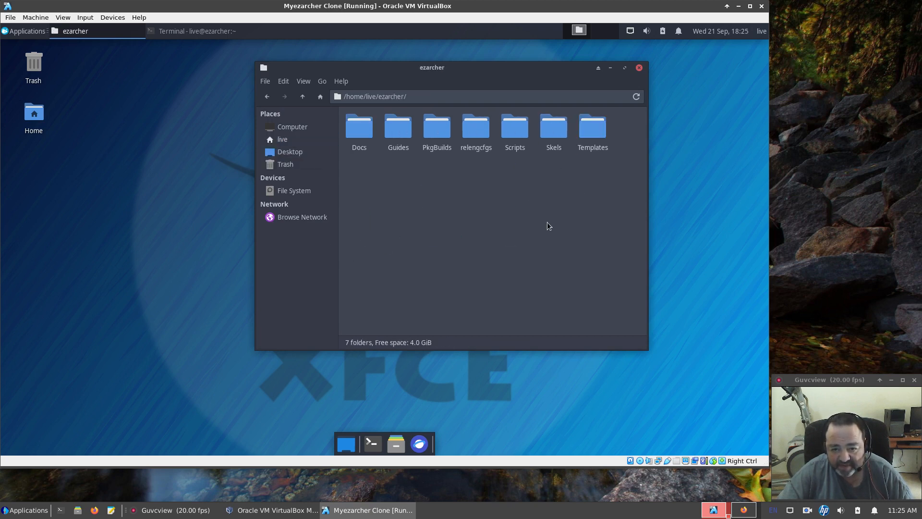
left_click(436, 126)
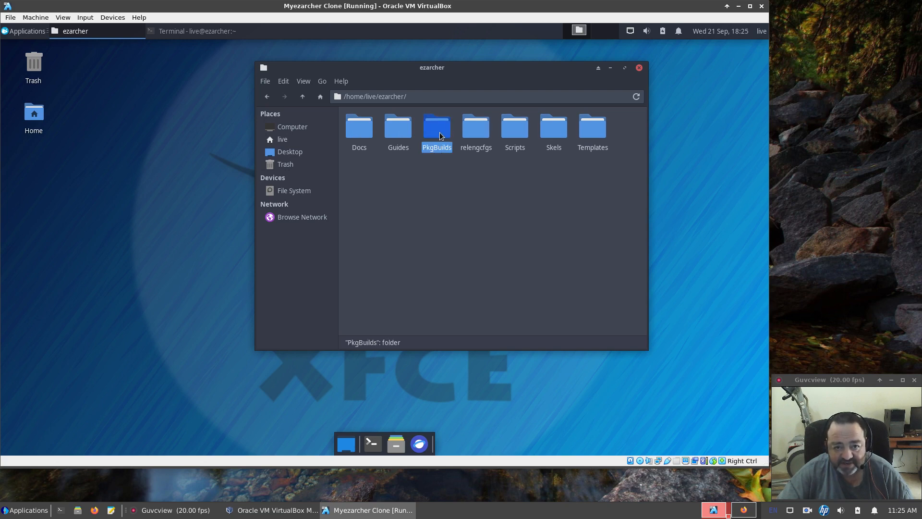
double_click(437, 126)
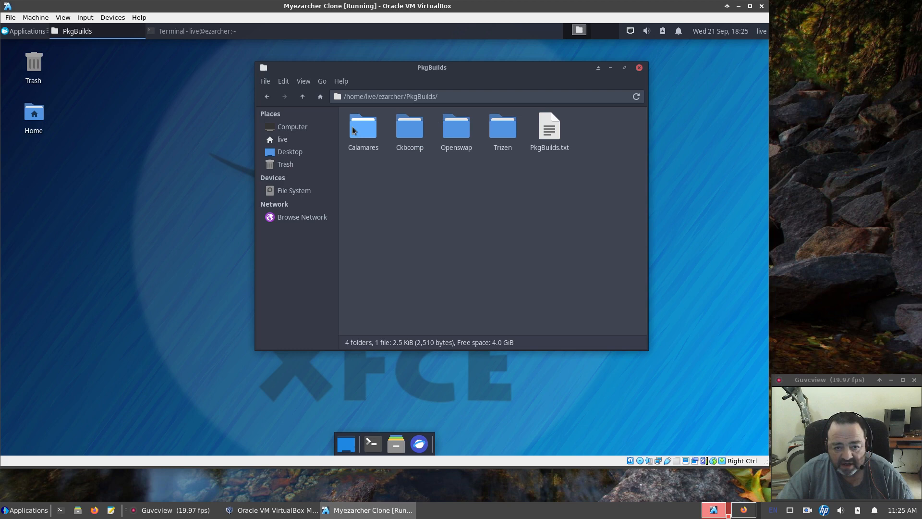
mouse_move(409, 125)
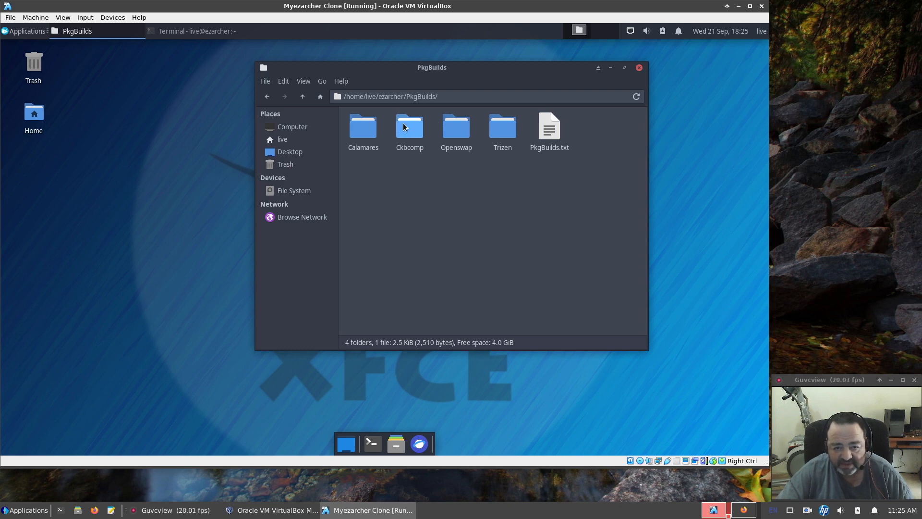
mouse_move(502, 126)
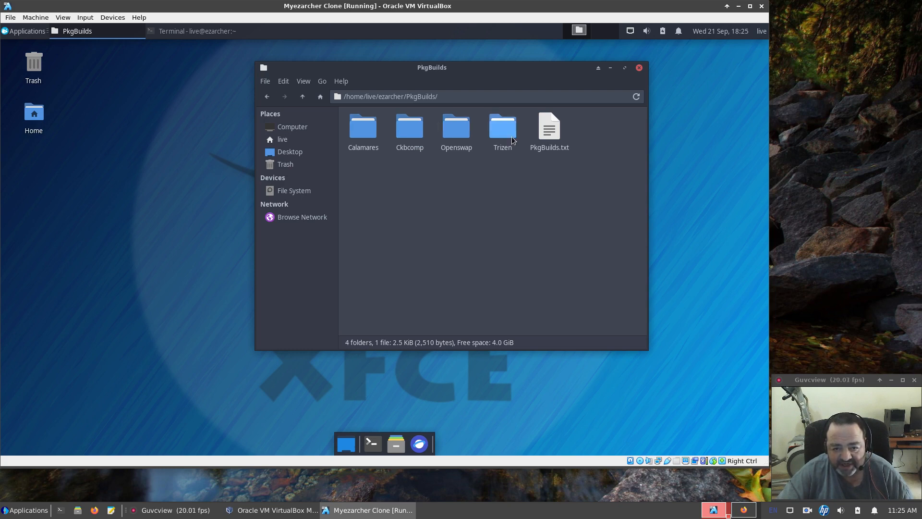
mouse_move(549, 135)
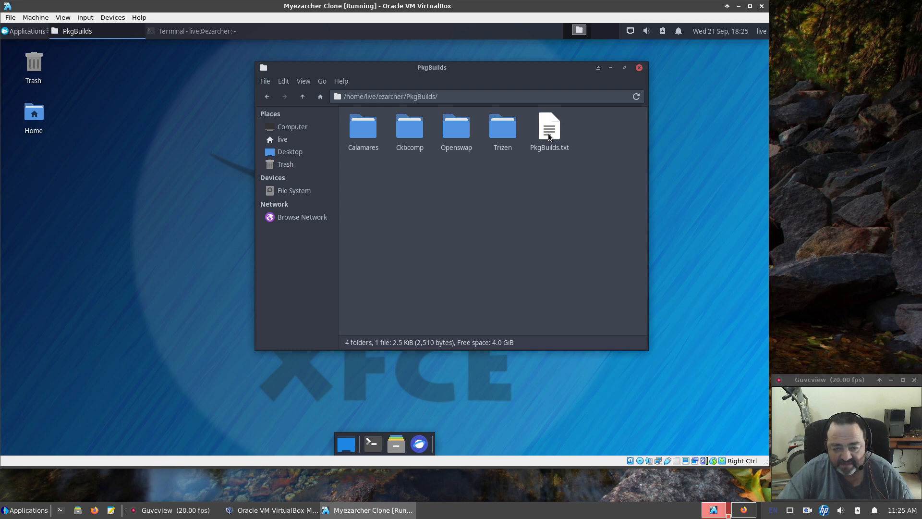
Enter the Calamares build folder holding PKGBUILD and bring up its folder context menu.
double_click(363, 125)
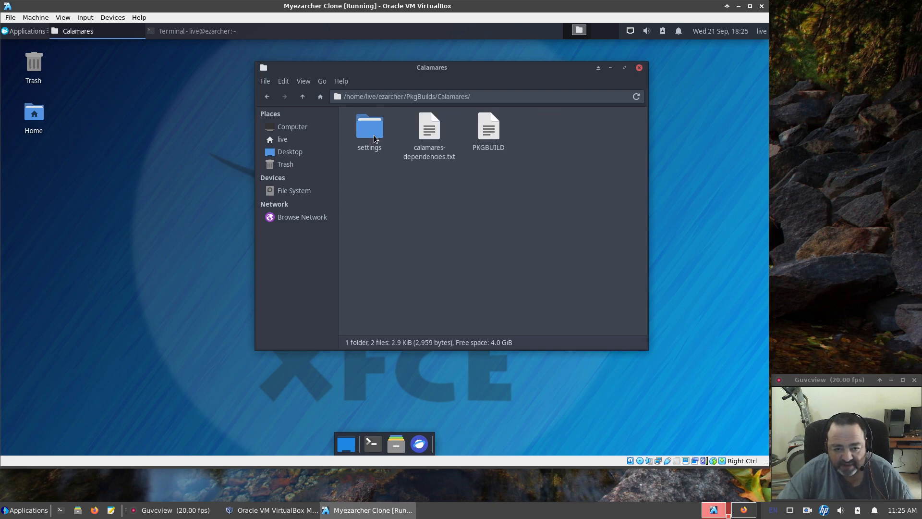
mouse_move(489, 129)
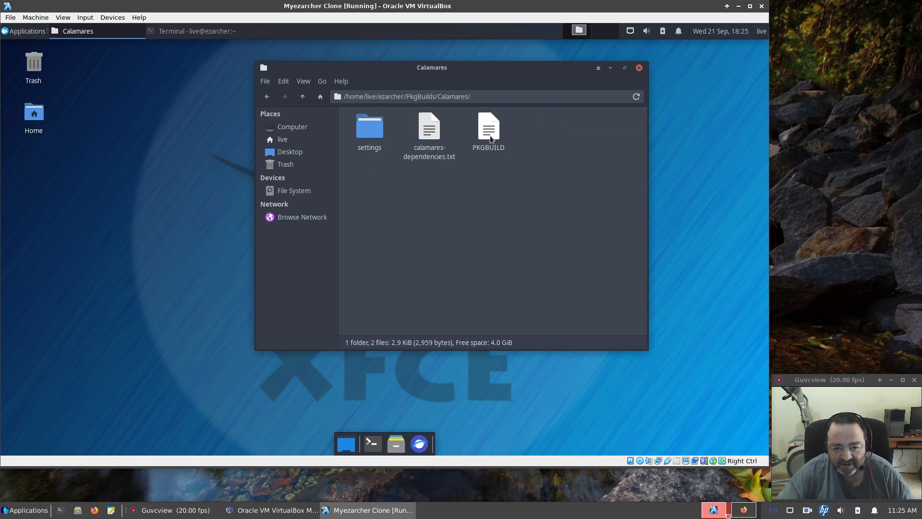
left_click(488, 130)
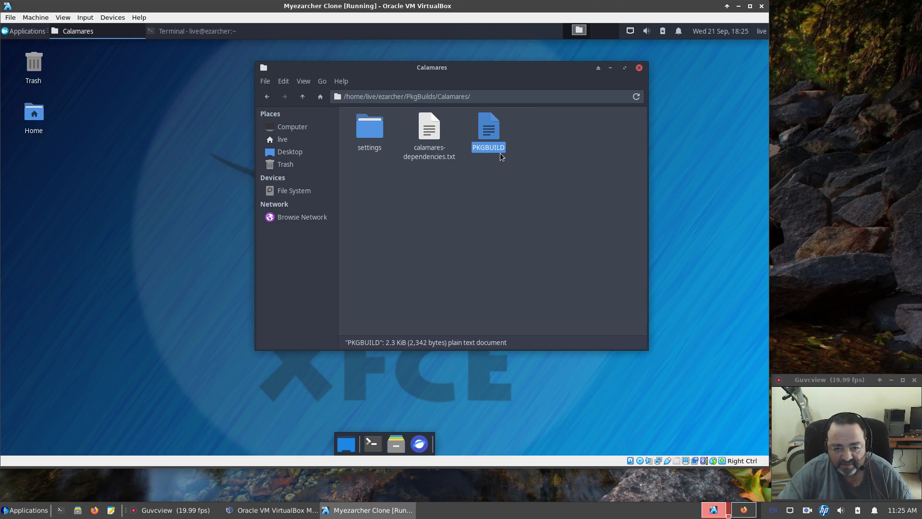
mouse_move(429, 140)
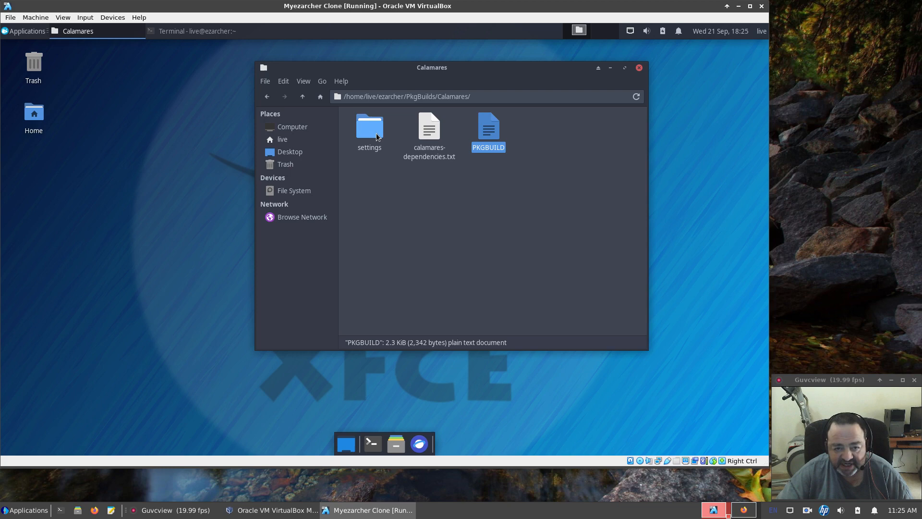
left_click(495, 198)
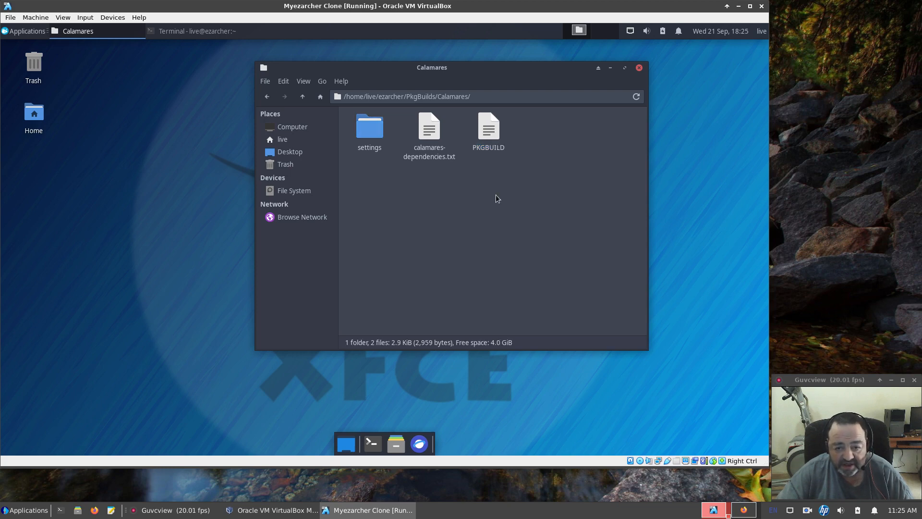
right_click(496, 198)
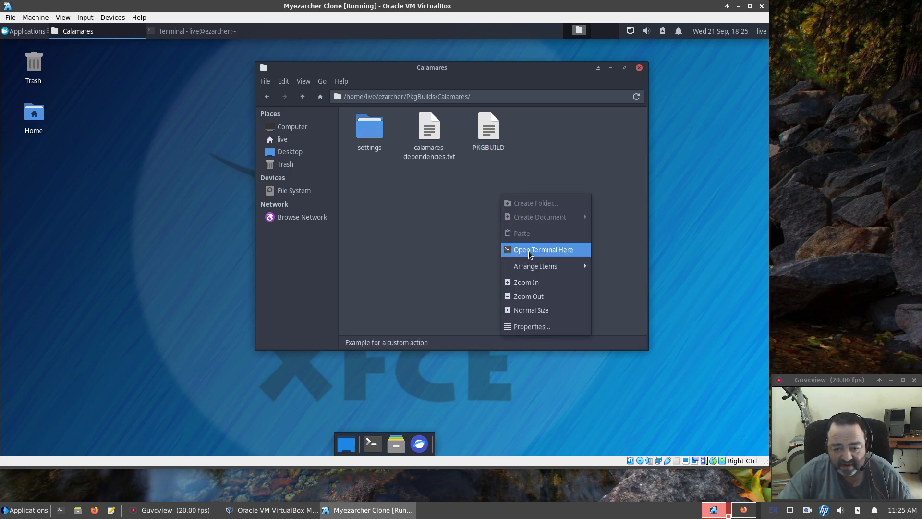
left_click(543, 250)
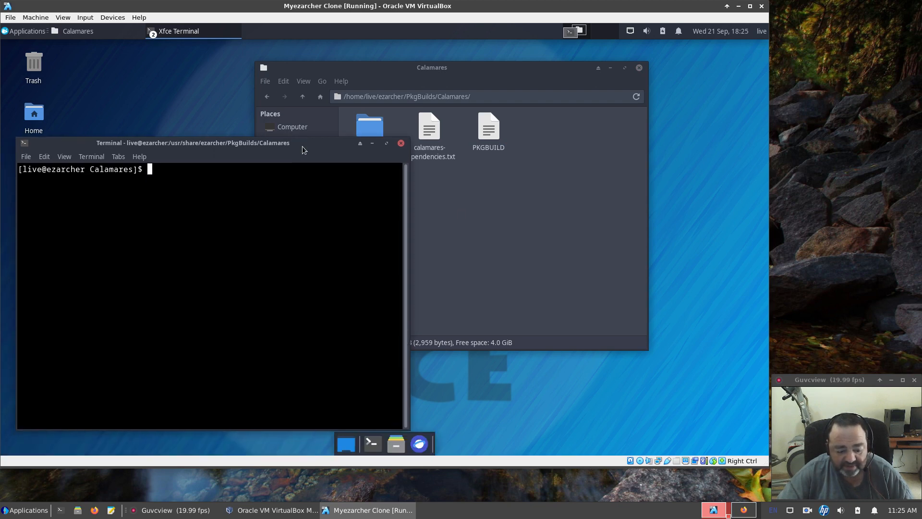
left_click_drag(193, 143, 231, 121)
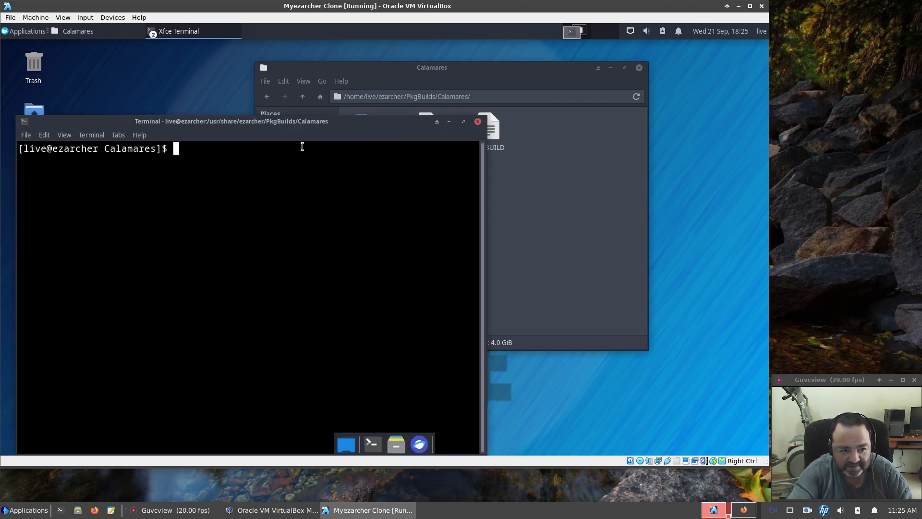
type("ma")
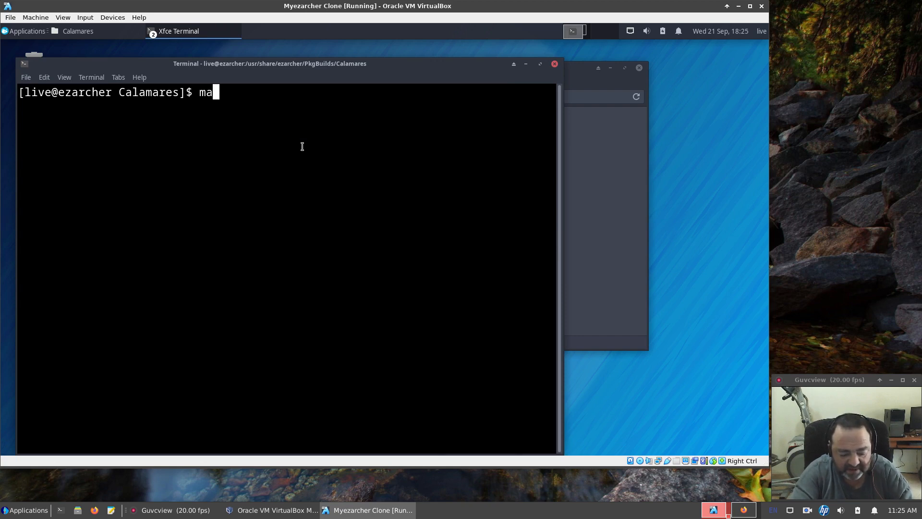
type("ke")
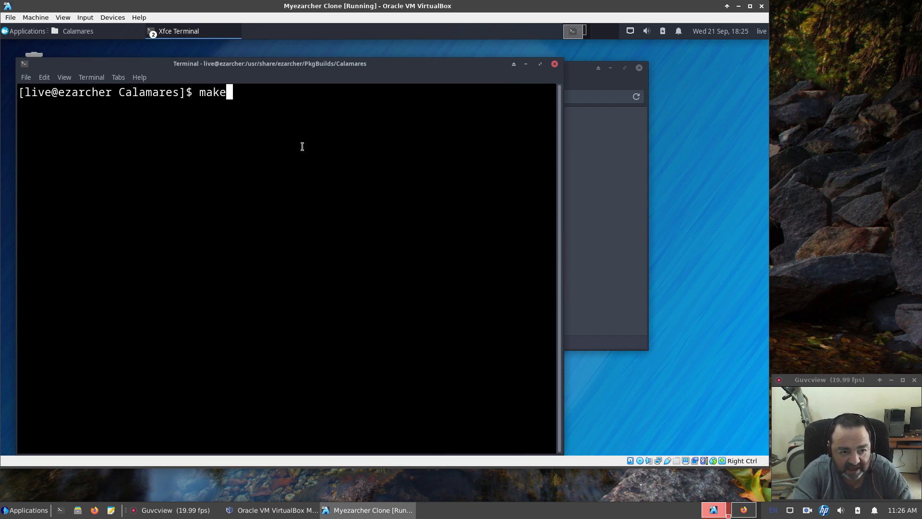
type("p")
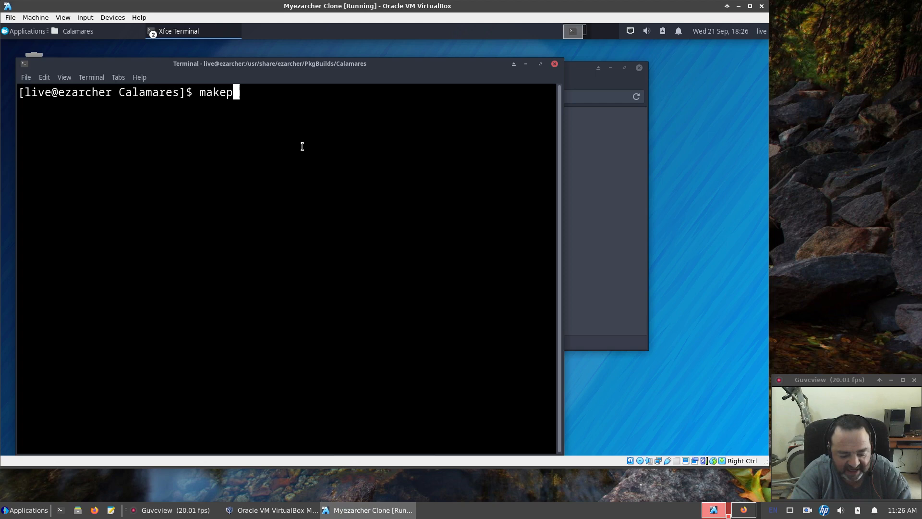
type("kg")
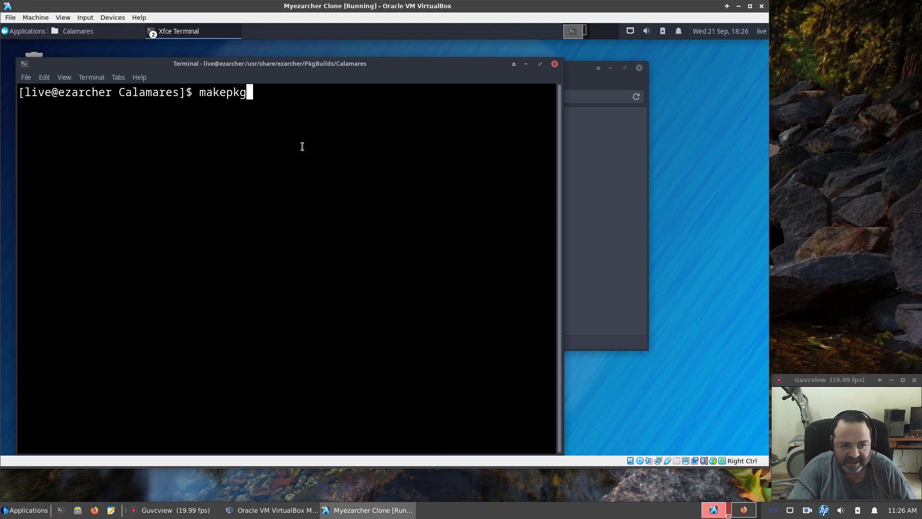
key("Return")
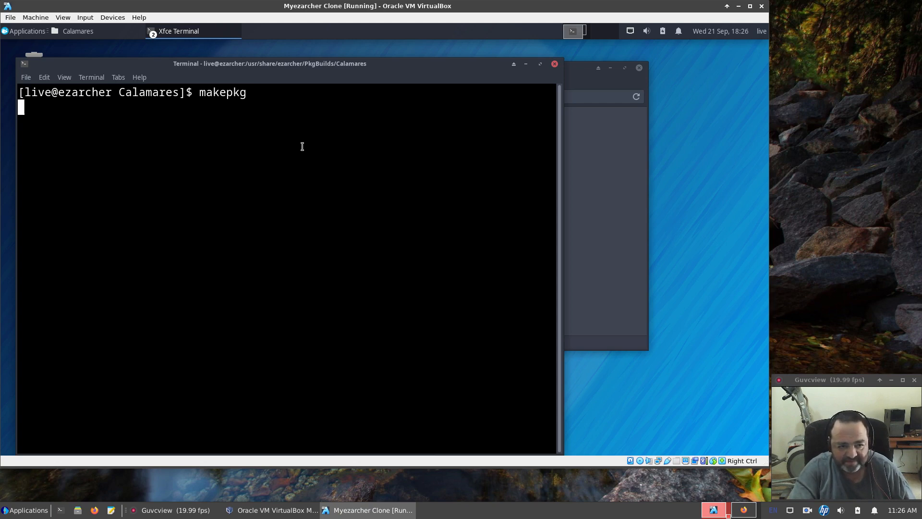
key("Return")
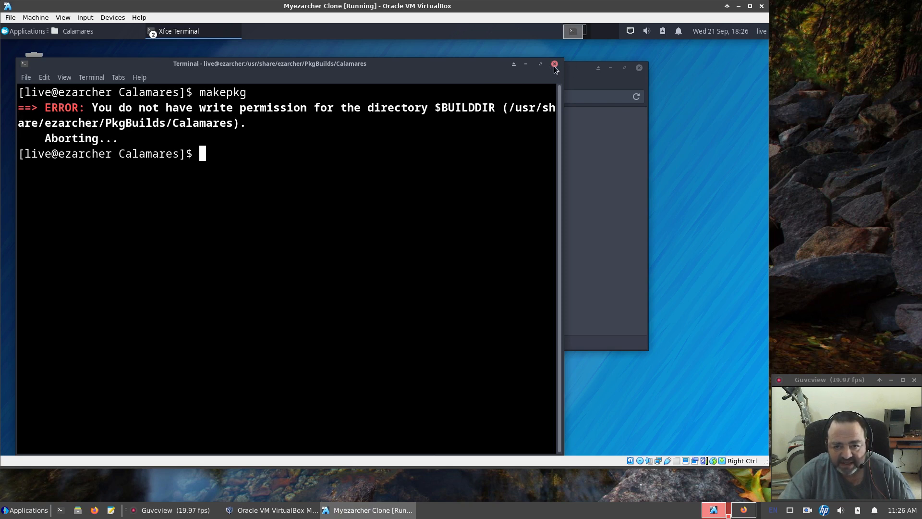
left_click(553, 63)
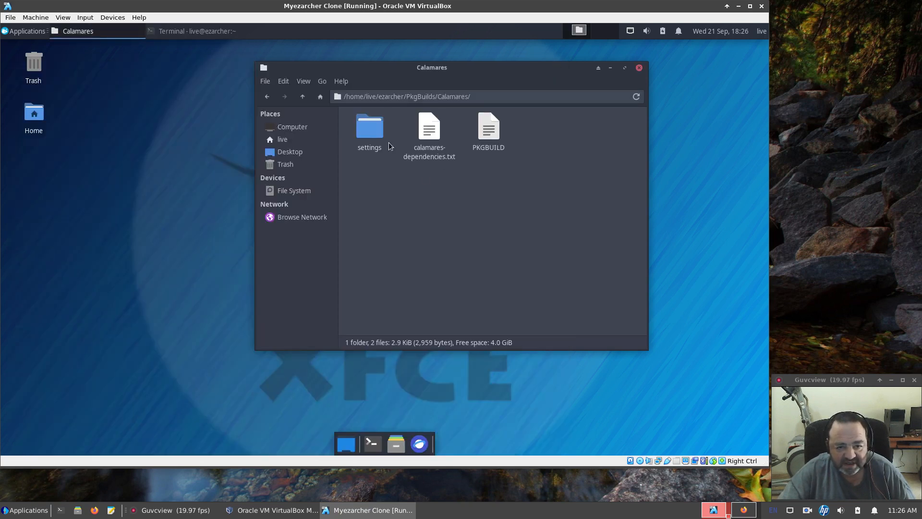
Launch a terminal in the PkgBuilds Calamares folder and start the build with makepkg.
left_click(302, 96)
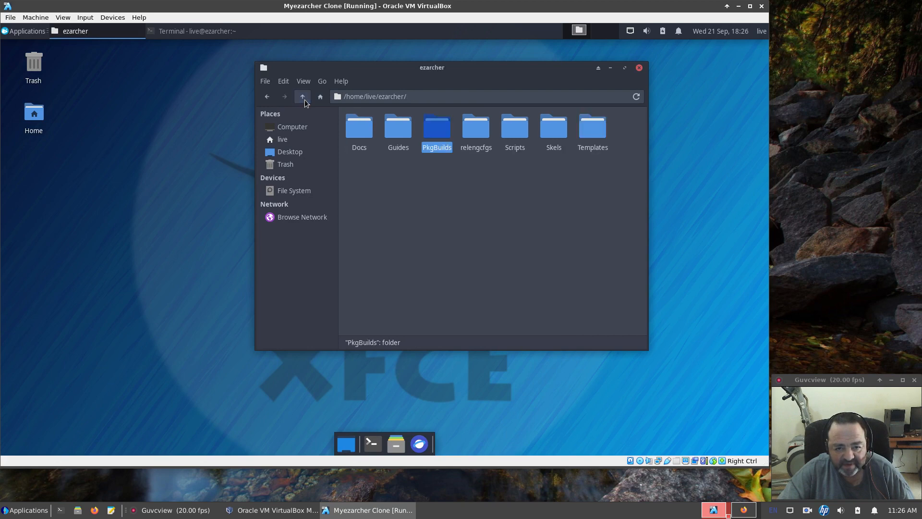
right_click(436, 125)
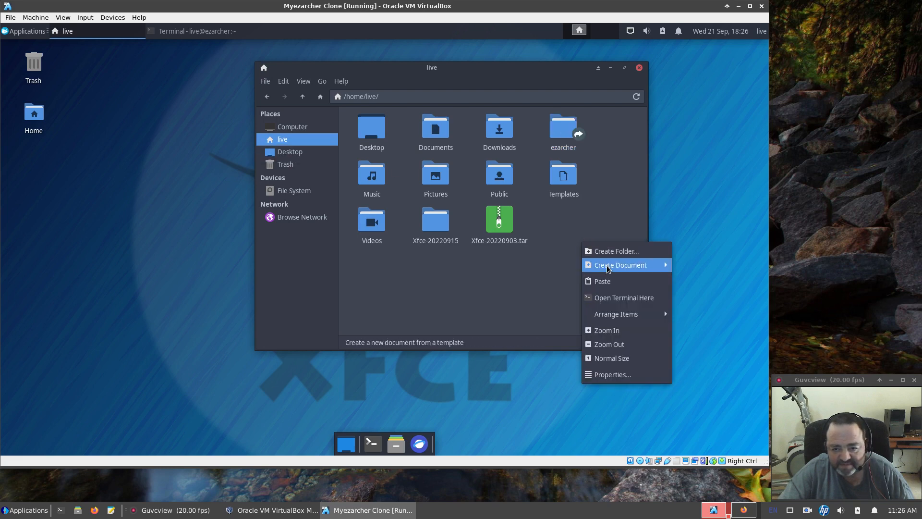
left_click(616, 250)
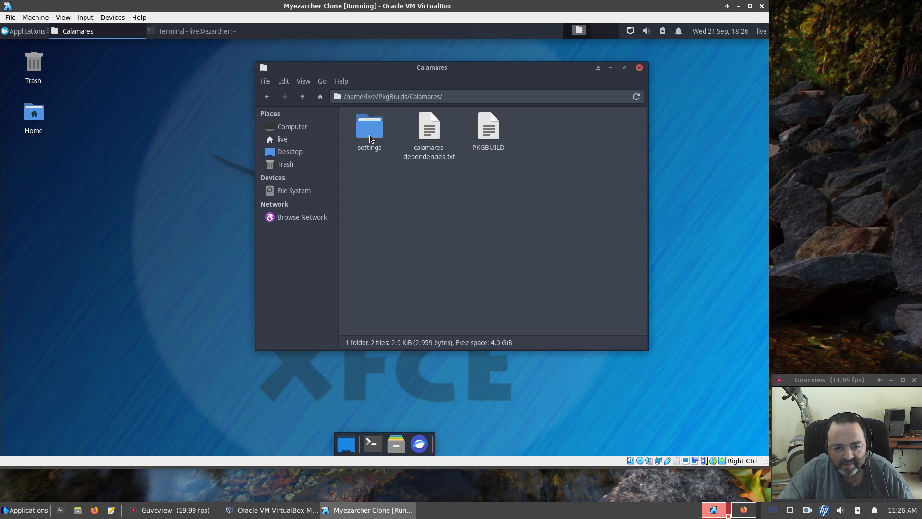
mouse_move(492, 272)
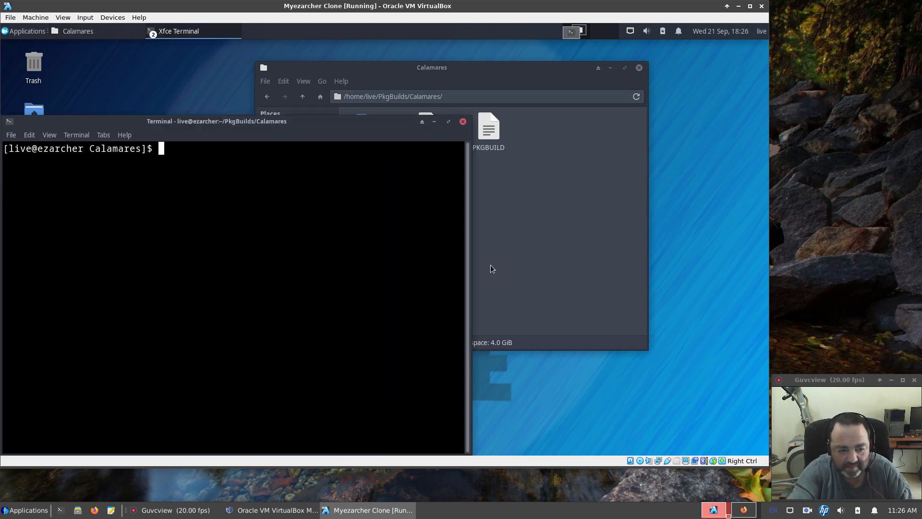
type("makepkg")
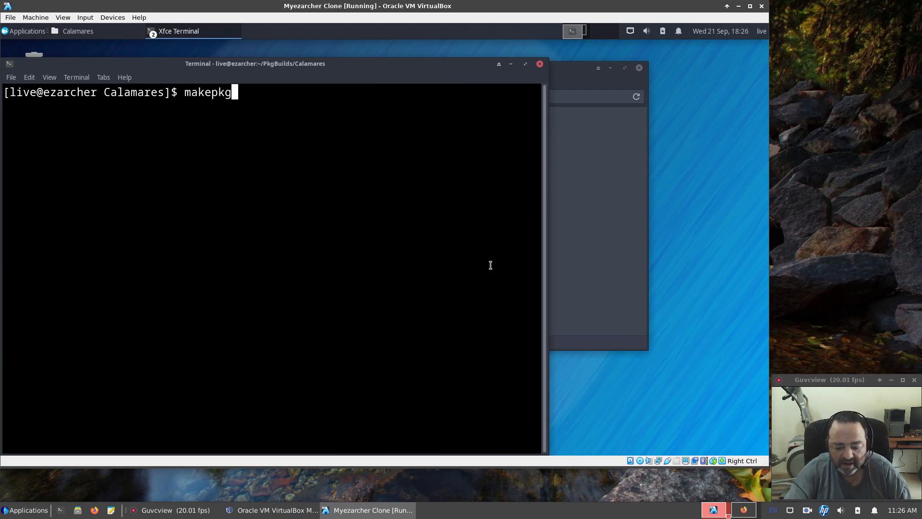
key("Return")
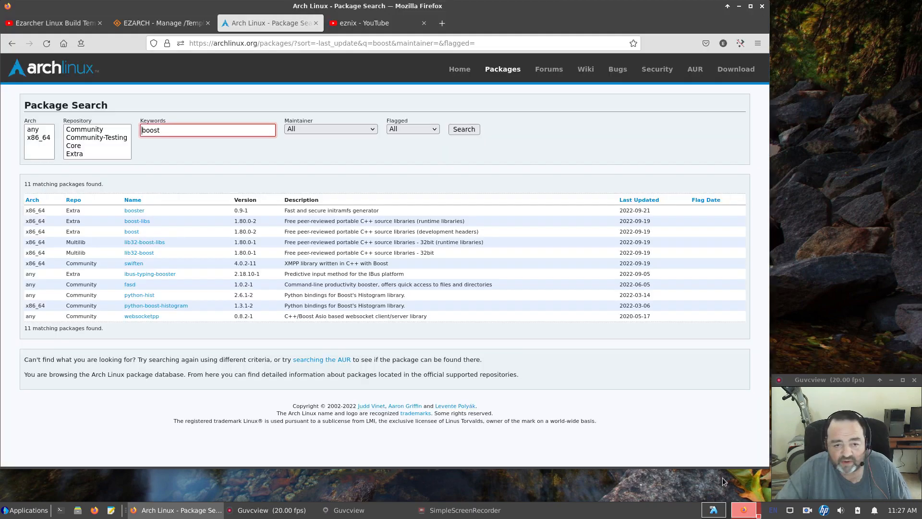
mouse_move(524, 340)
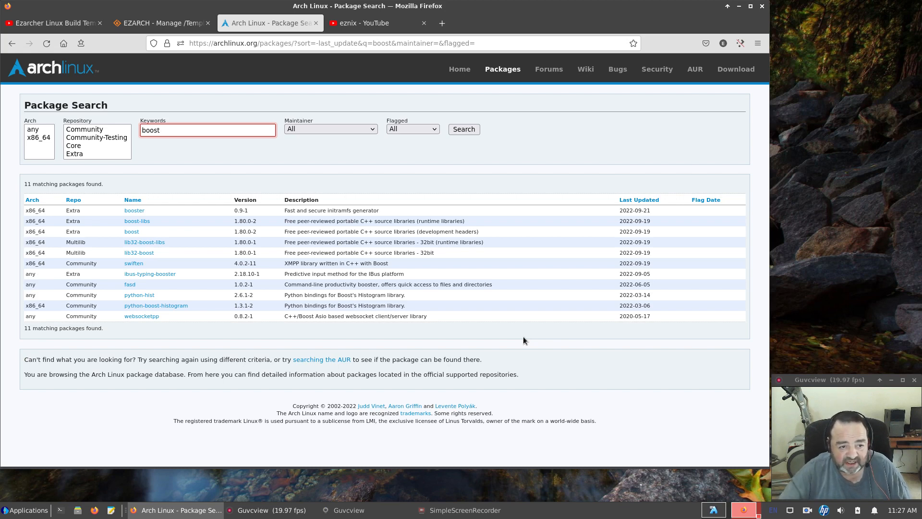
mouse_move(137, 221)
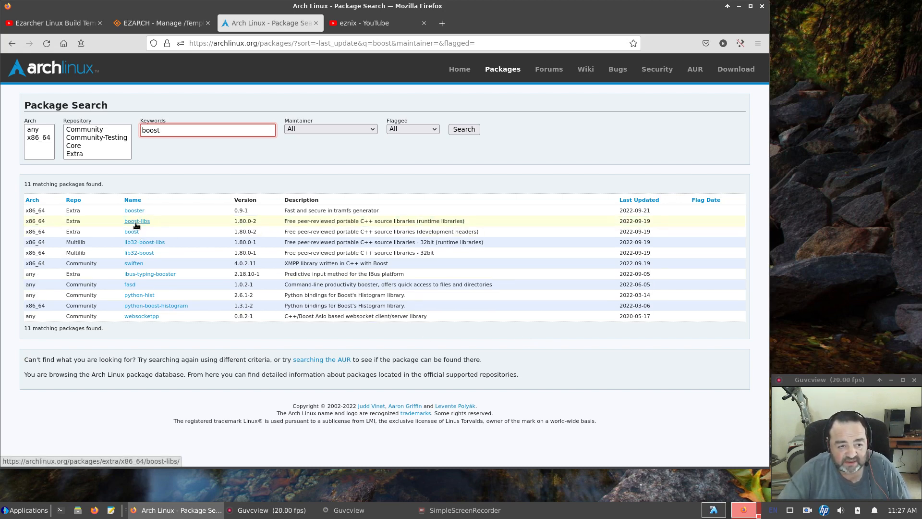
mouse_move(136, 221)
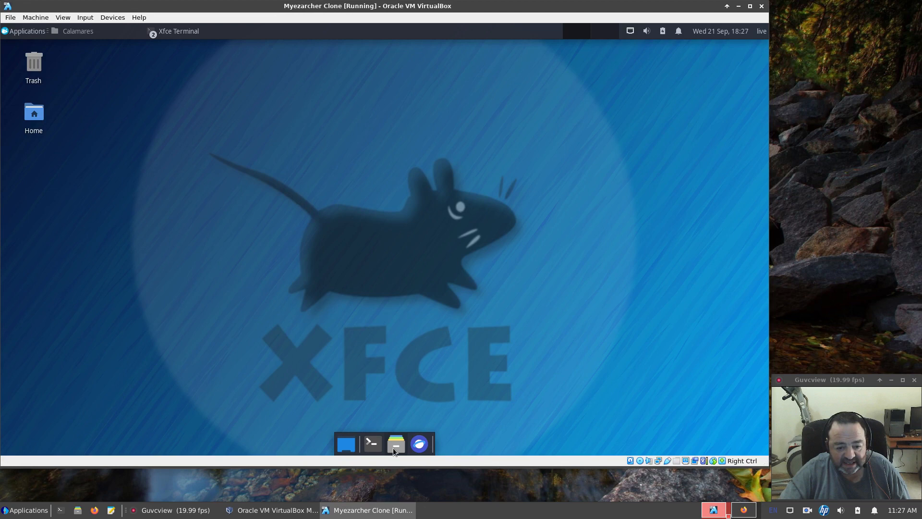
Return to the PkgBuilds folder and load PkgBuilds.txt into Geany.
left_click(395, 444)
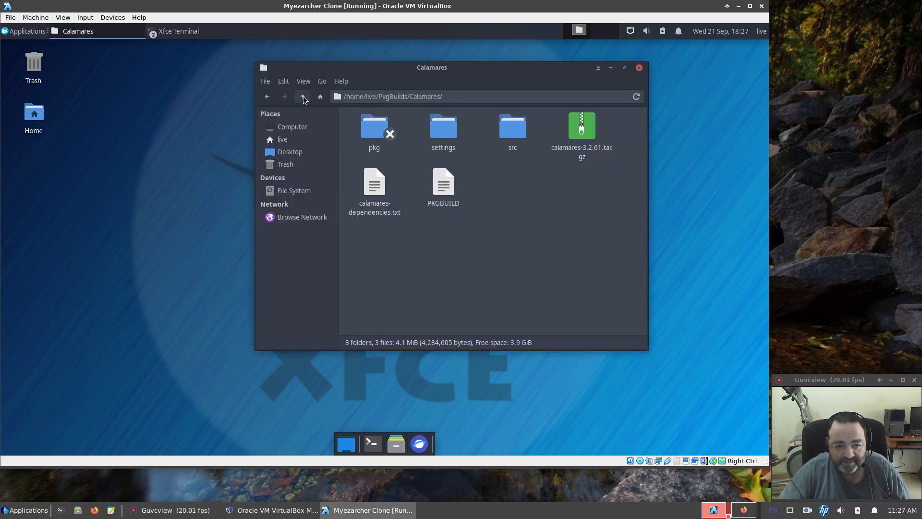
left_click(302, 96)
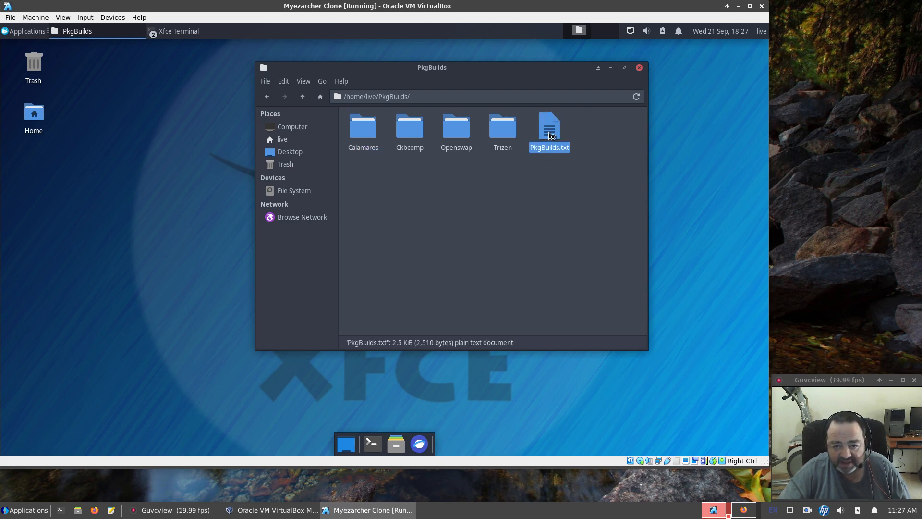
double_click(548, 124)
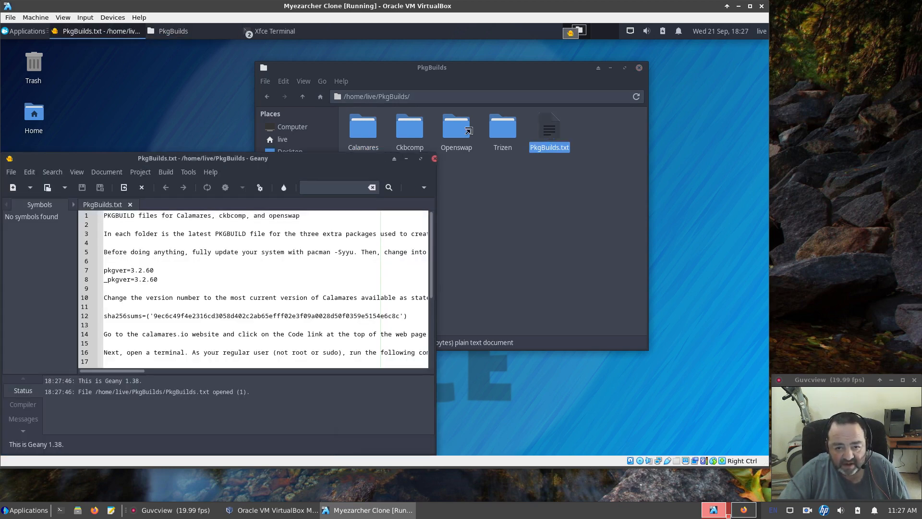
Enable line wrapping in Geany and scroll PkgBuilds.txt to the 'Rebuild the ezrepo' instructions.
left_click(107, 78)
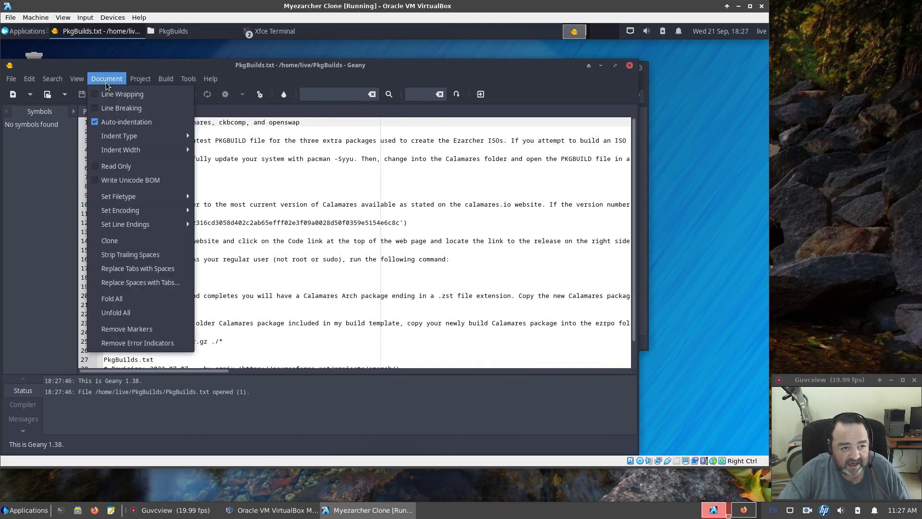
left_click(107, 78)
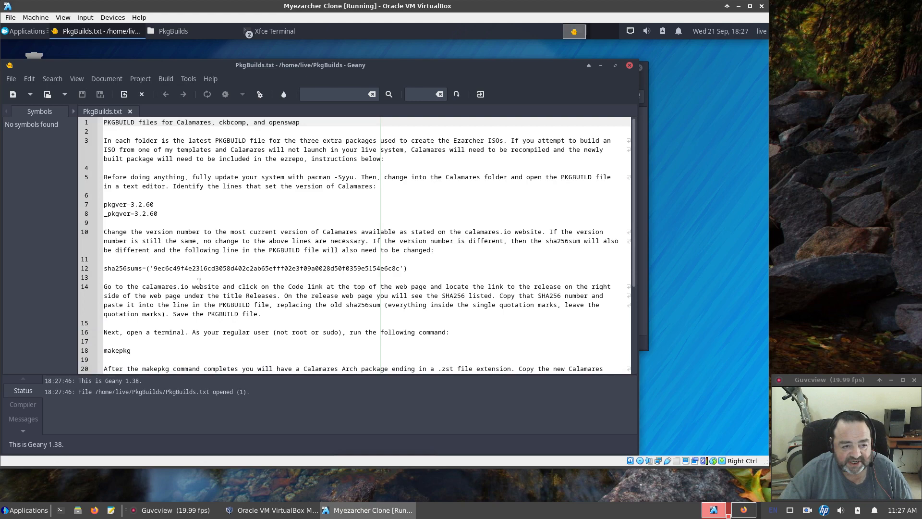
scroll("down", 3)
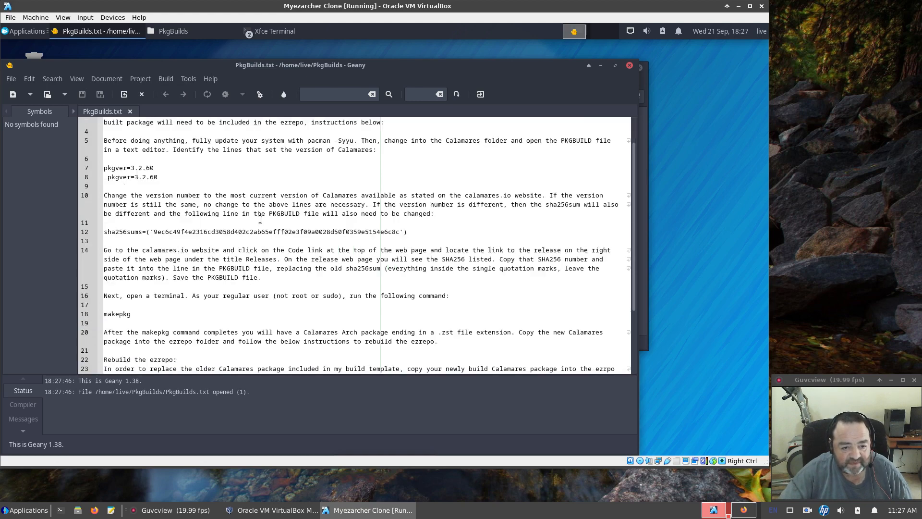
scroll("down", 3)
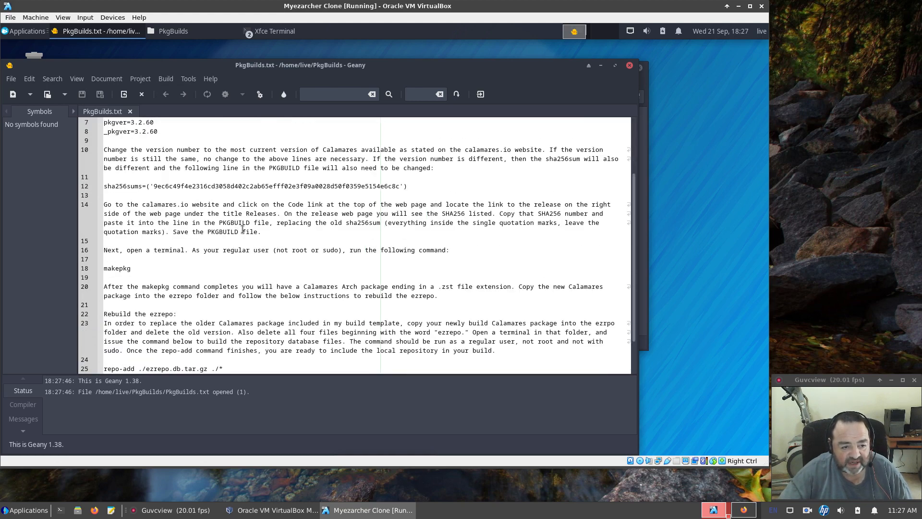
scroll("down", 3)
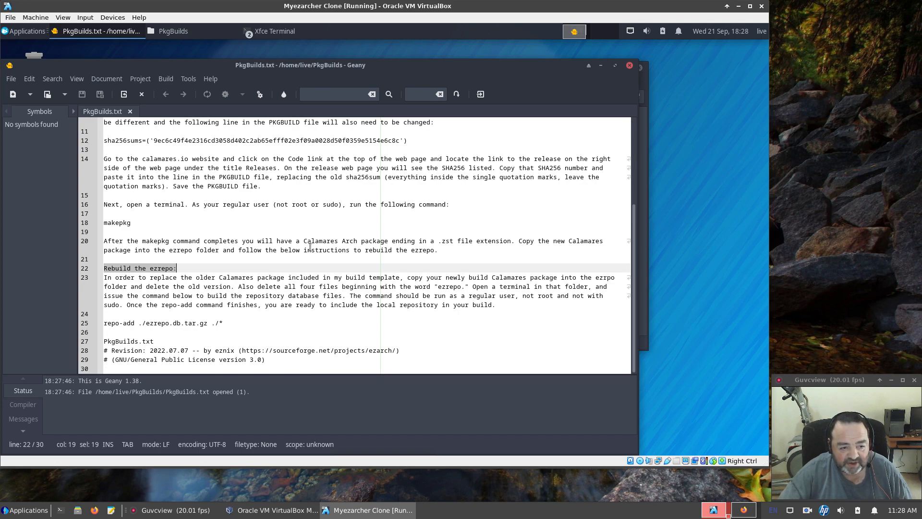
mouse_move(374, 283)
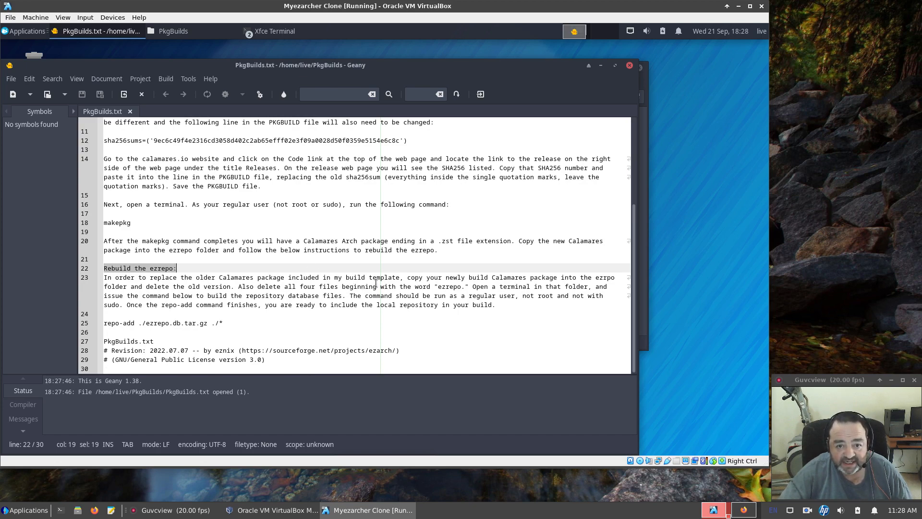
scroll("up", 3)
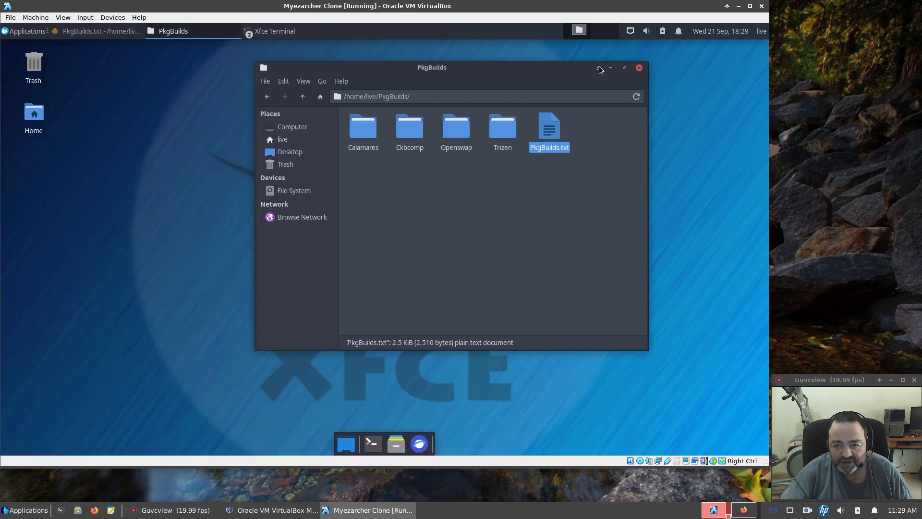
mouse_move(371, 443)
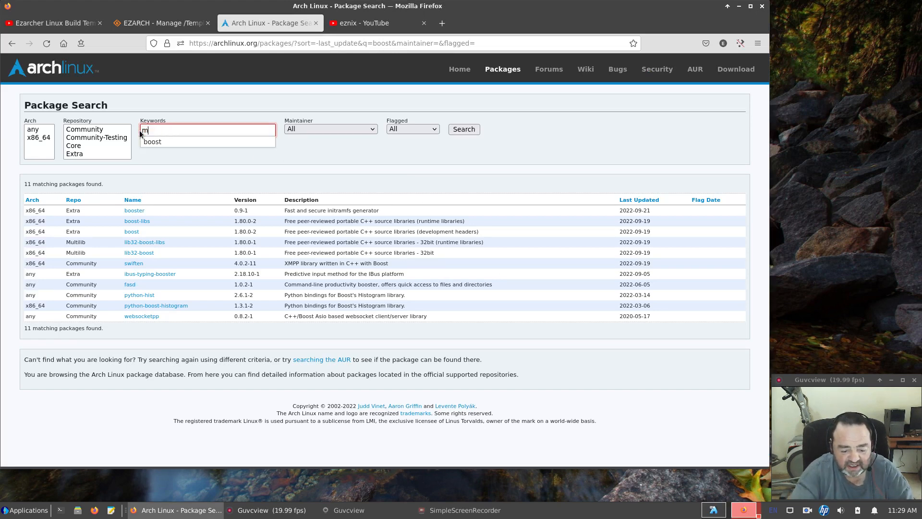
Search the Arch package database for 'mtools', listing mtools and ogmtools.
type("tools")
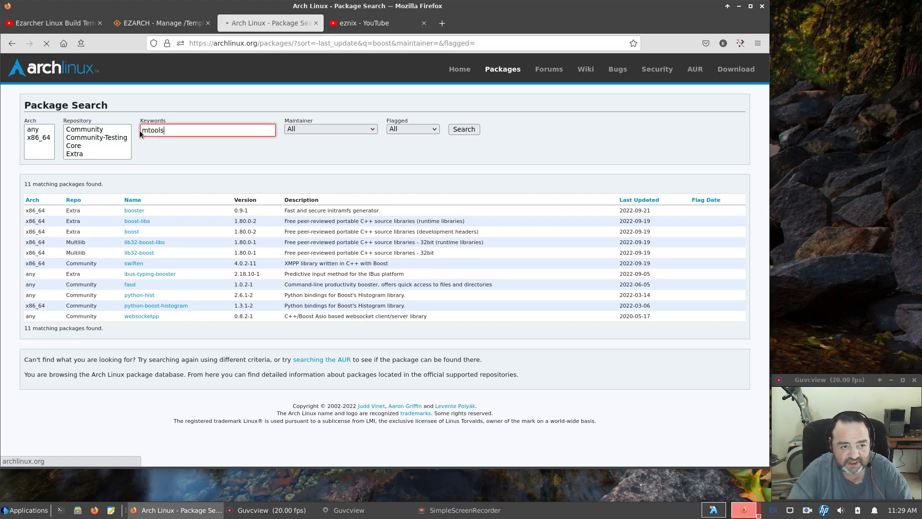
left_click(462, 129)
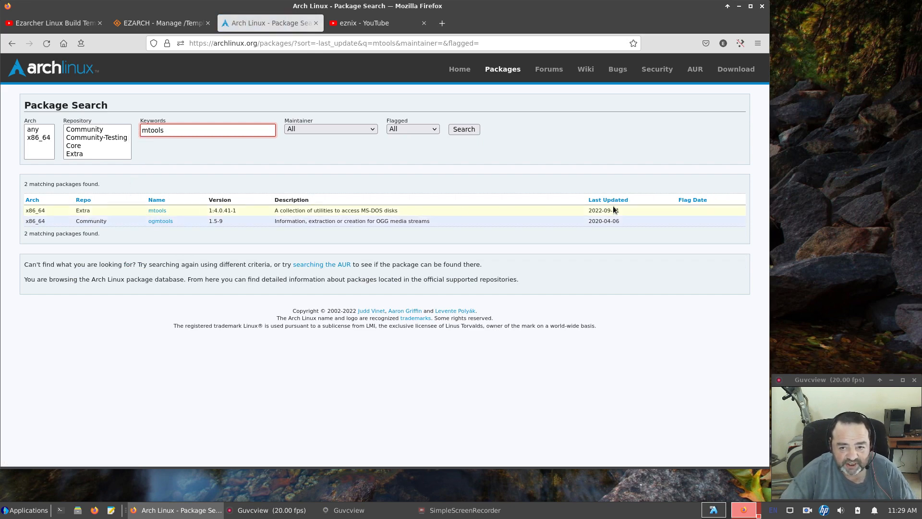
mouse_move(169, 215)
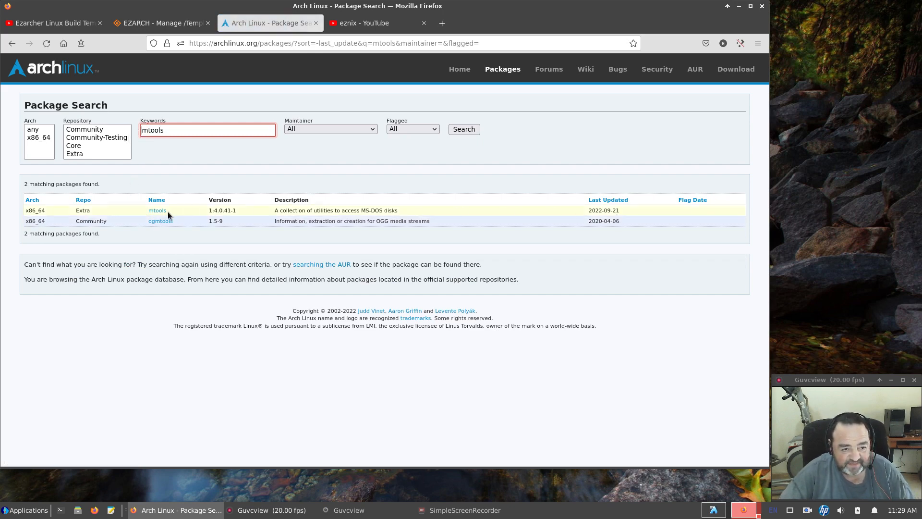
mouse_move(298, 221)
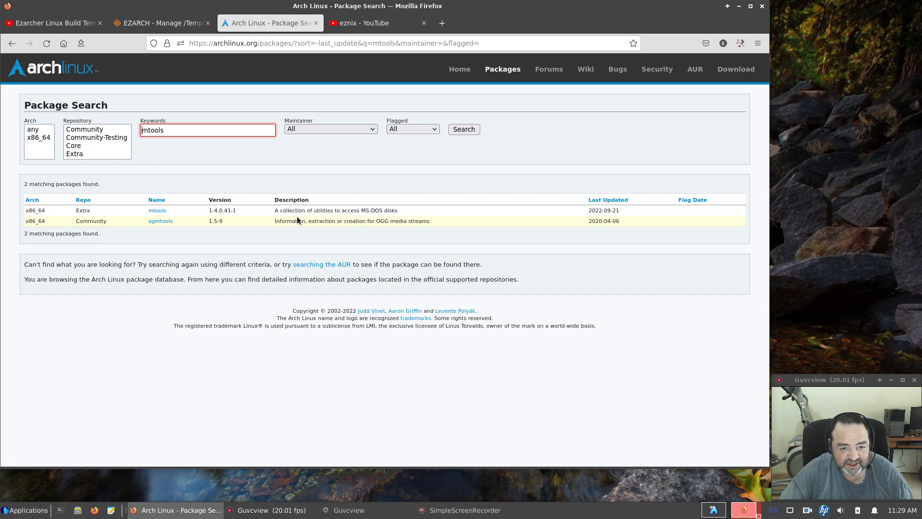
mouse_move(405, 213)
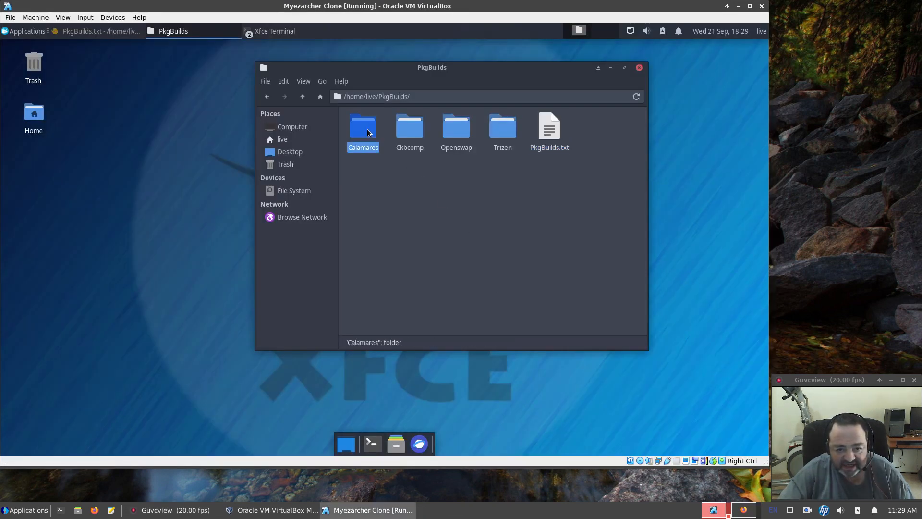
double_click(363, 124)
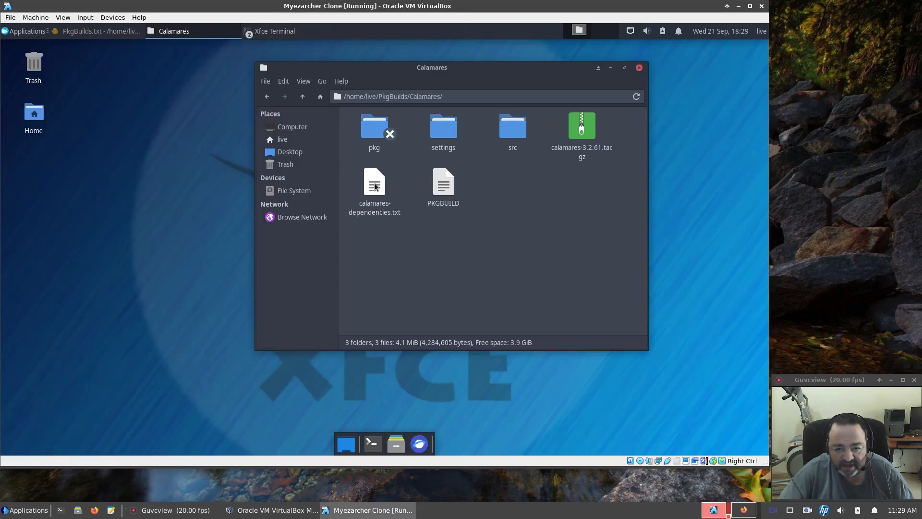
double_click(374, 183)
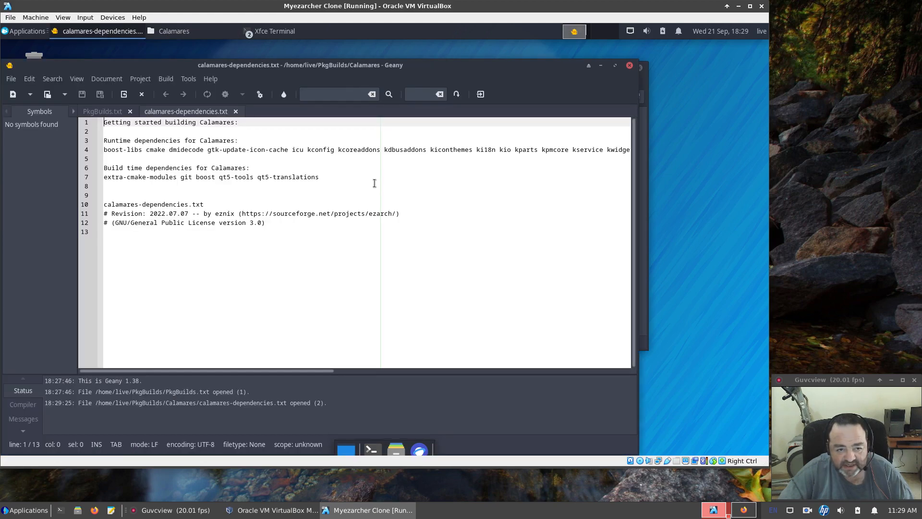
mouse_move(107, 78)
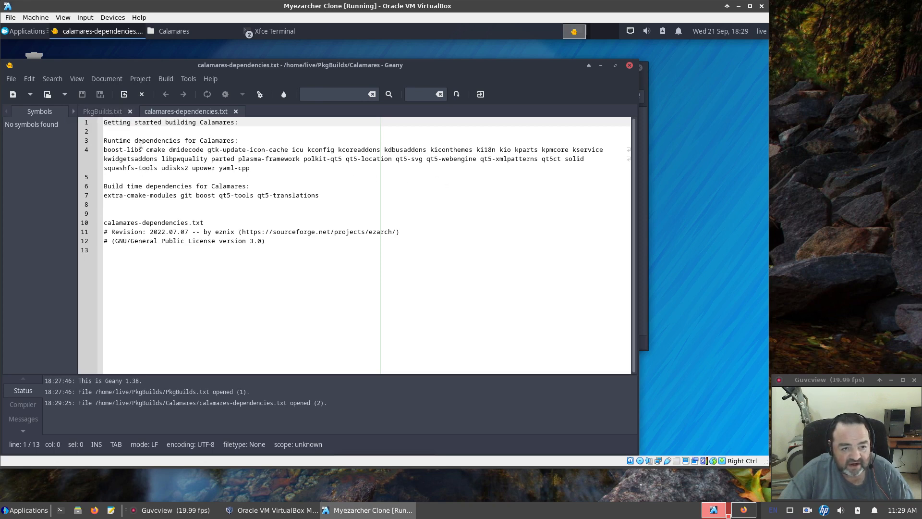
mouse_move(345, 165)
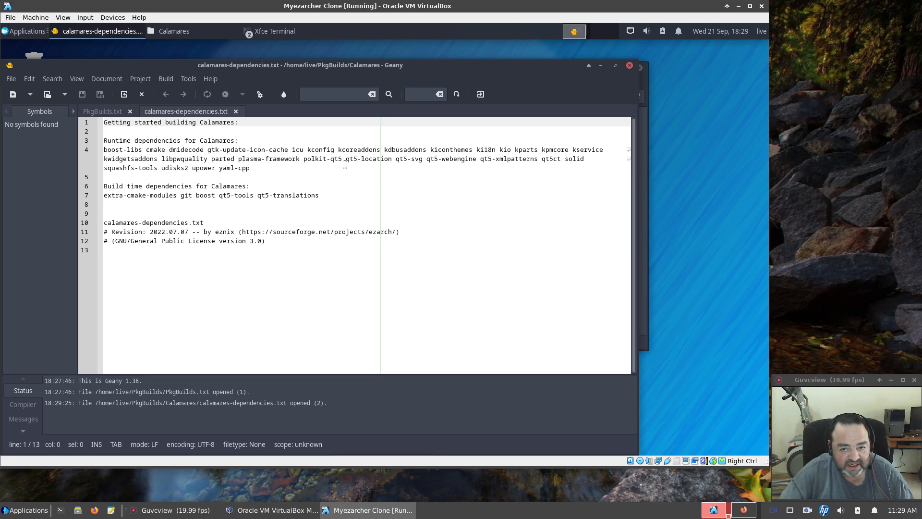
mouse_move(145, 170)
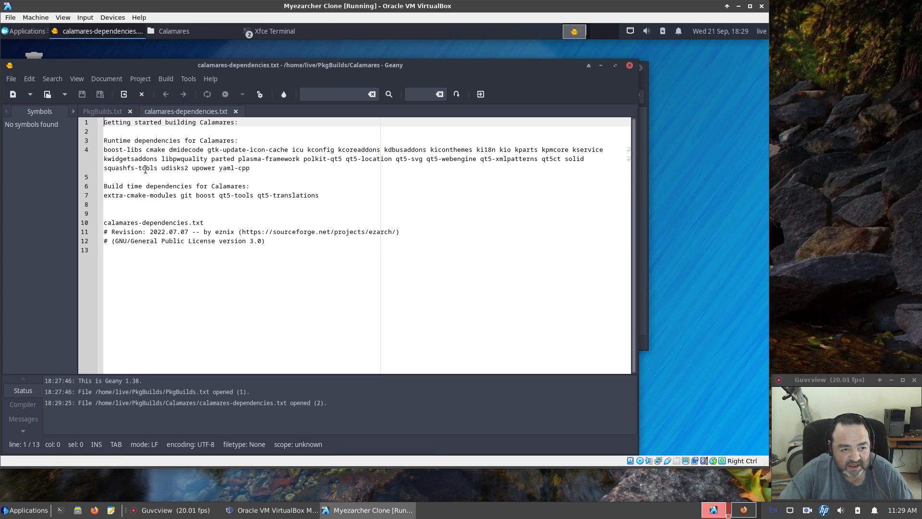
mouse_move(390, 150)
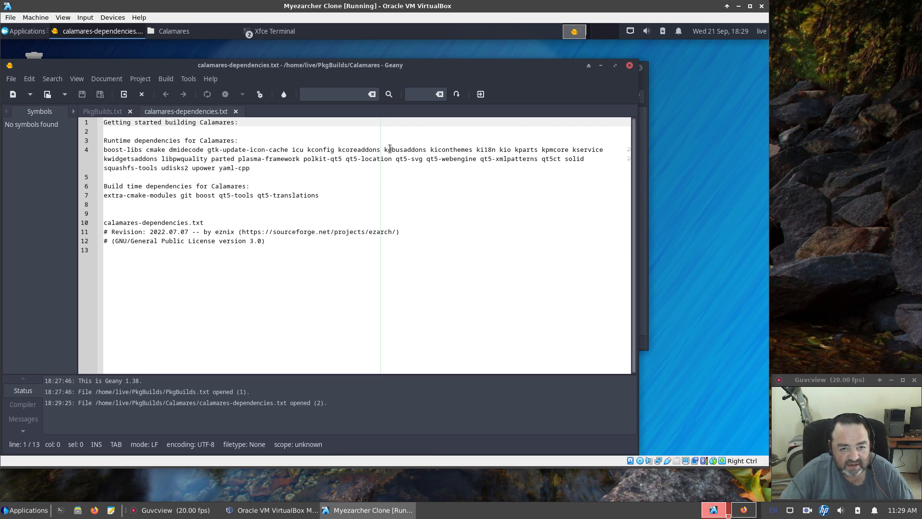
mouse_move(474, 149)
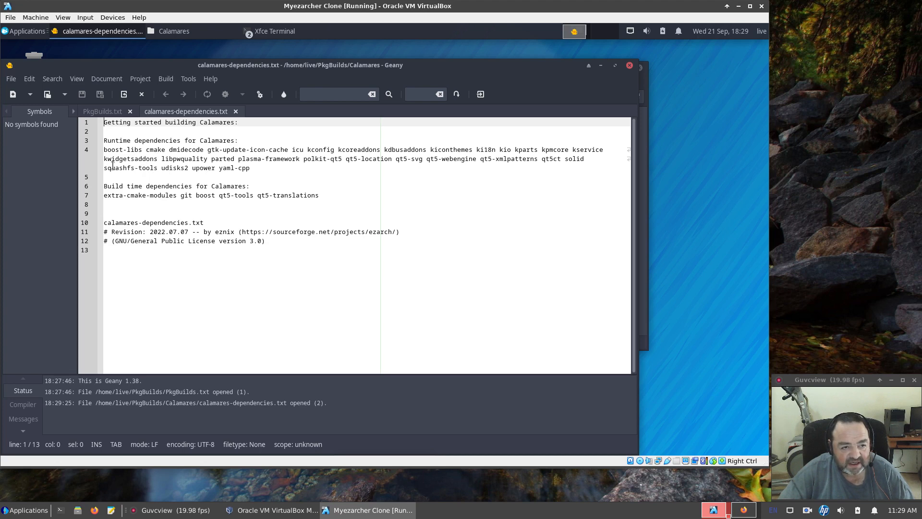
mouse_move(469, 161)
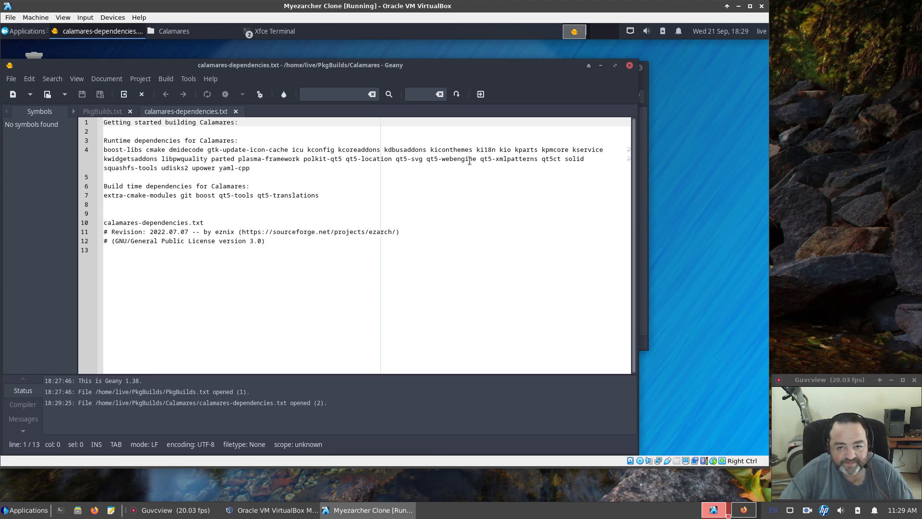
mouse_move(231, 175)
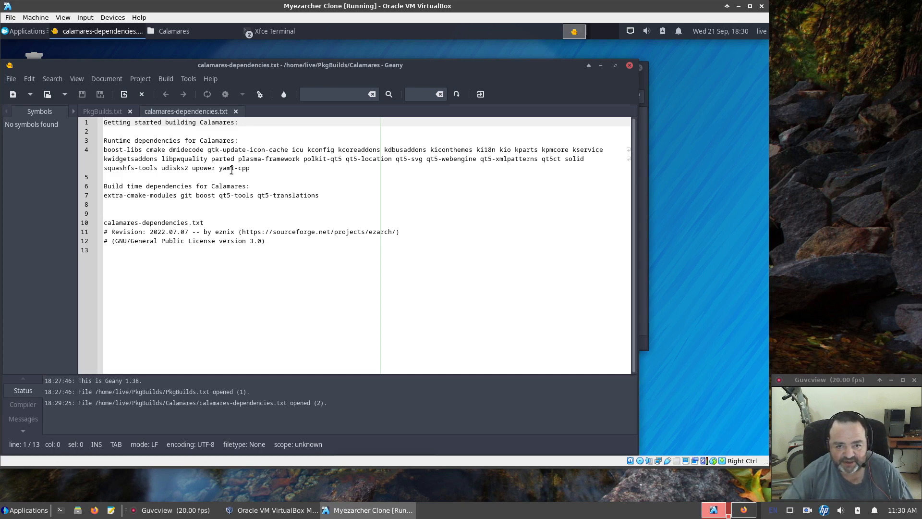
mouse_move(522, 169)
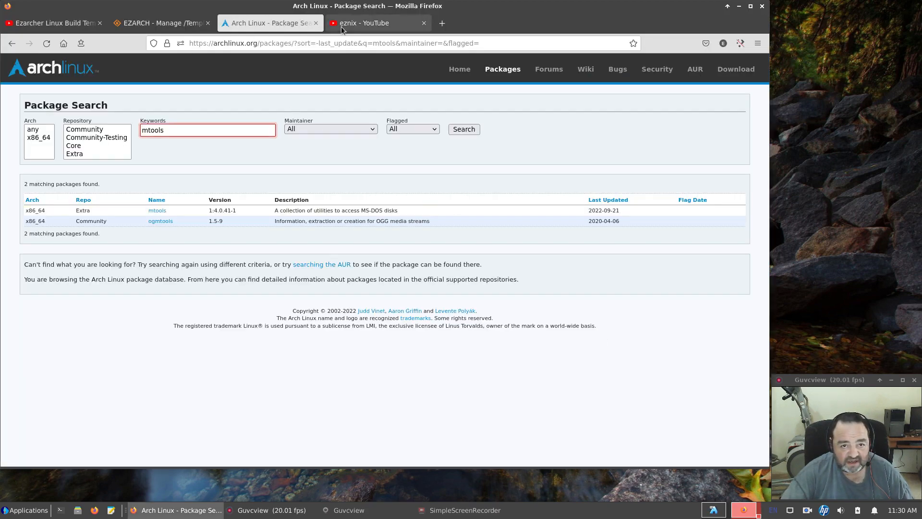
Review the eznix channel's 'updating calamares' videos, then show the Ezarcher Linux Build Templates video.
left_click(364, 23)
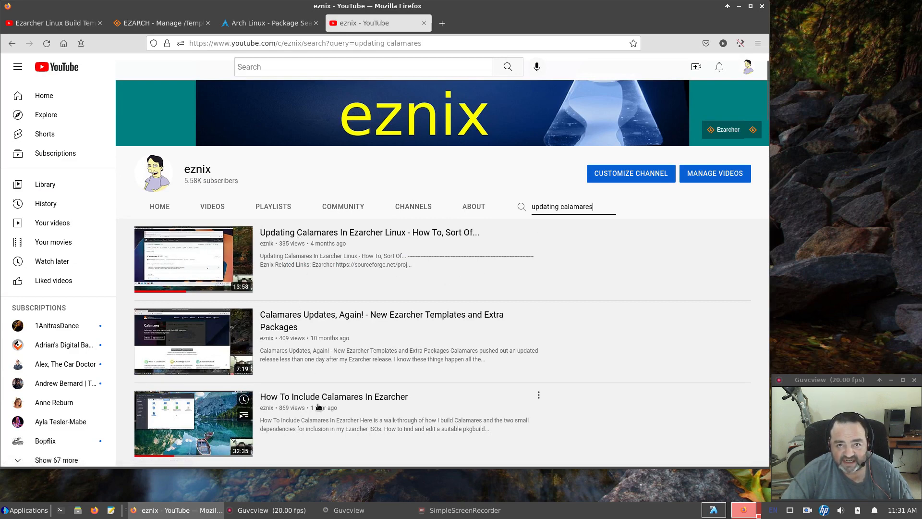
mouse_move(333, 396)
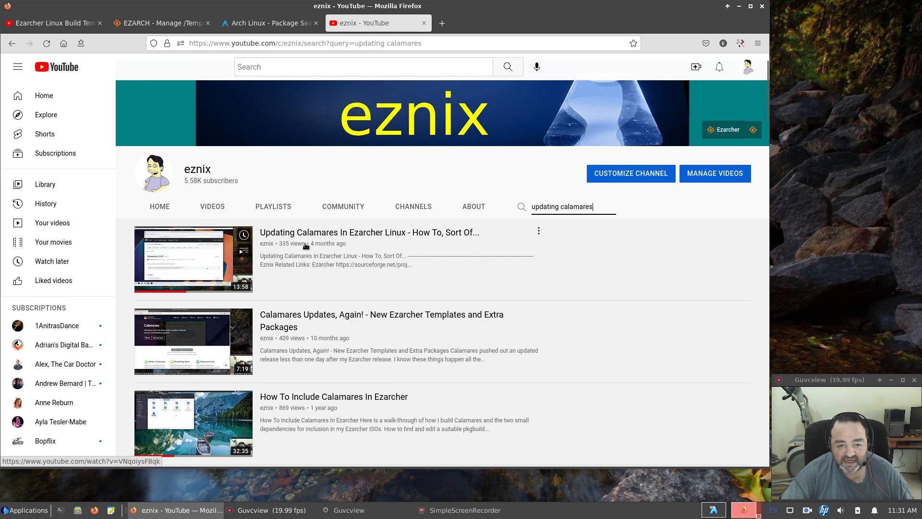
mouse_move(278, 322)
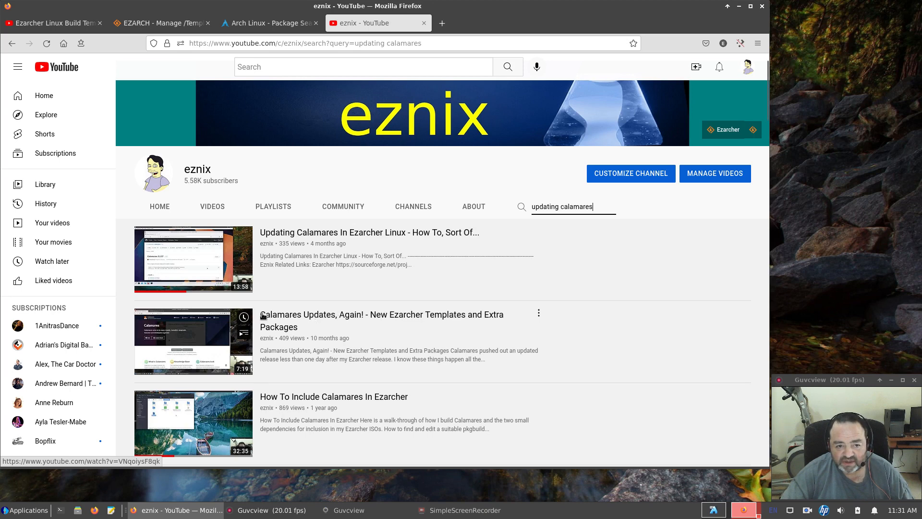
mouse_move(193, 423)
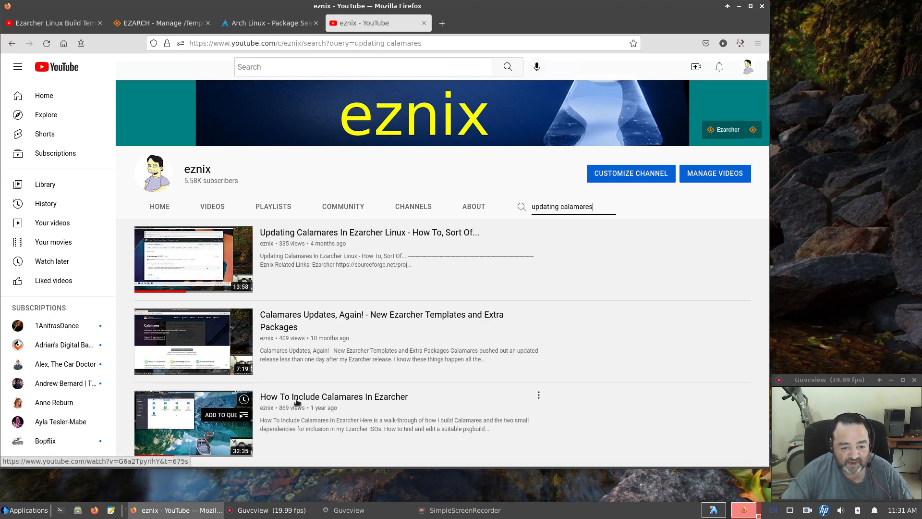
mouse_move(333, 396)
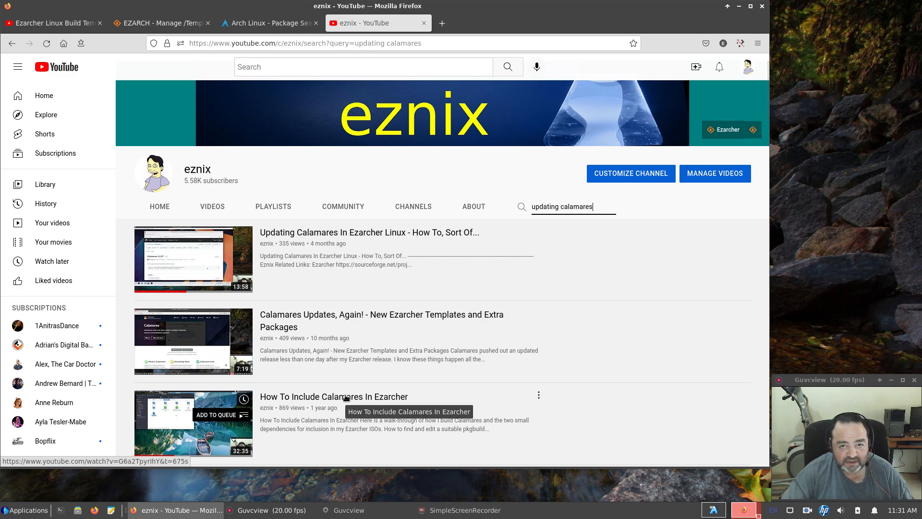
mouse_move(321, 416)
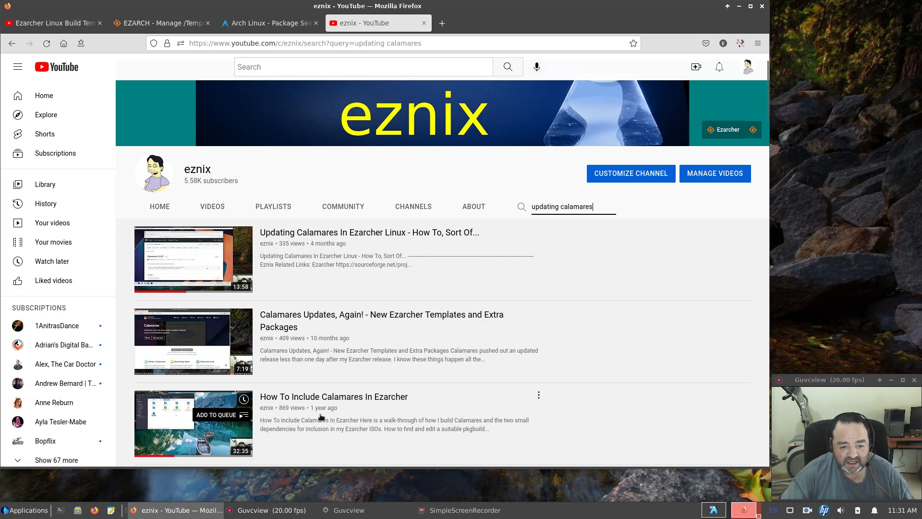
mouse_move(204, 424)
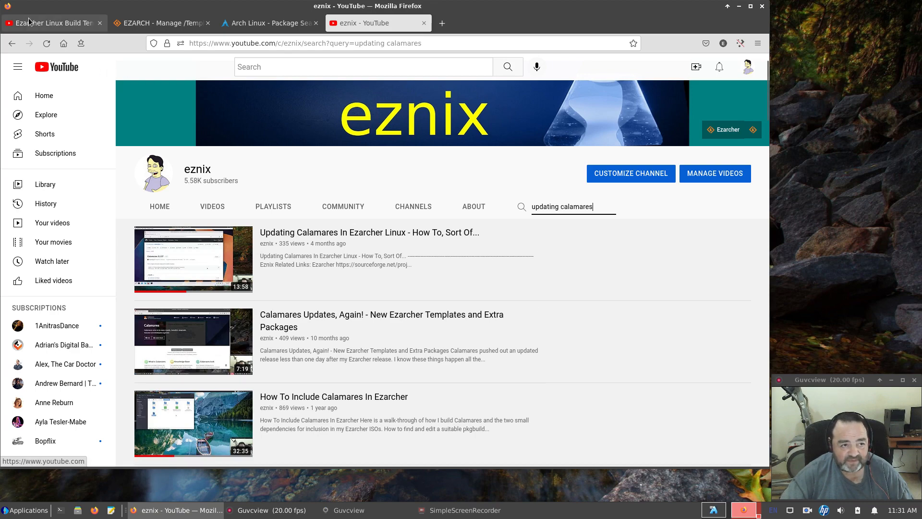
left_click(52, 23)
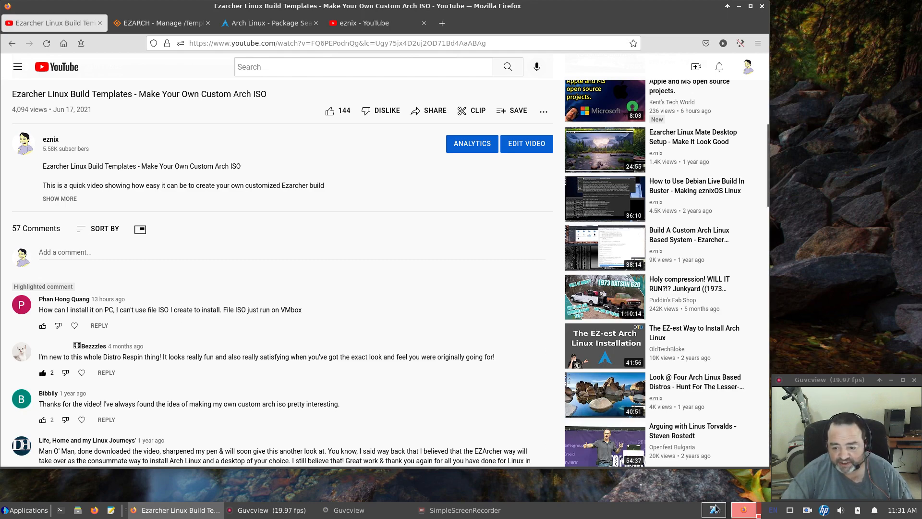
Return to the VM, close the Calamares dependency notes in Geany and list the open terminals.
left_click(368, 510)
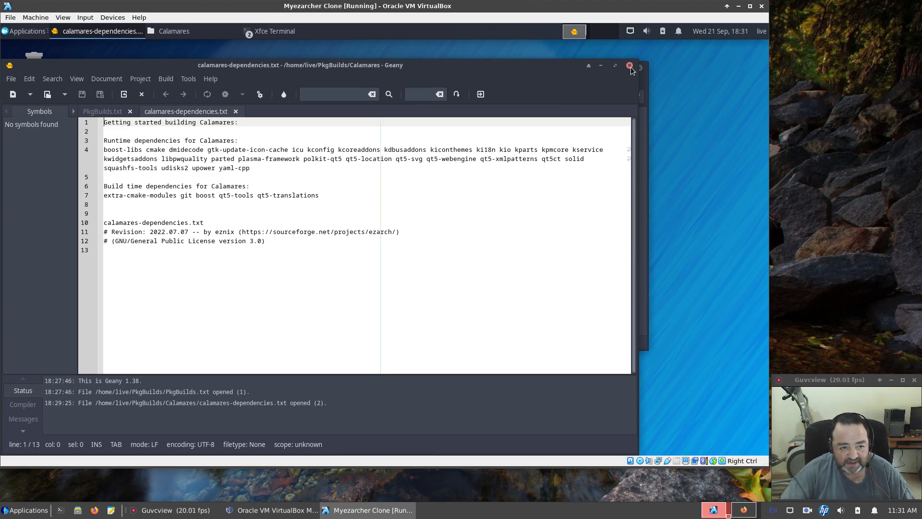
left_click(628, 64)
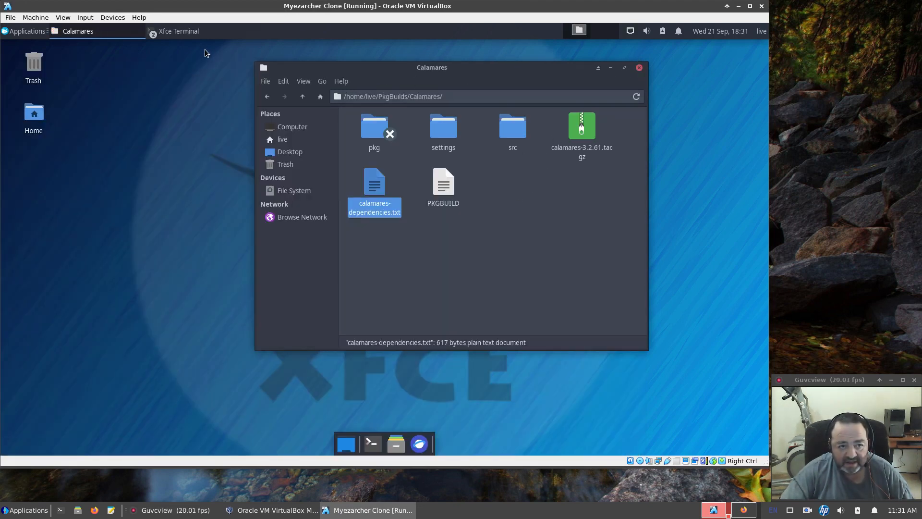
left_click(178, 31)
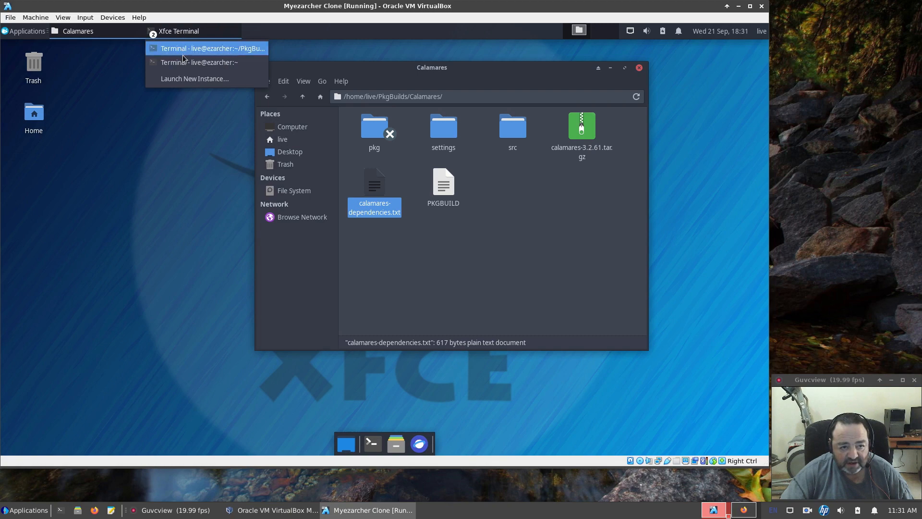
Bring the Calamares makepkg terminal forward and watch the compile progress past 45 percent.
left_click(196, 48)
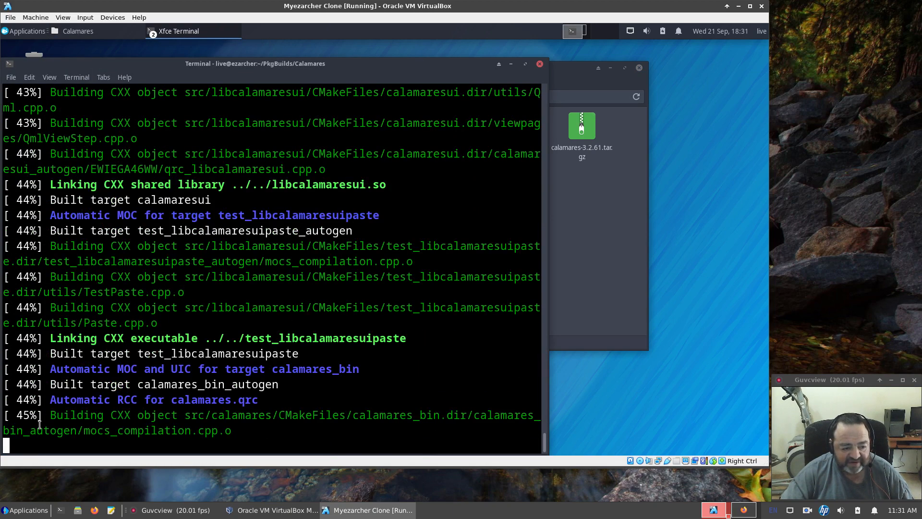
left_click(179, 30)
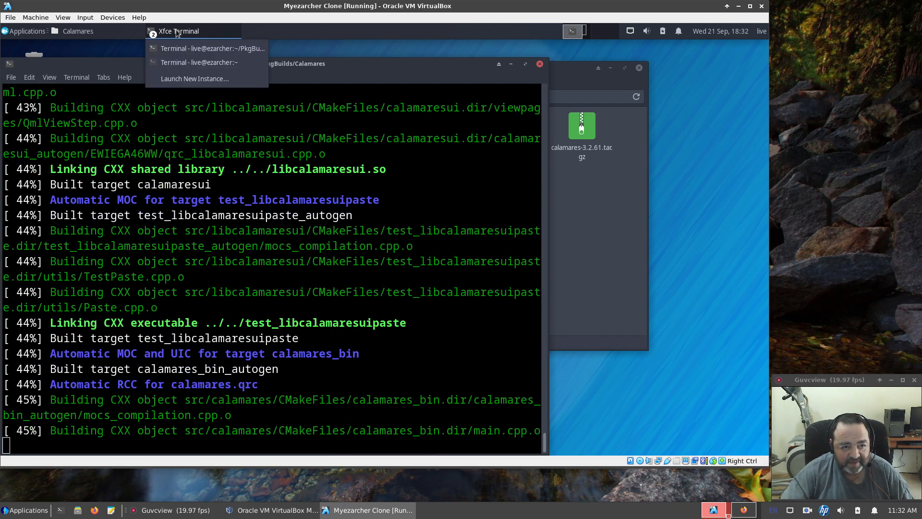
left_click(197, 63)
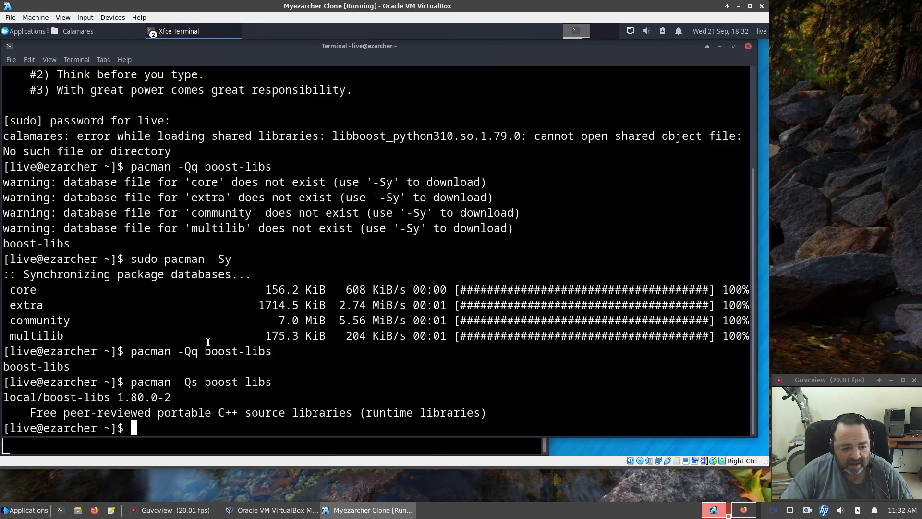
mouse_move(158, 429)
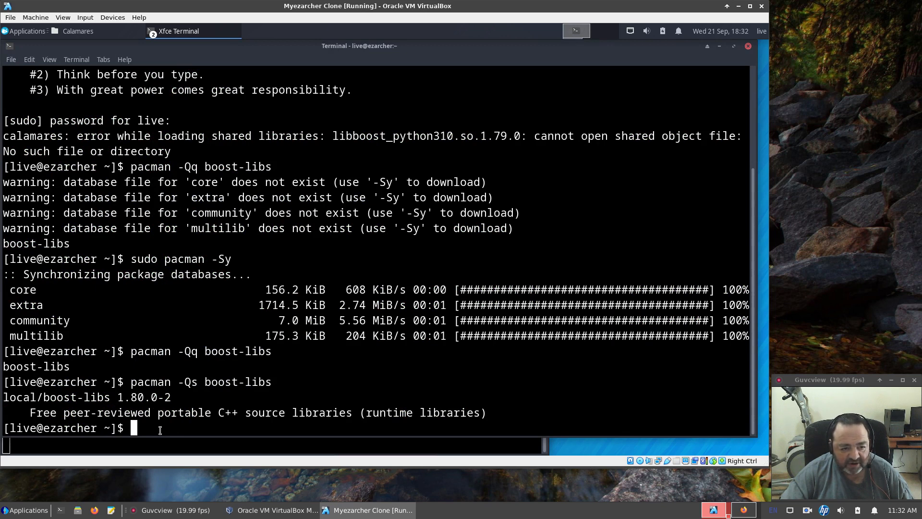
type("e")
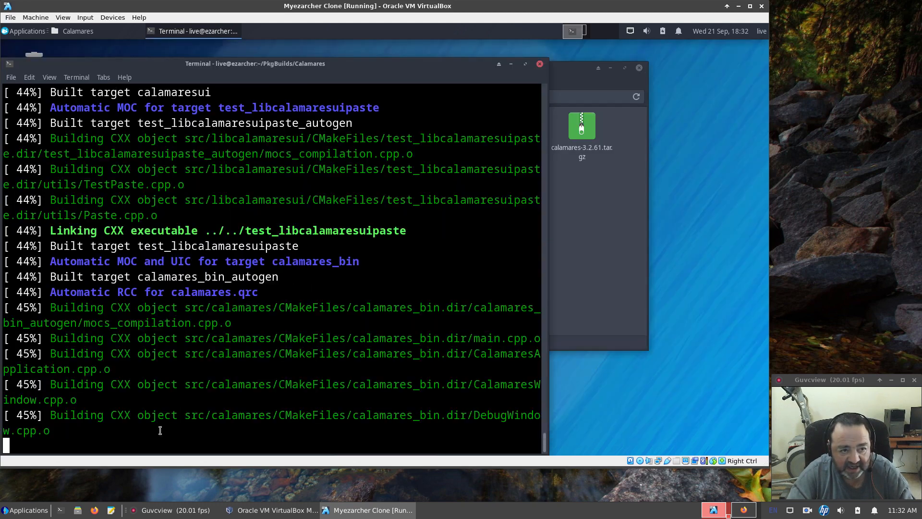
mouse_move(609, 255)
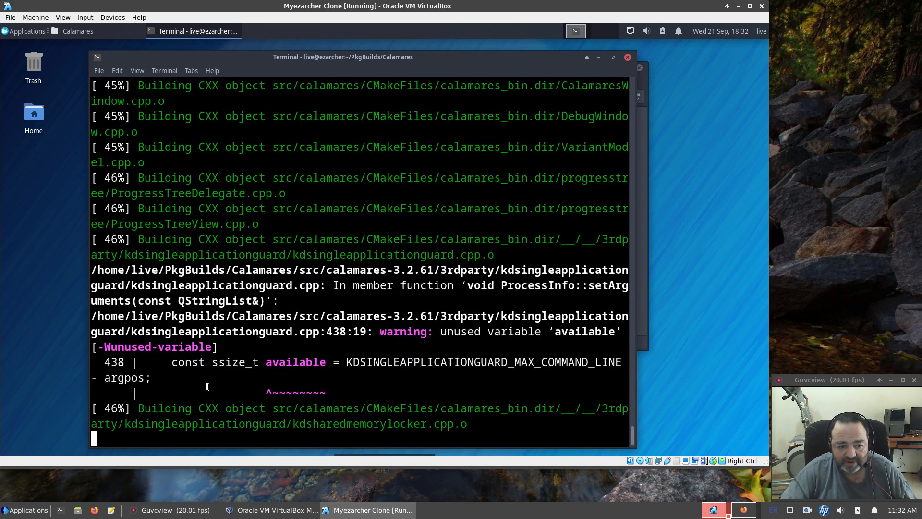
scroll("down", 3)
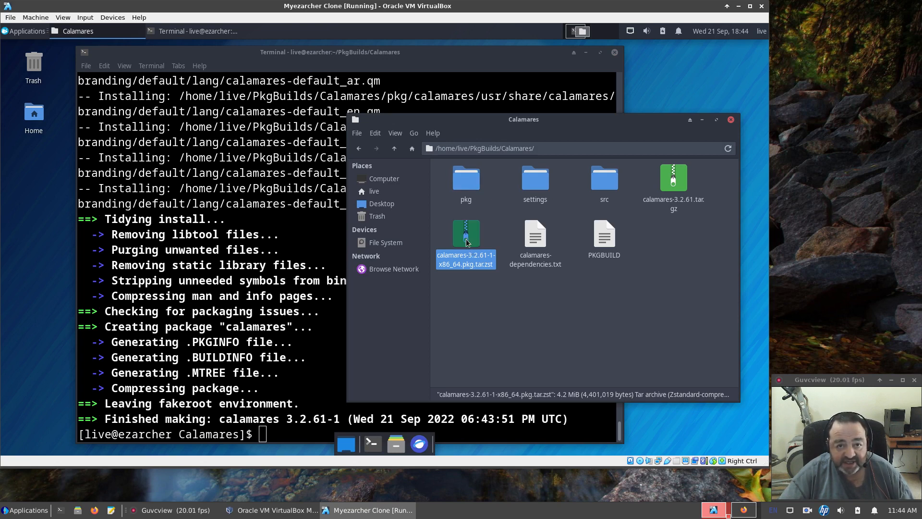
mouse_move(465, 185)
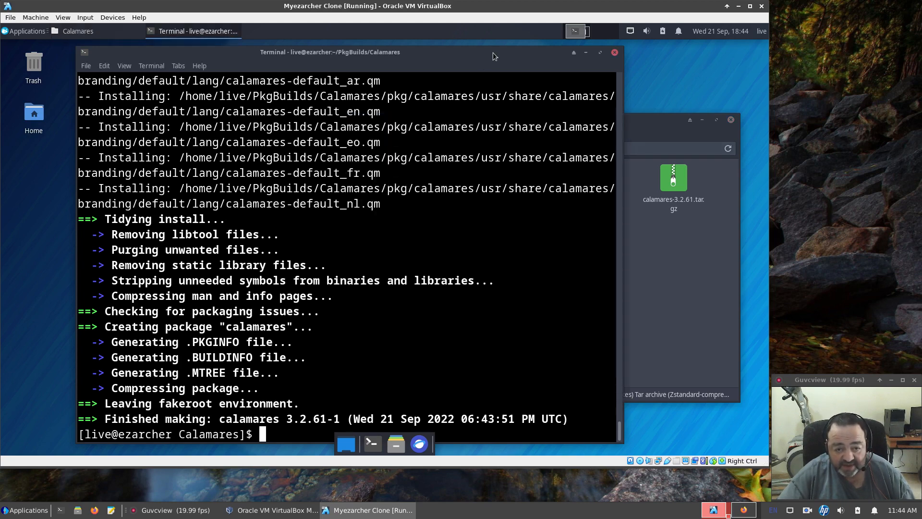
Let makepkg finish producing calamares-3.2.61-1-x86_64.pkg.tar.zst and exit the build terminal.
type("ex")
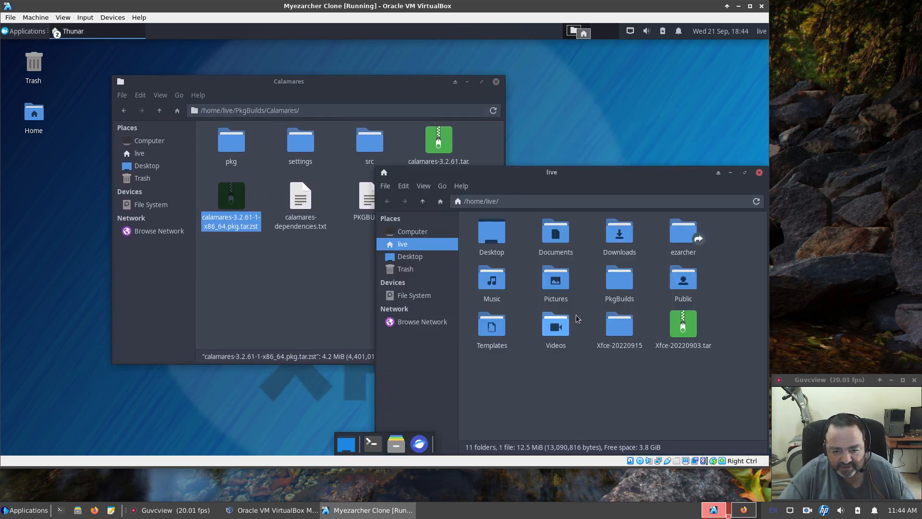
Browse into Xfce-20220915/opt/ezrepo and remove the old Calamares package there.
double_click(620, 329)
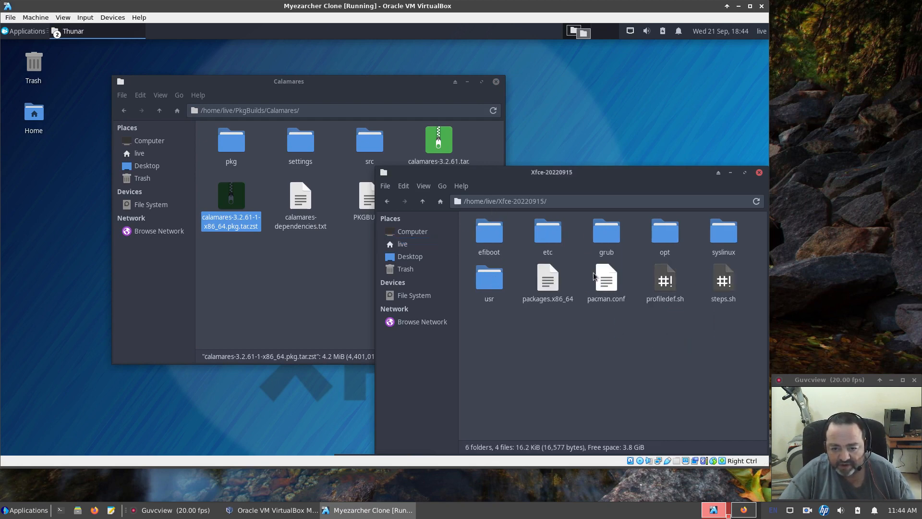
double_click(664, 229)
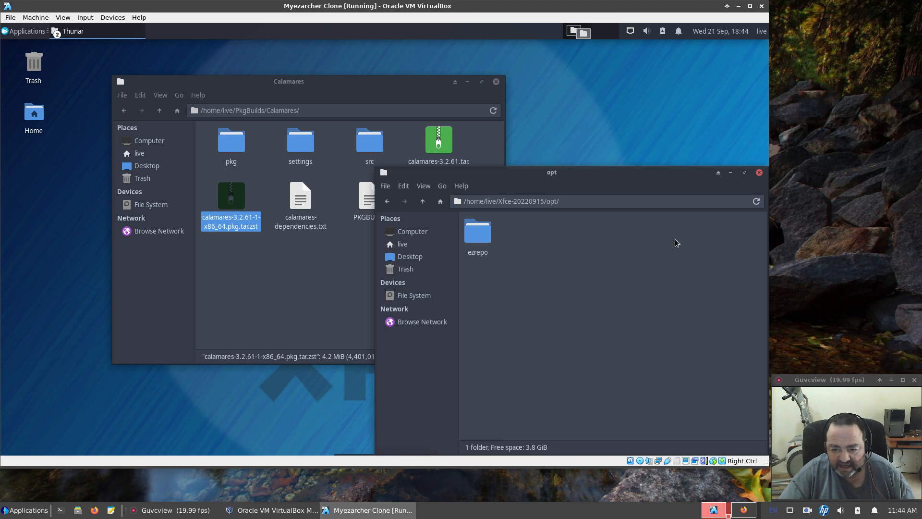
double_click(477, 231)
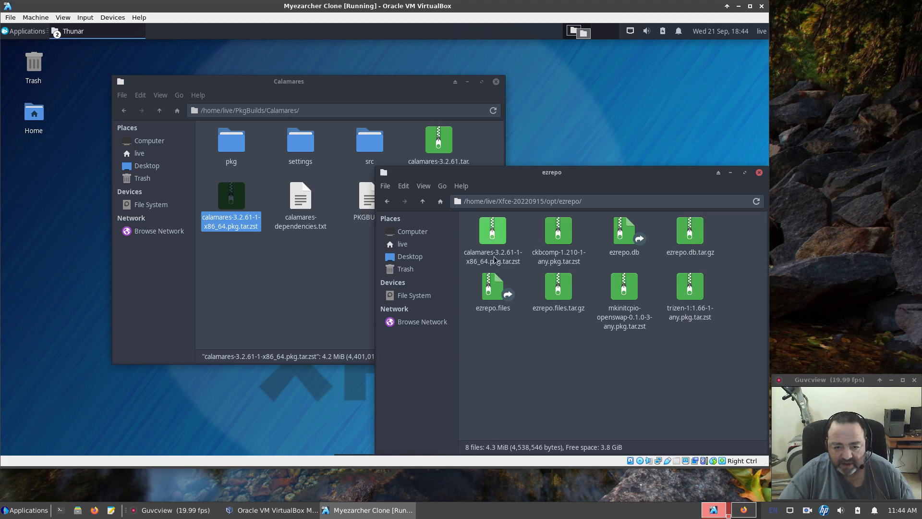
left_click(493, 230)
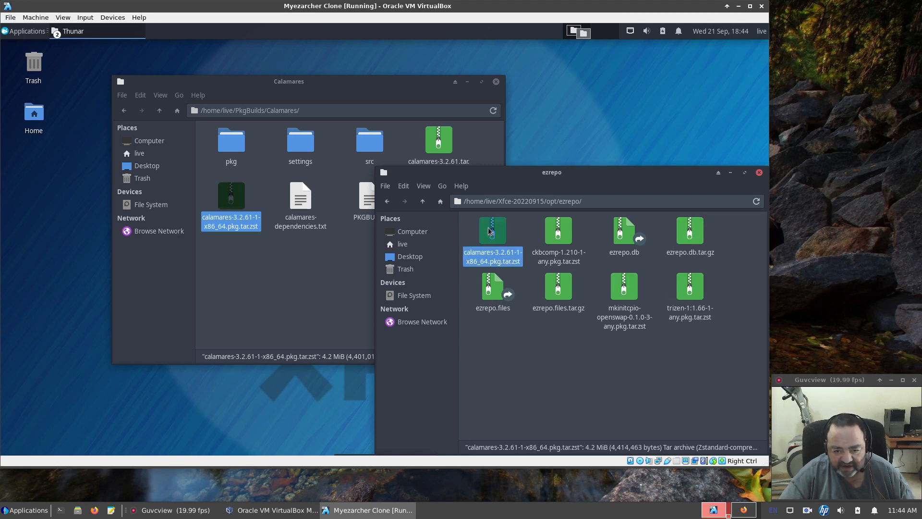
mouse_move(399, 223)
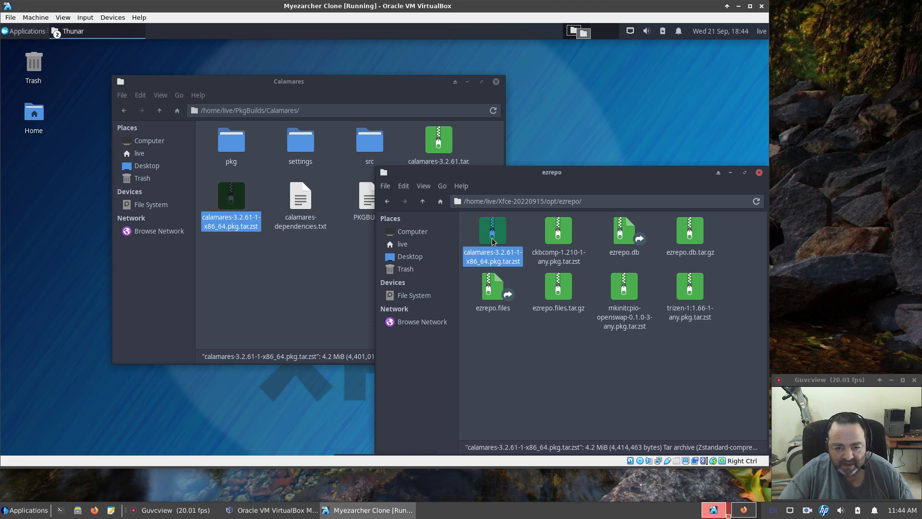
right_click(492, 238)
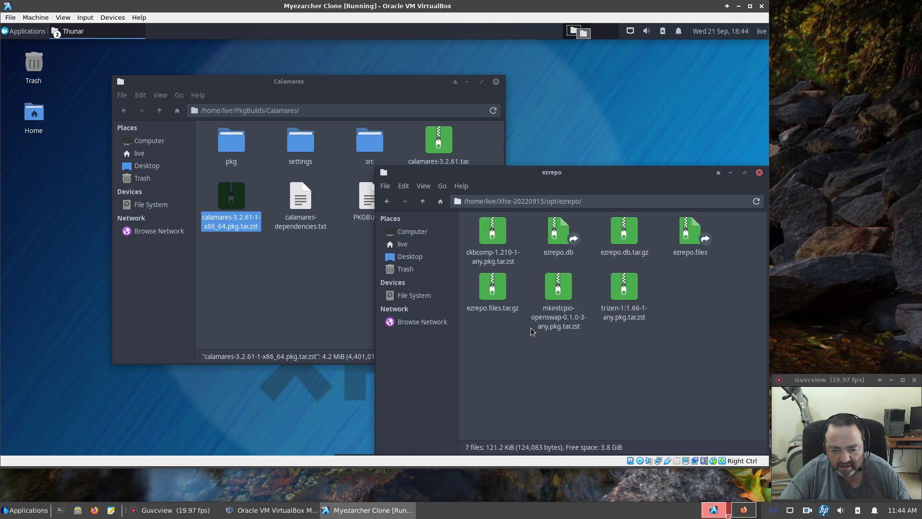
mouse_move(684, 266)
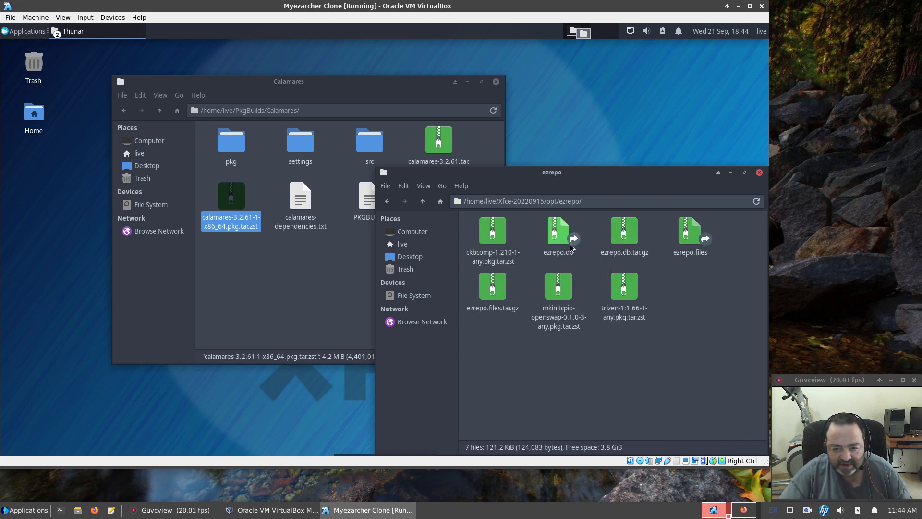
mouse_move(232, 197)
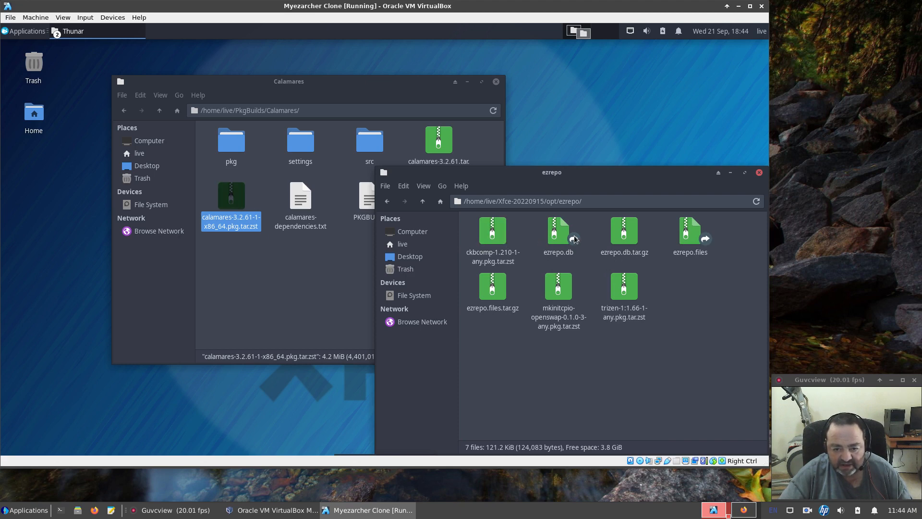
Trash the old ezrepo.db, ezrepo.db.tar.gz, ezrepo.files and ezrepo.files.tar.gz database files.
left_click(557, 231)
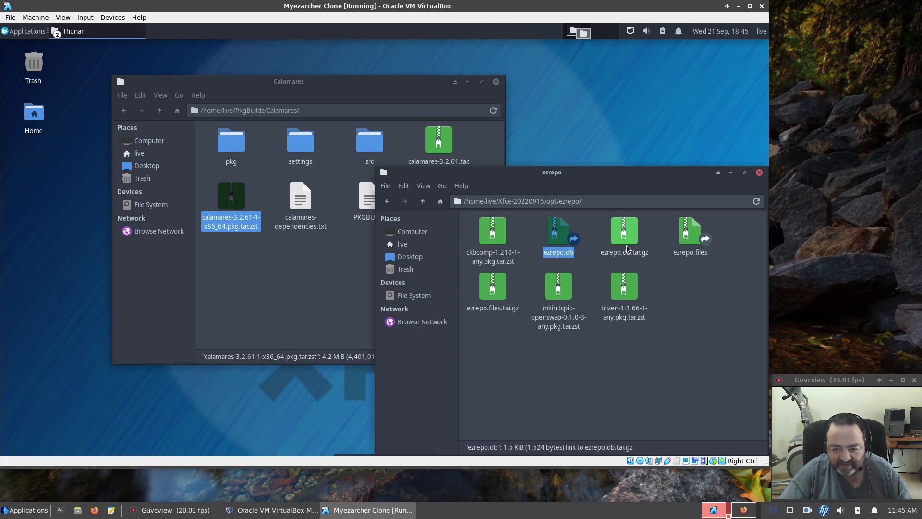
left_click(625, 229)
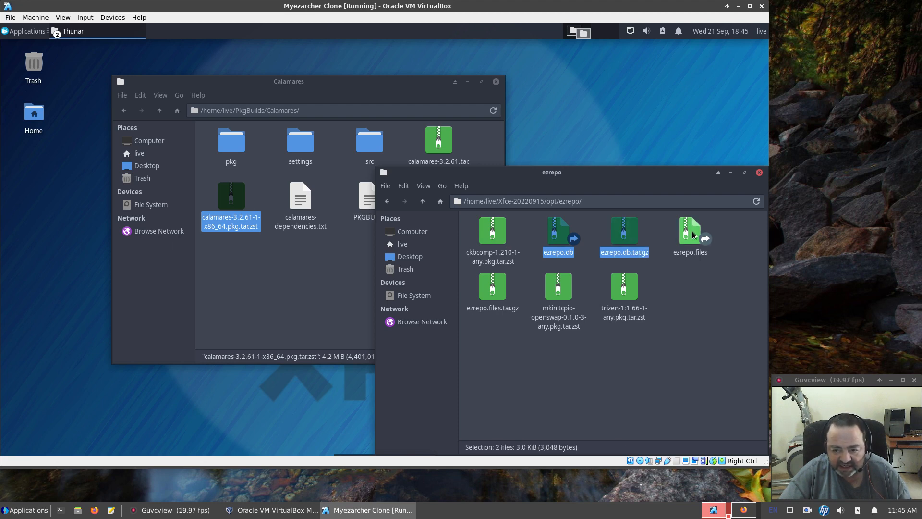
left_click(492, 288)
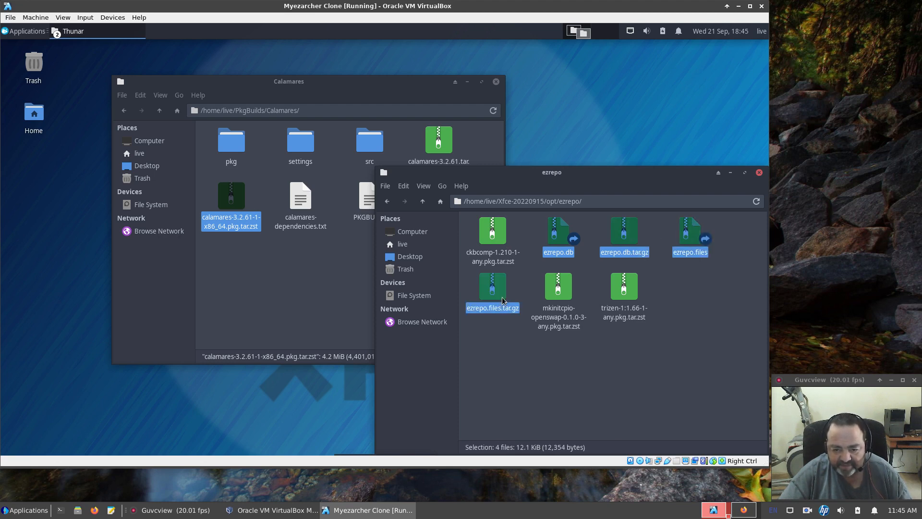
right_click(491, 291)
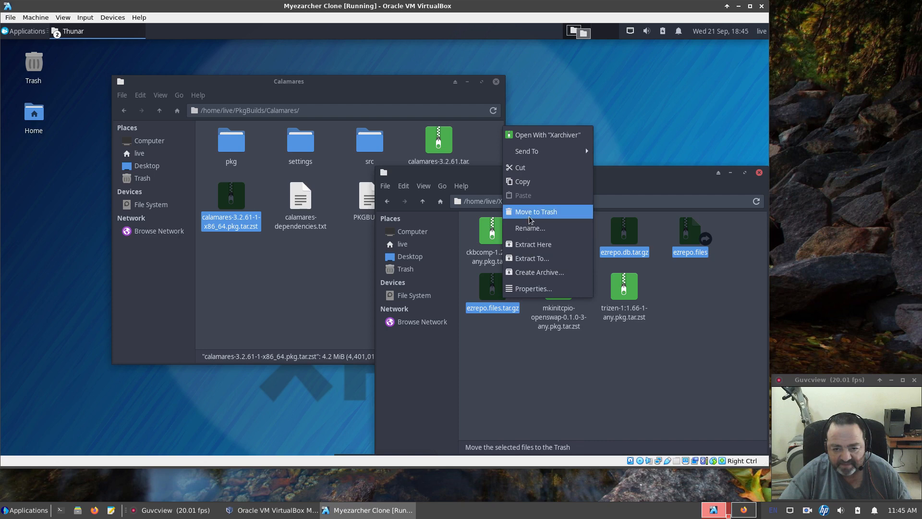
left_click(534, 211)
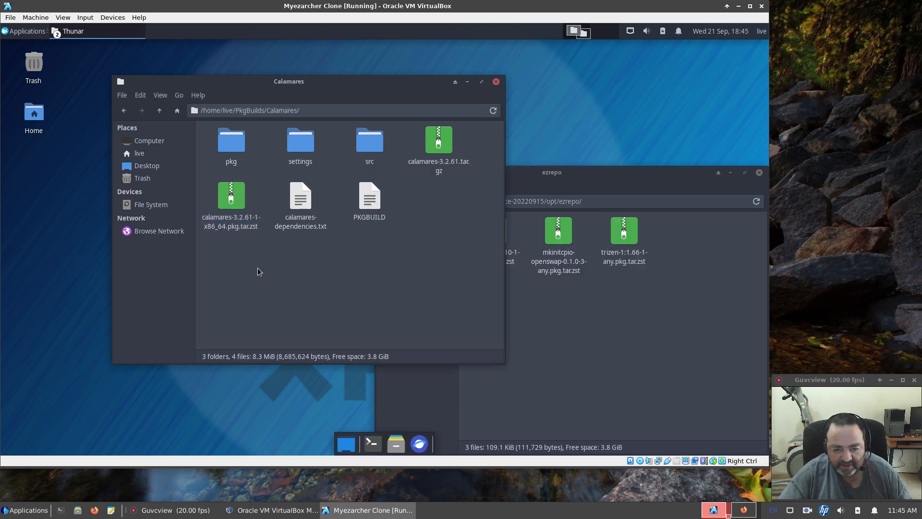
Paste the new calamares-3.2.61-1 package into the ezrepo folder.
right_click(231, 196)
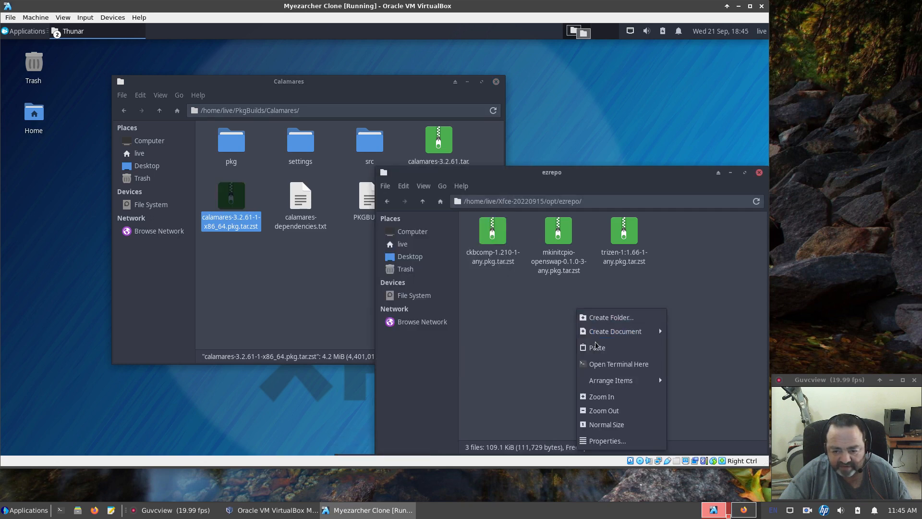
left_click(596, 346)
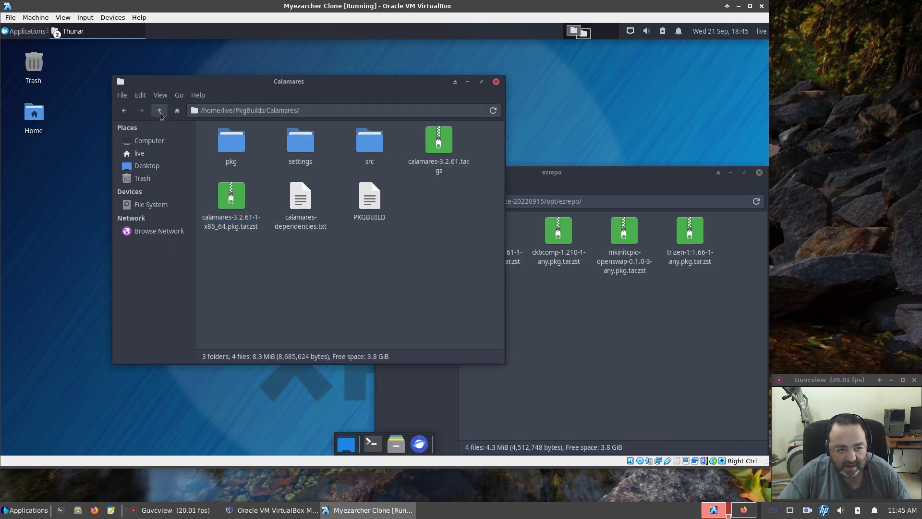
Show the repo-add command in PkgBuilds.txt and start a terminal in the ezrepo folder.
left_click(159, 110)
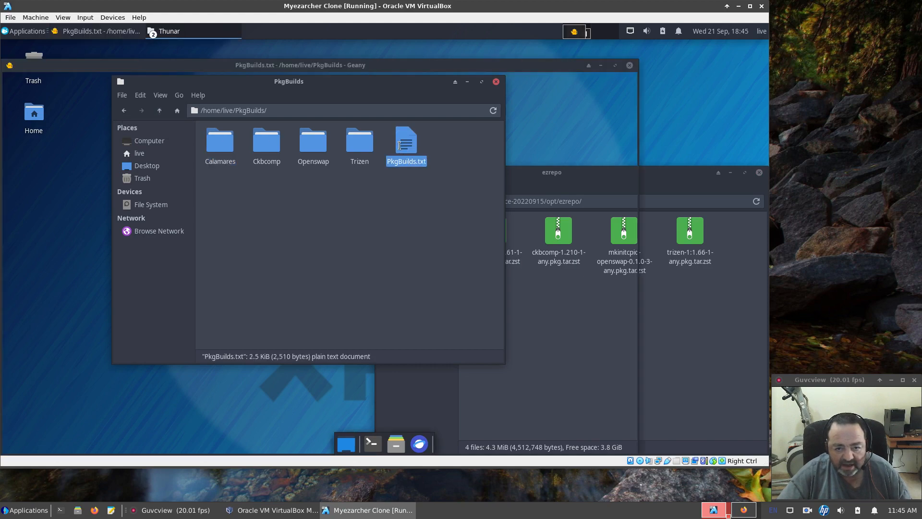
double_click(406, 142)
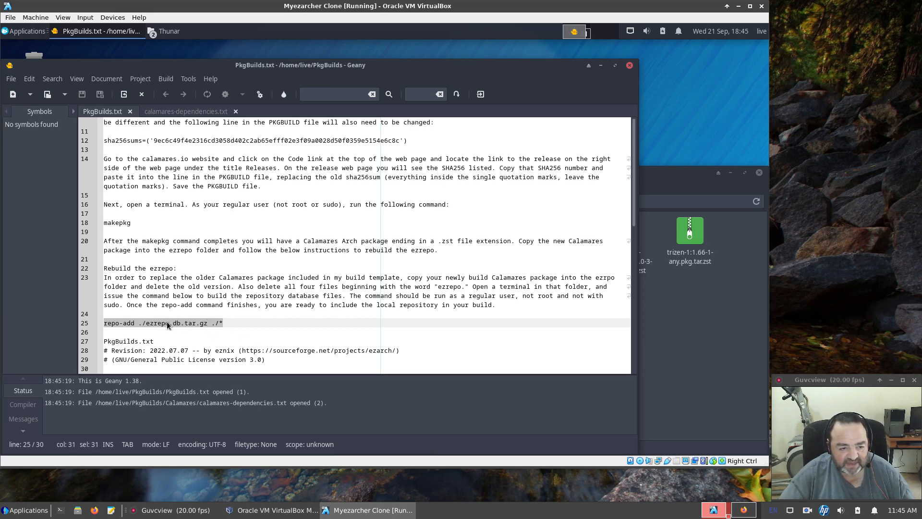
right_click(166, 323)
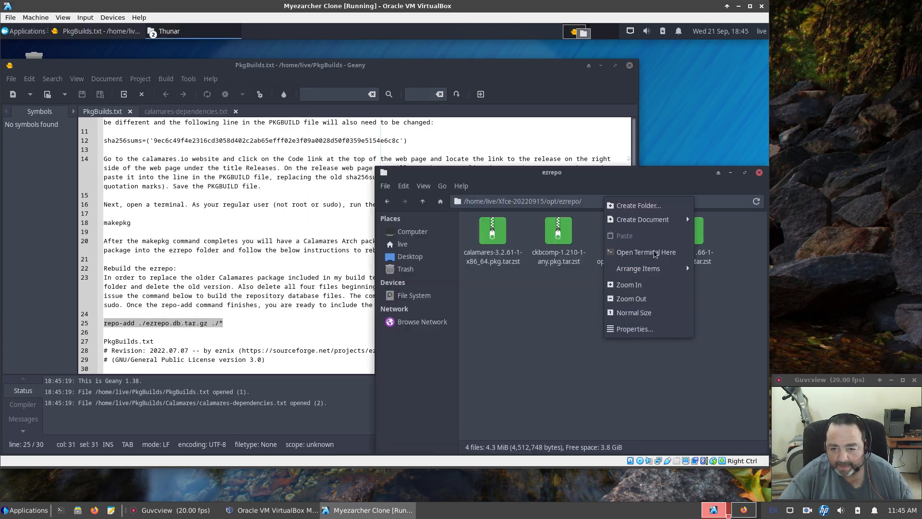
left_click(645, 252)
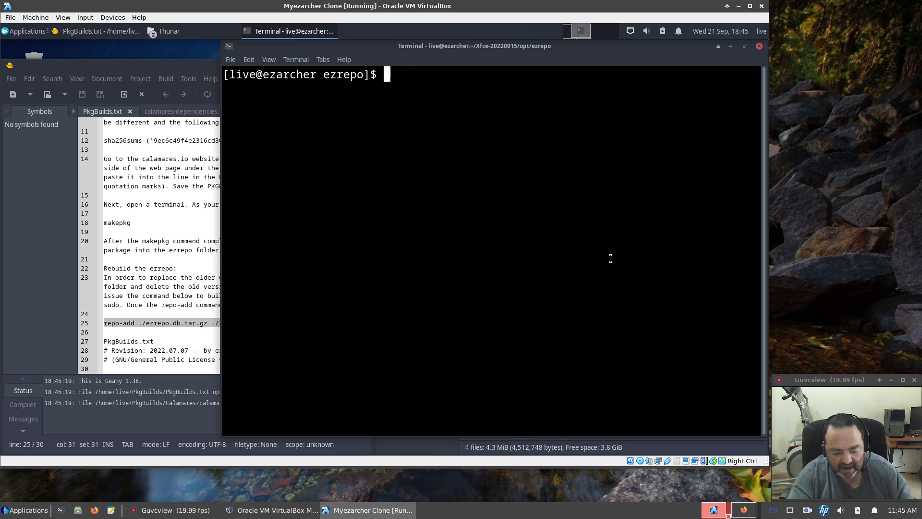
Run 'repo-add ./ezrepo.db.tar.gz ./*' to rebuild the ezrepo database, then exit the terminal.
key("Return")
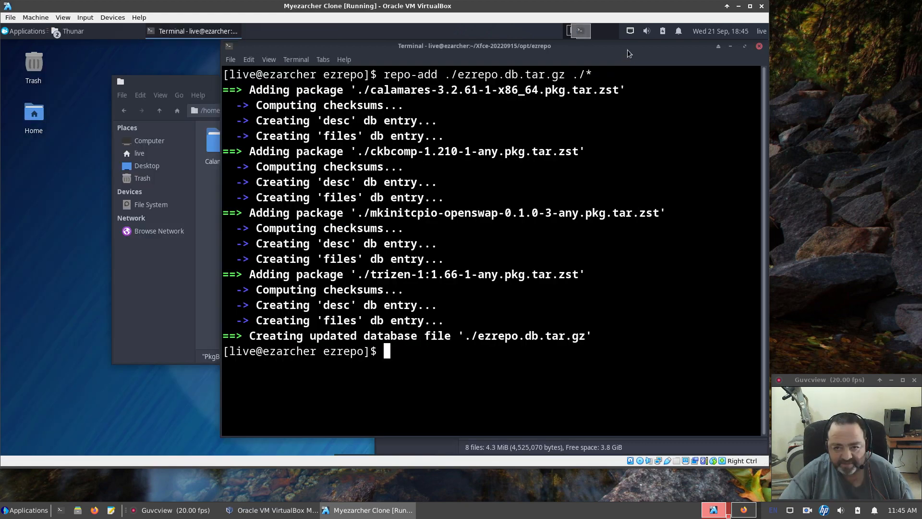
type("e")
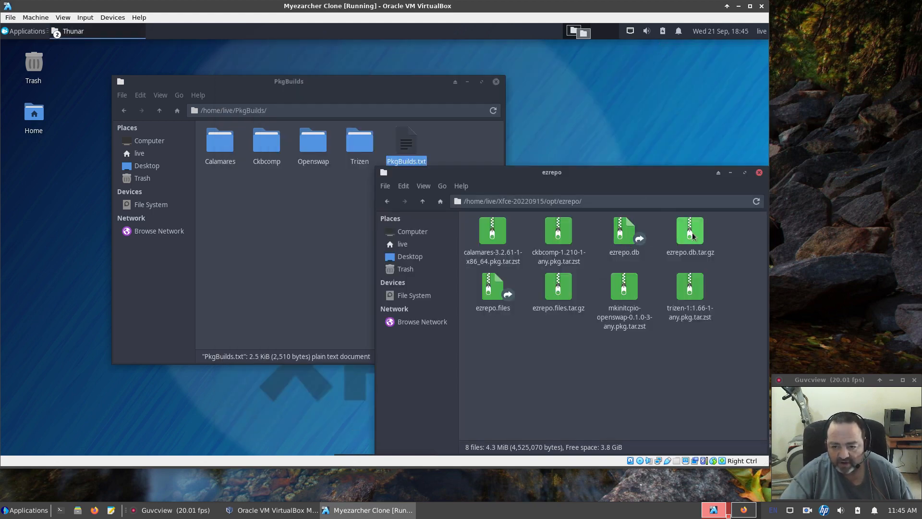
mouse_move(558, 288)
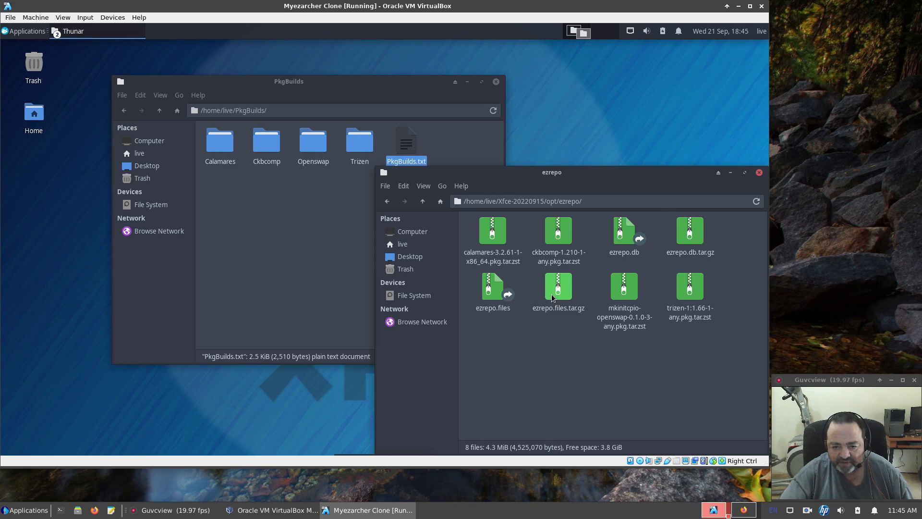
mouse_move(493, 232)
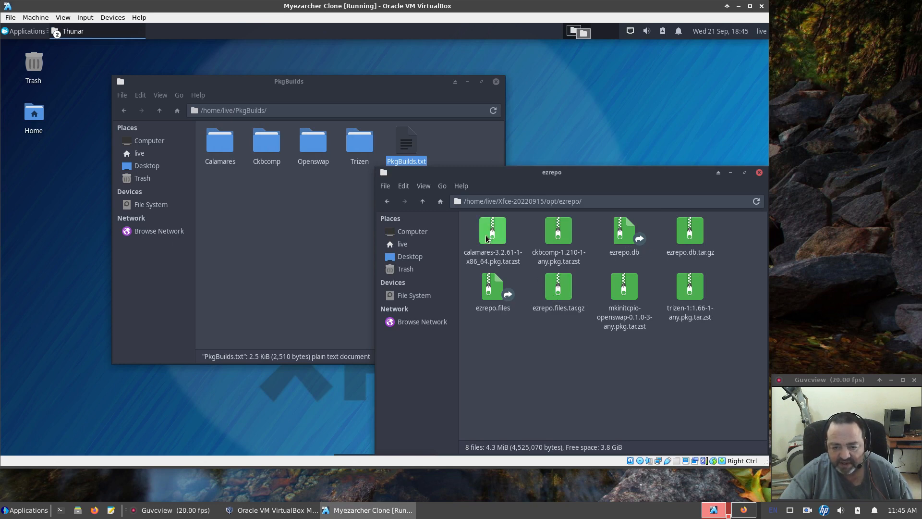
mouse_move(437, 213)
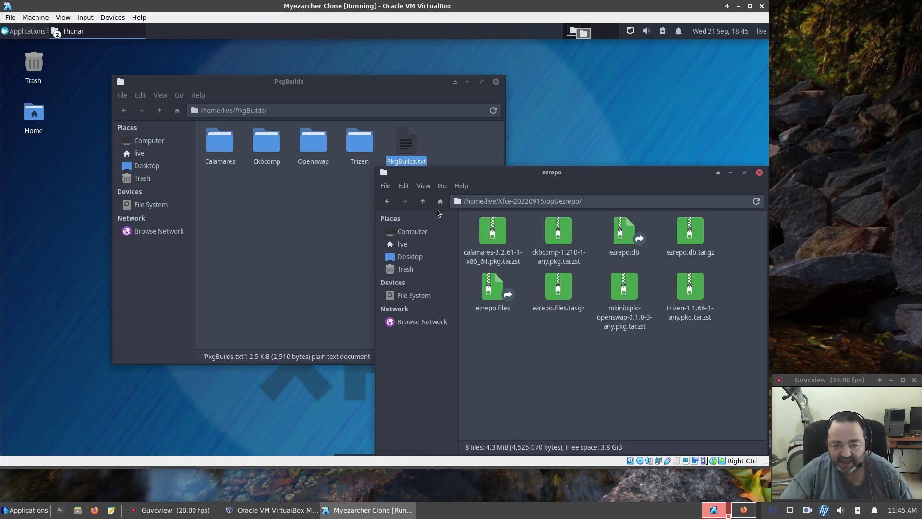
Move up from ezrepo into the Xfce-20220915 build folder and select steps.sh.
left_click(423, 200)
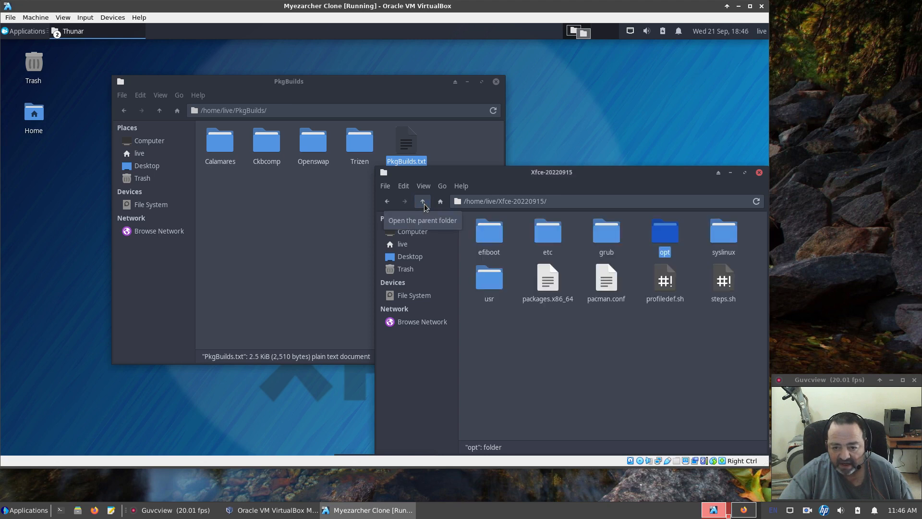
left_click(722, 282)
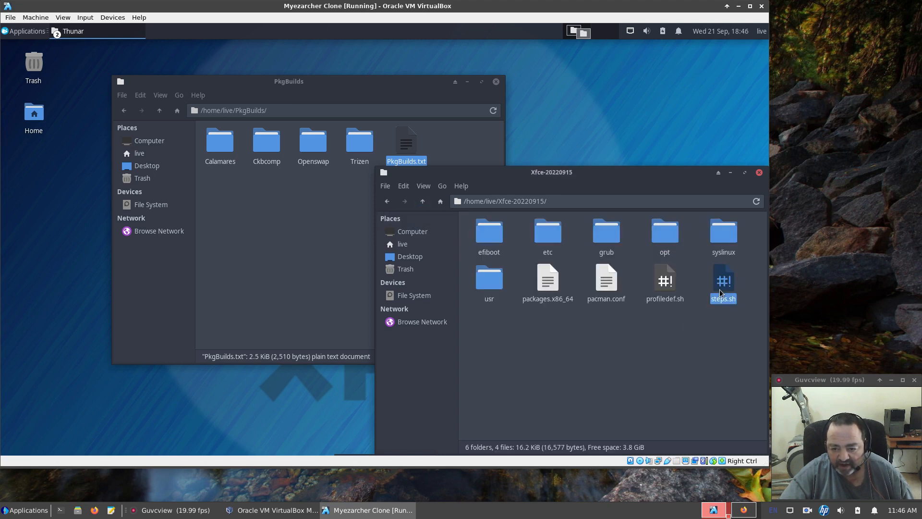
left_click(722, 282)
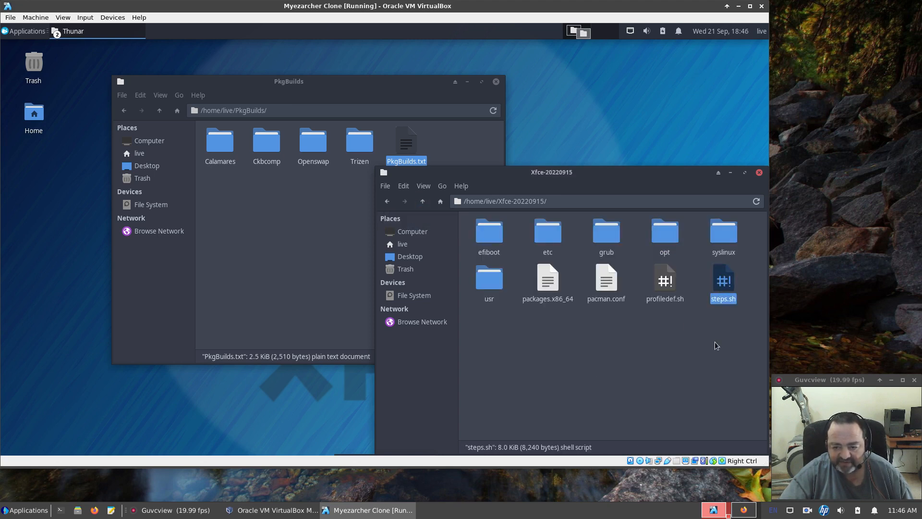
mouse_move(664, 235)
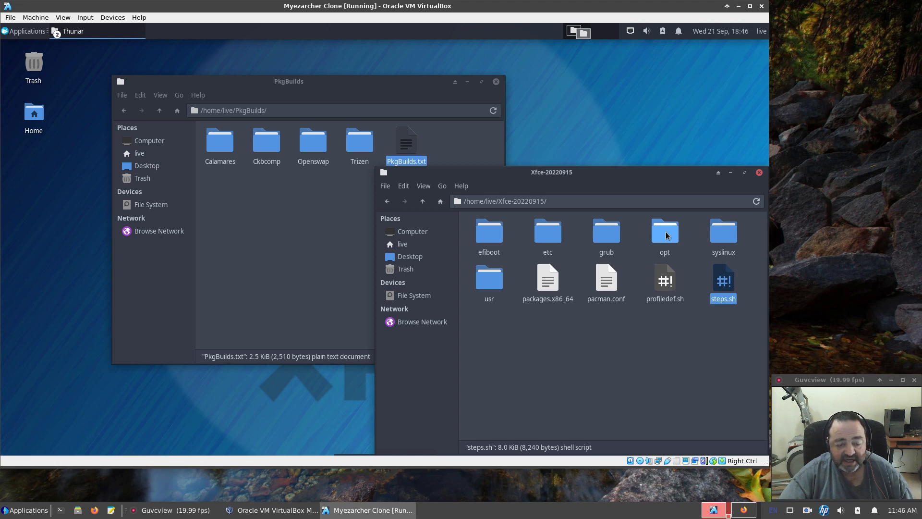
mouse_move(640, 345)
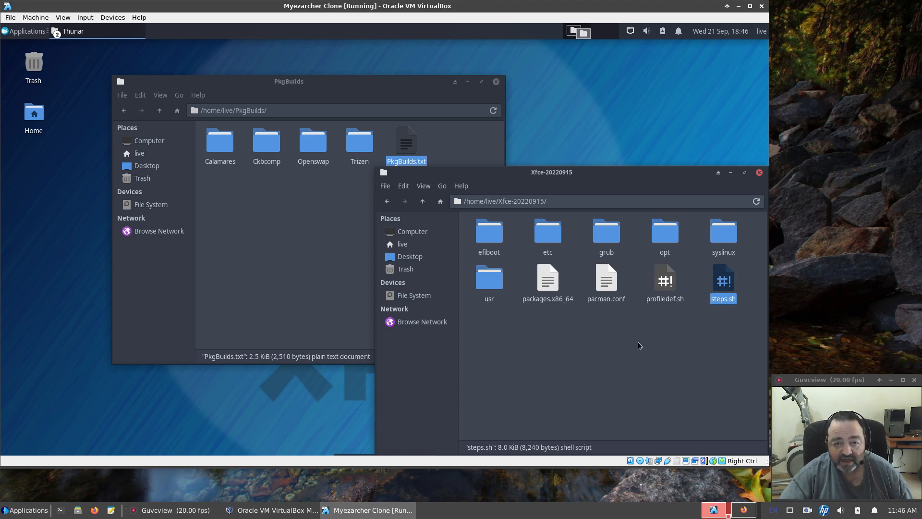
mouse_move(378, 257)
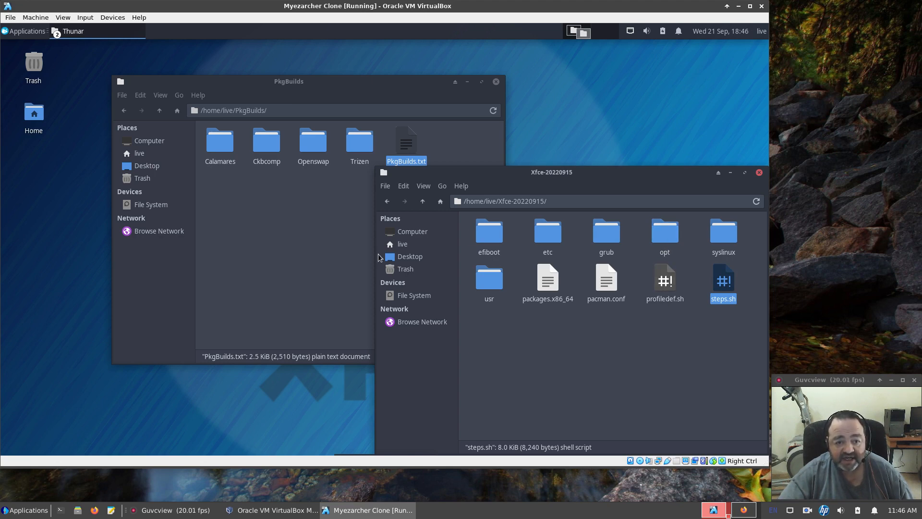
mouse_move(338, 253)
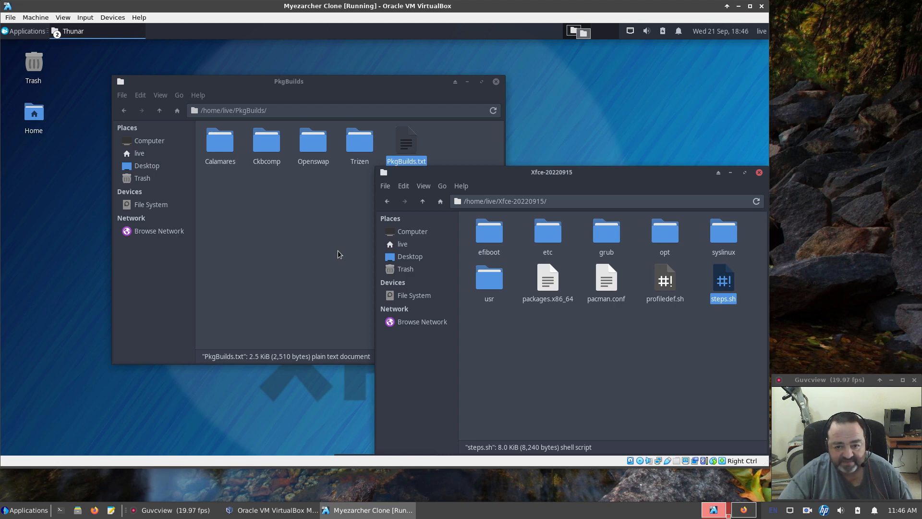
mouse_move(638, 175)
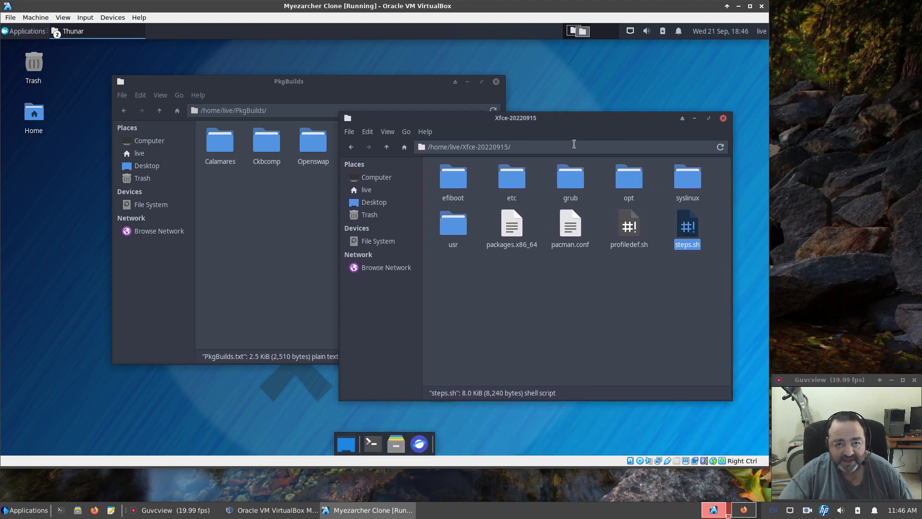
left_click(697, 287)
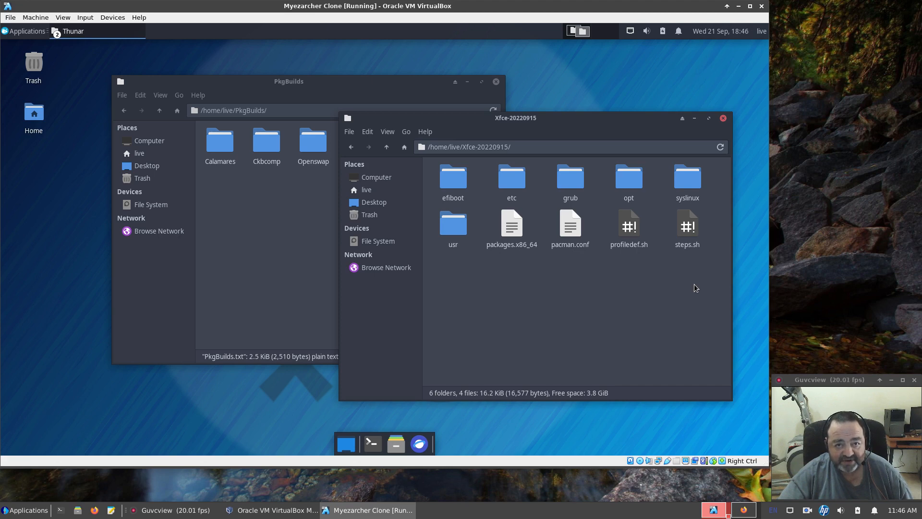
mouse_move(638, 302)
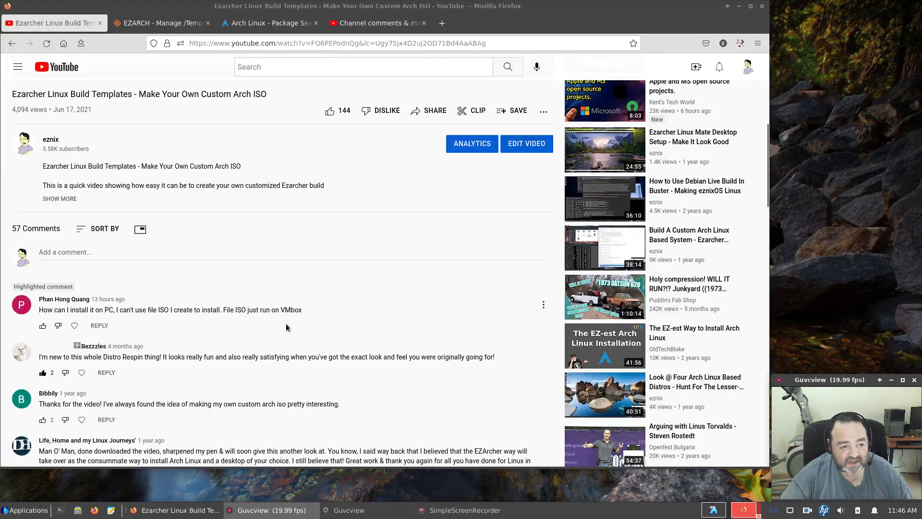
mouse_move(74, 326)
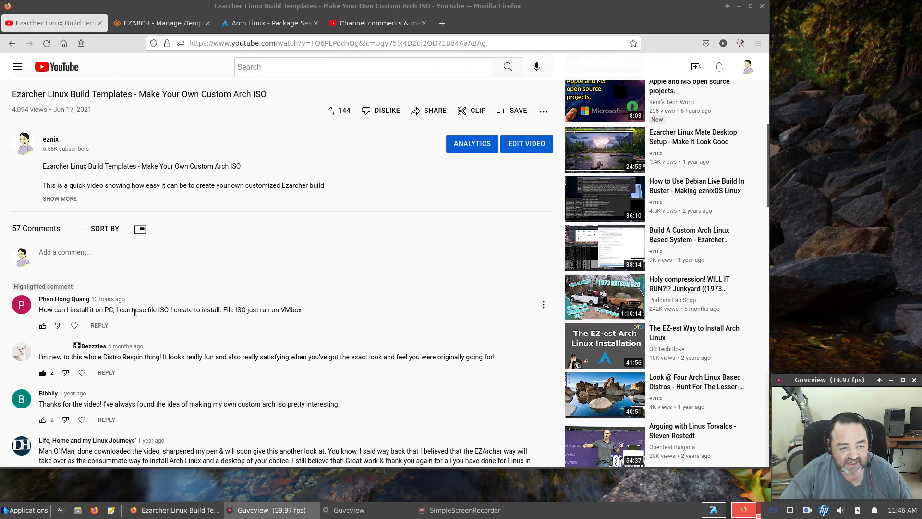
mouse_move(369, 283)
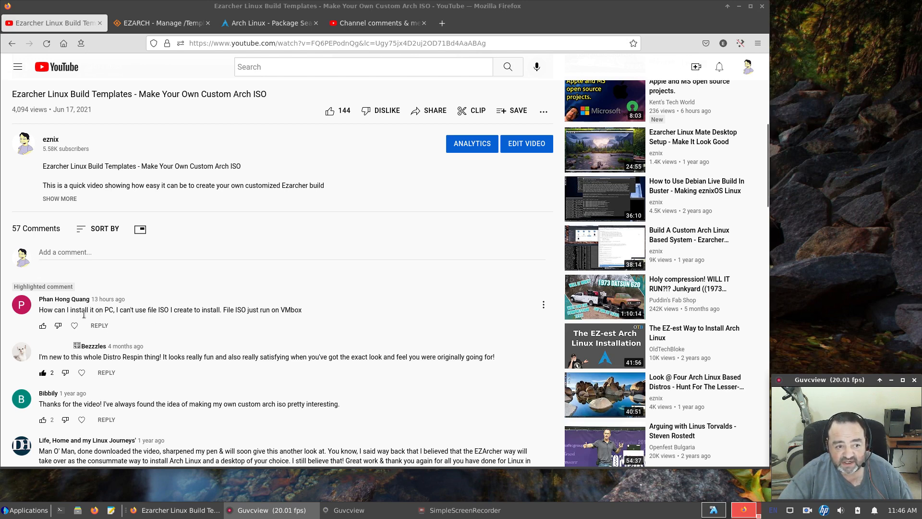
mouse_move(74, 325)
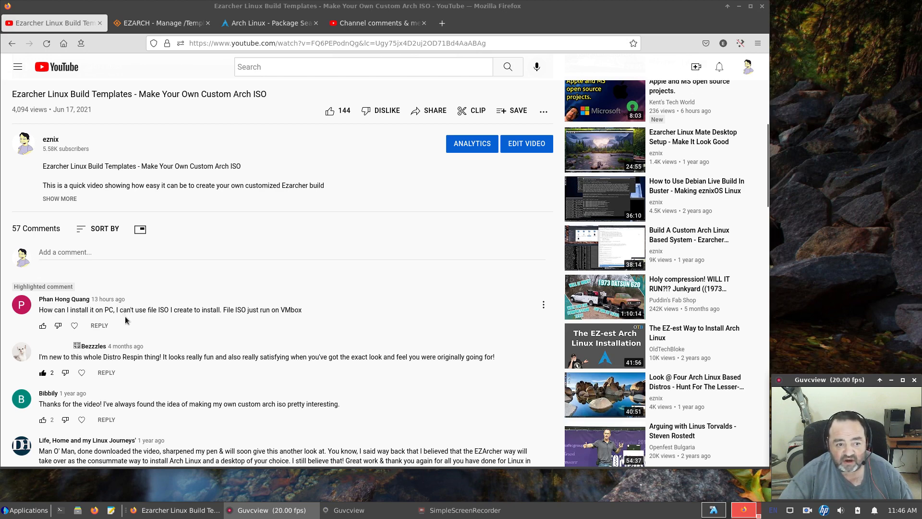
mouse_move(137, 325)
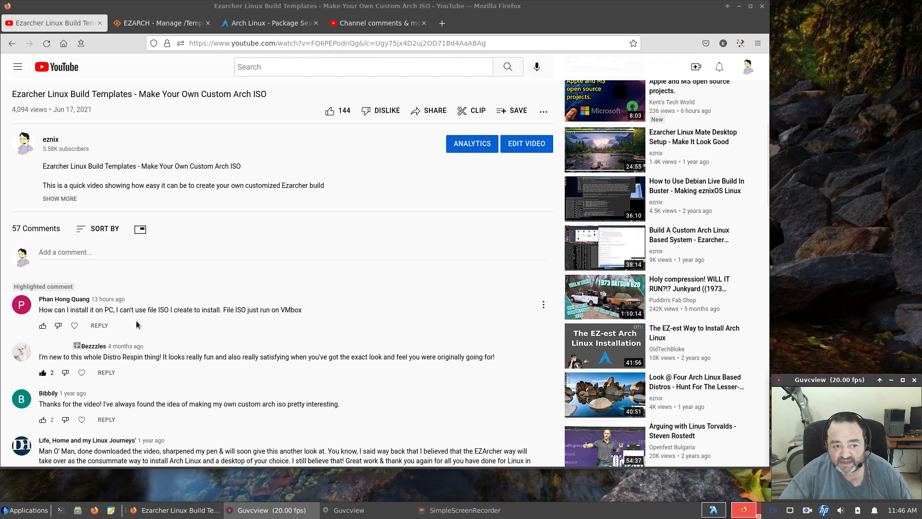